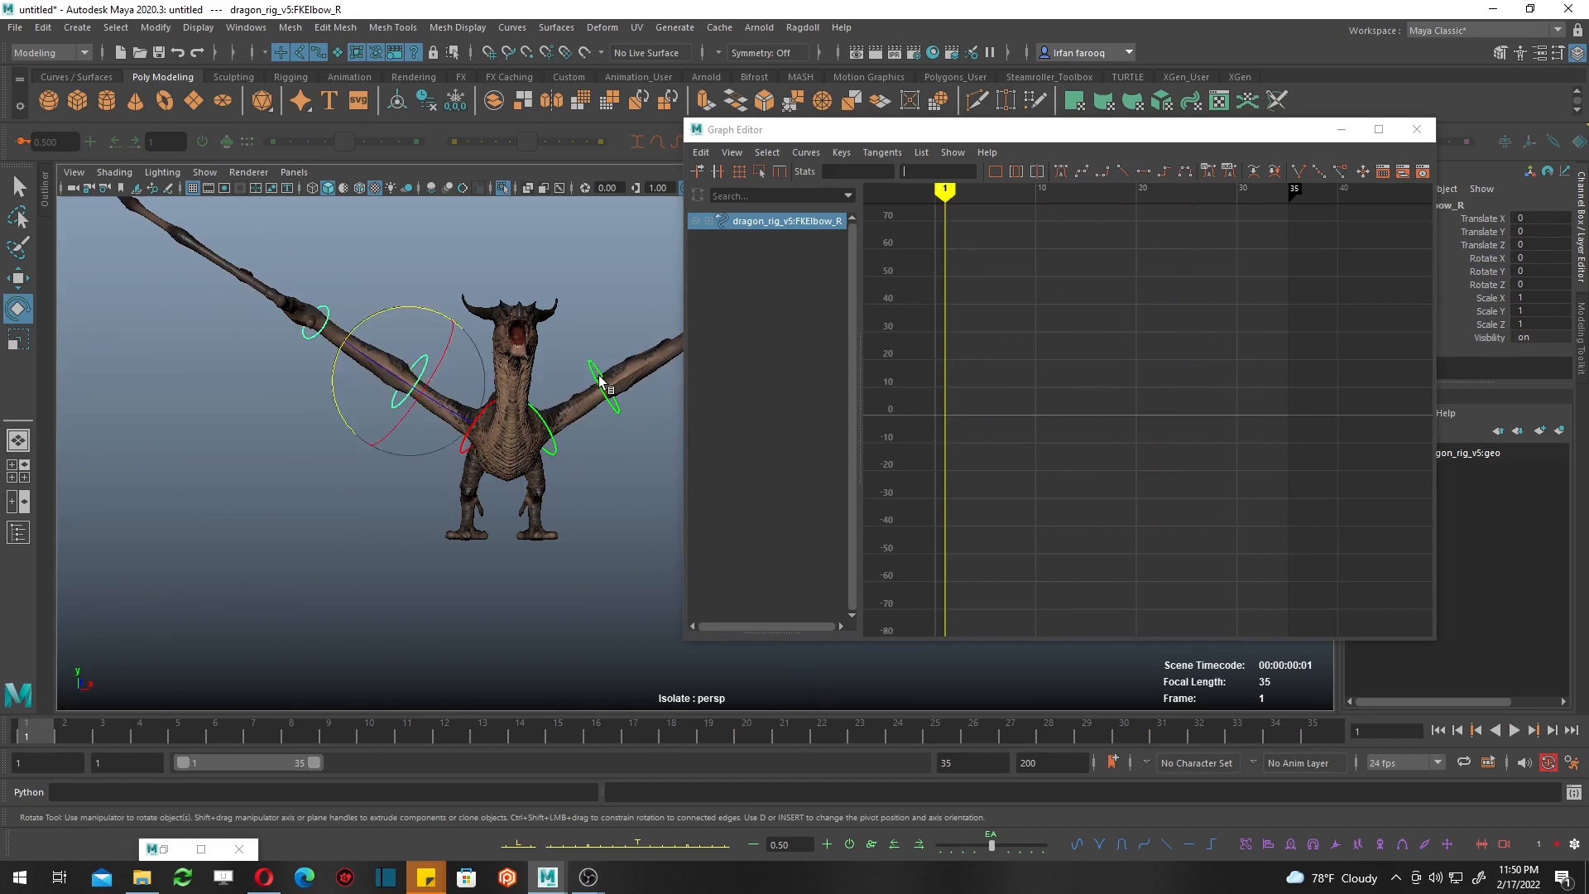
Rotate the FKShoulder controls at frame 1 to raise the wings and key them.
left_click(408, 723)
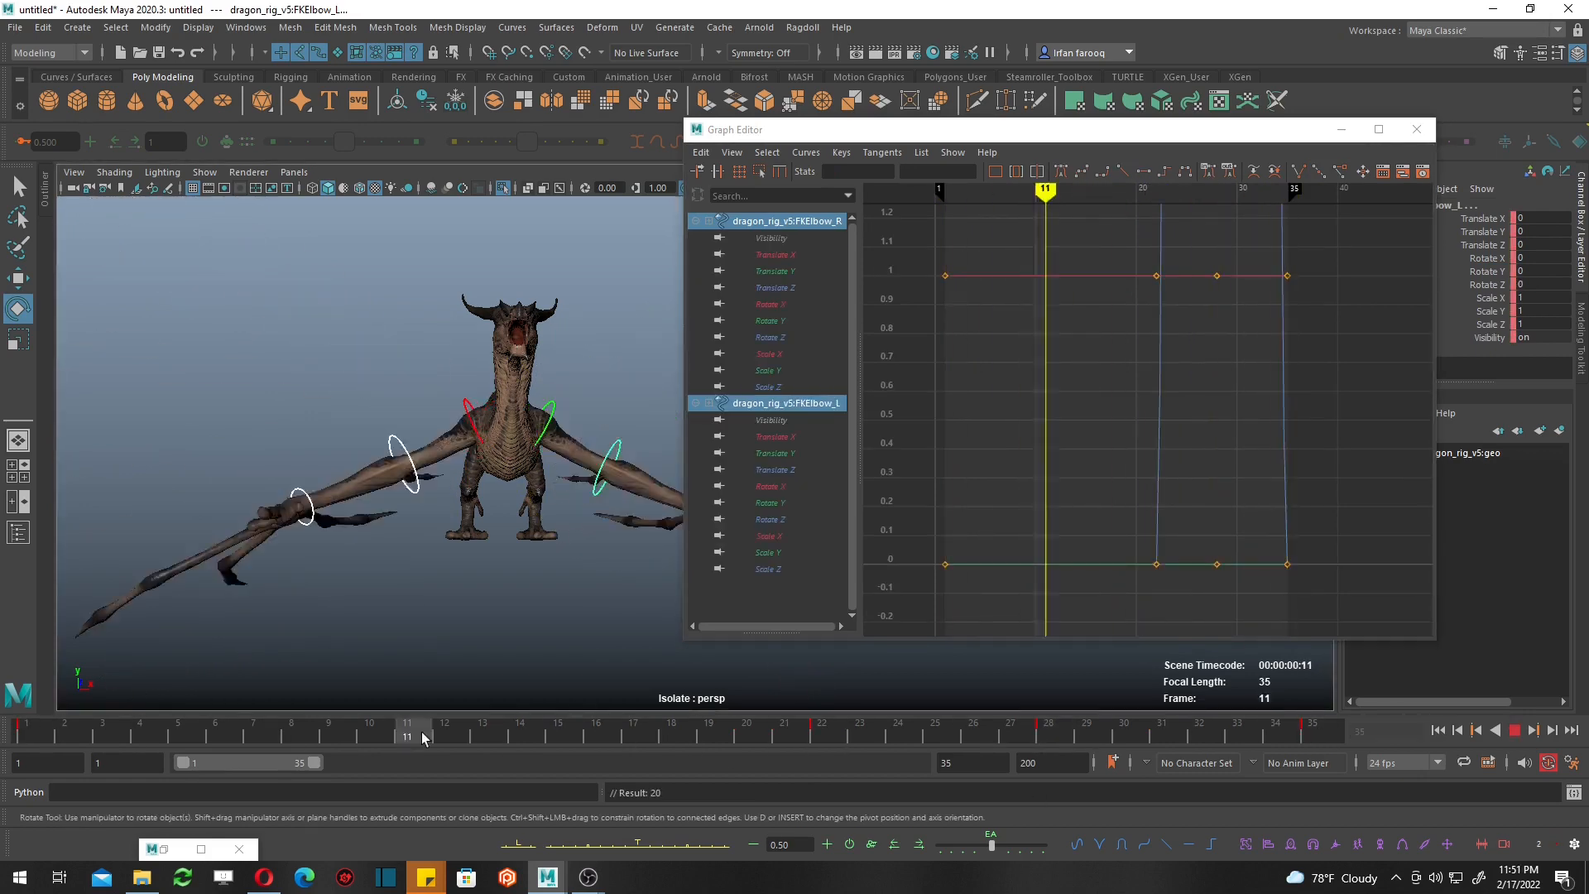
left_click(710, 724)
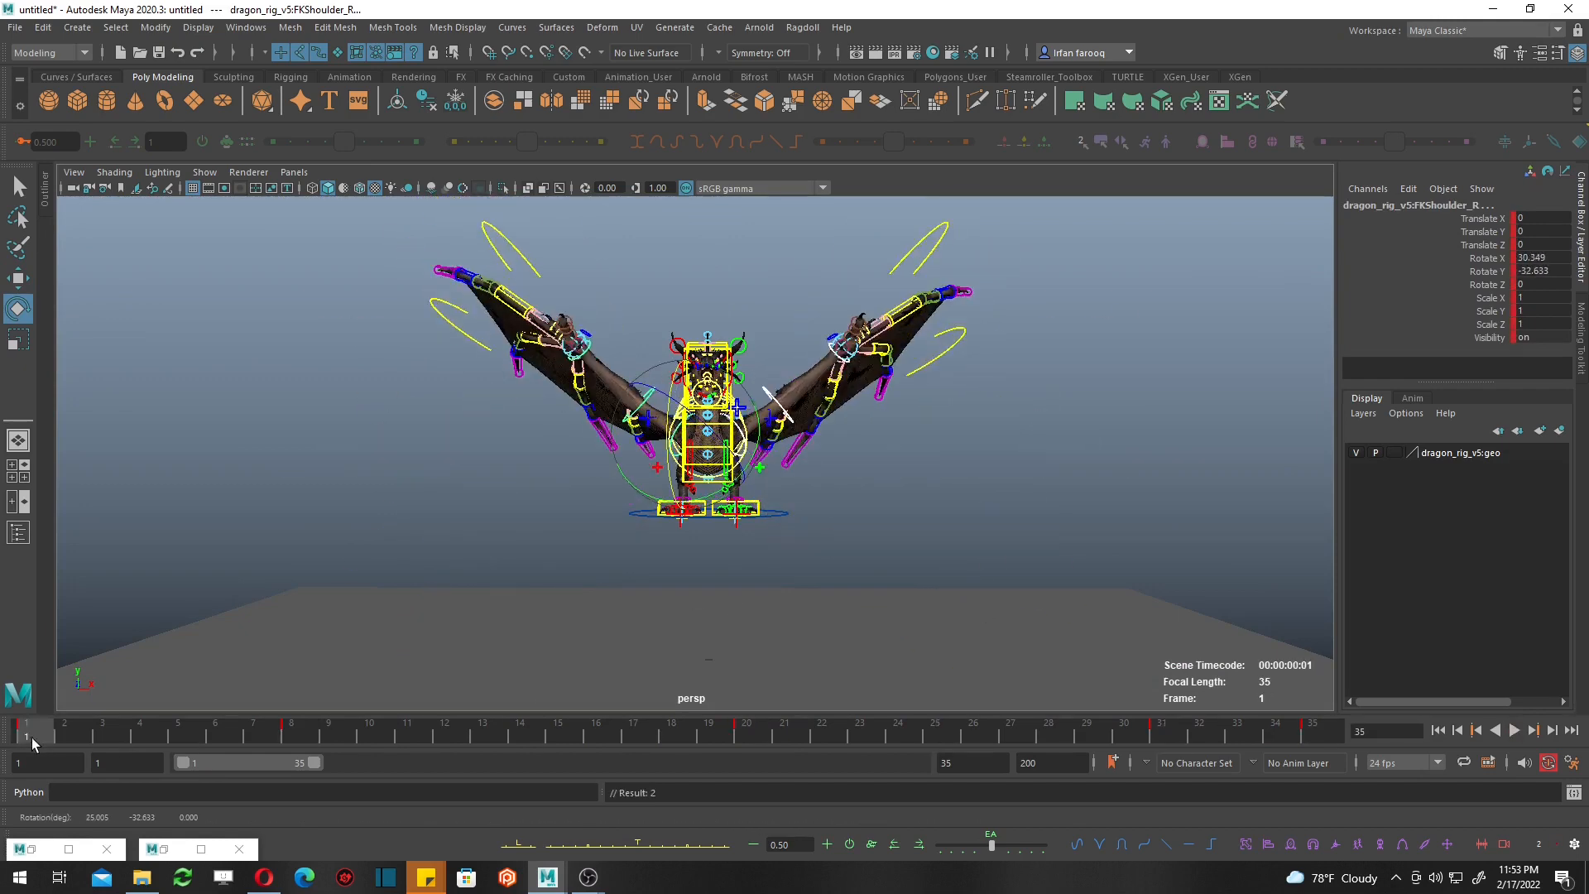
Pose and key the FKwingFinger controls at several frames through the flap.
left_click(1513, 730)
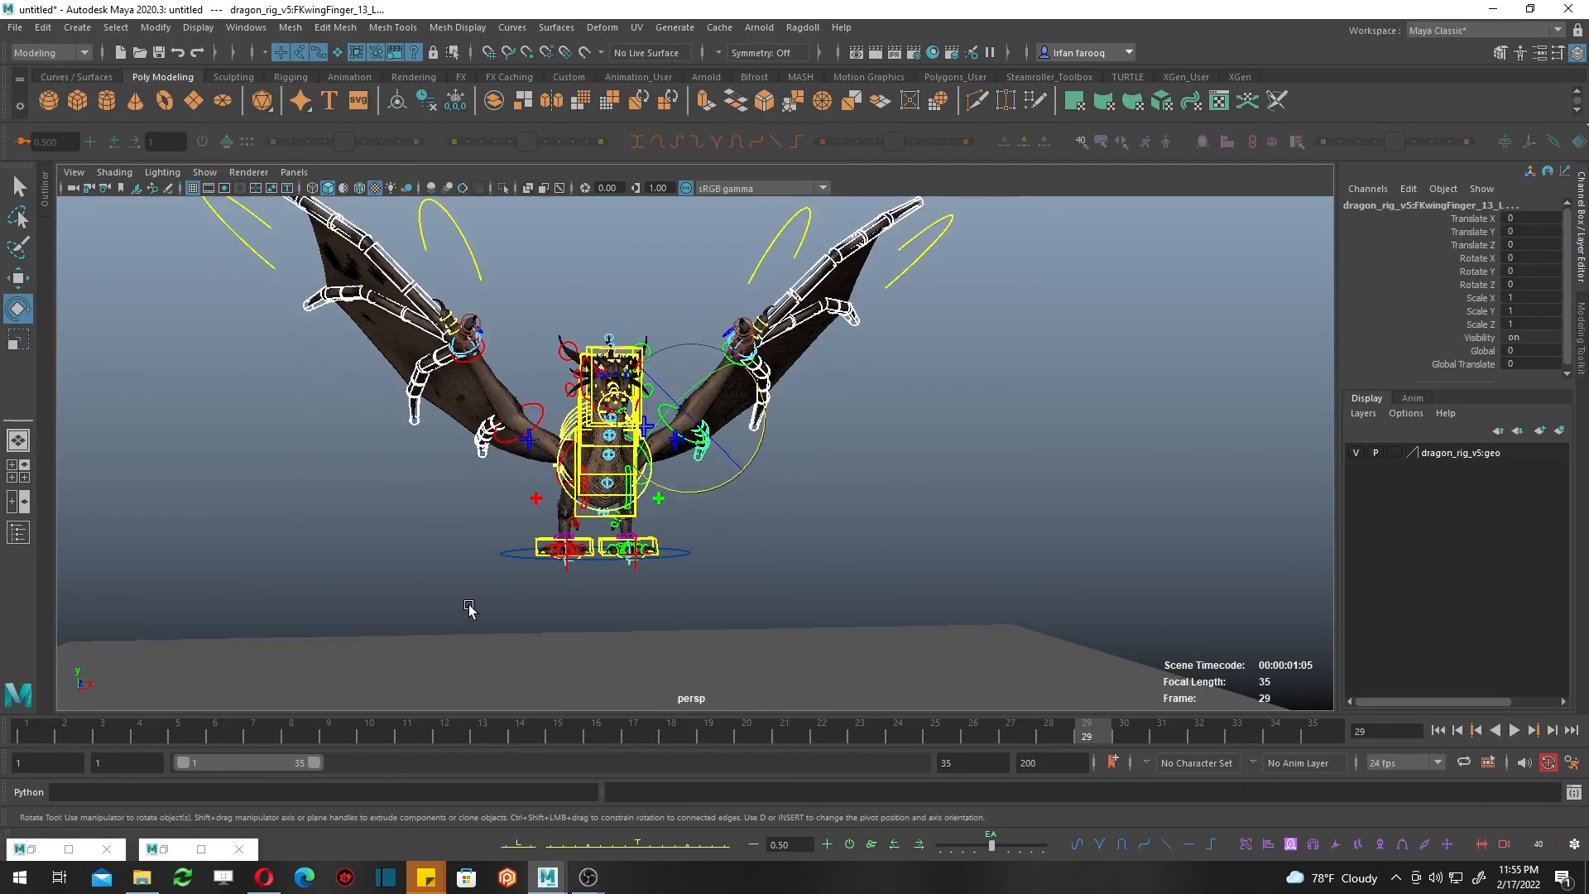
left_click(636, 725)
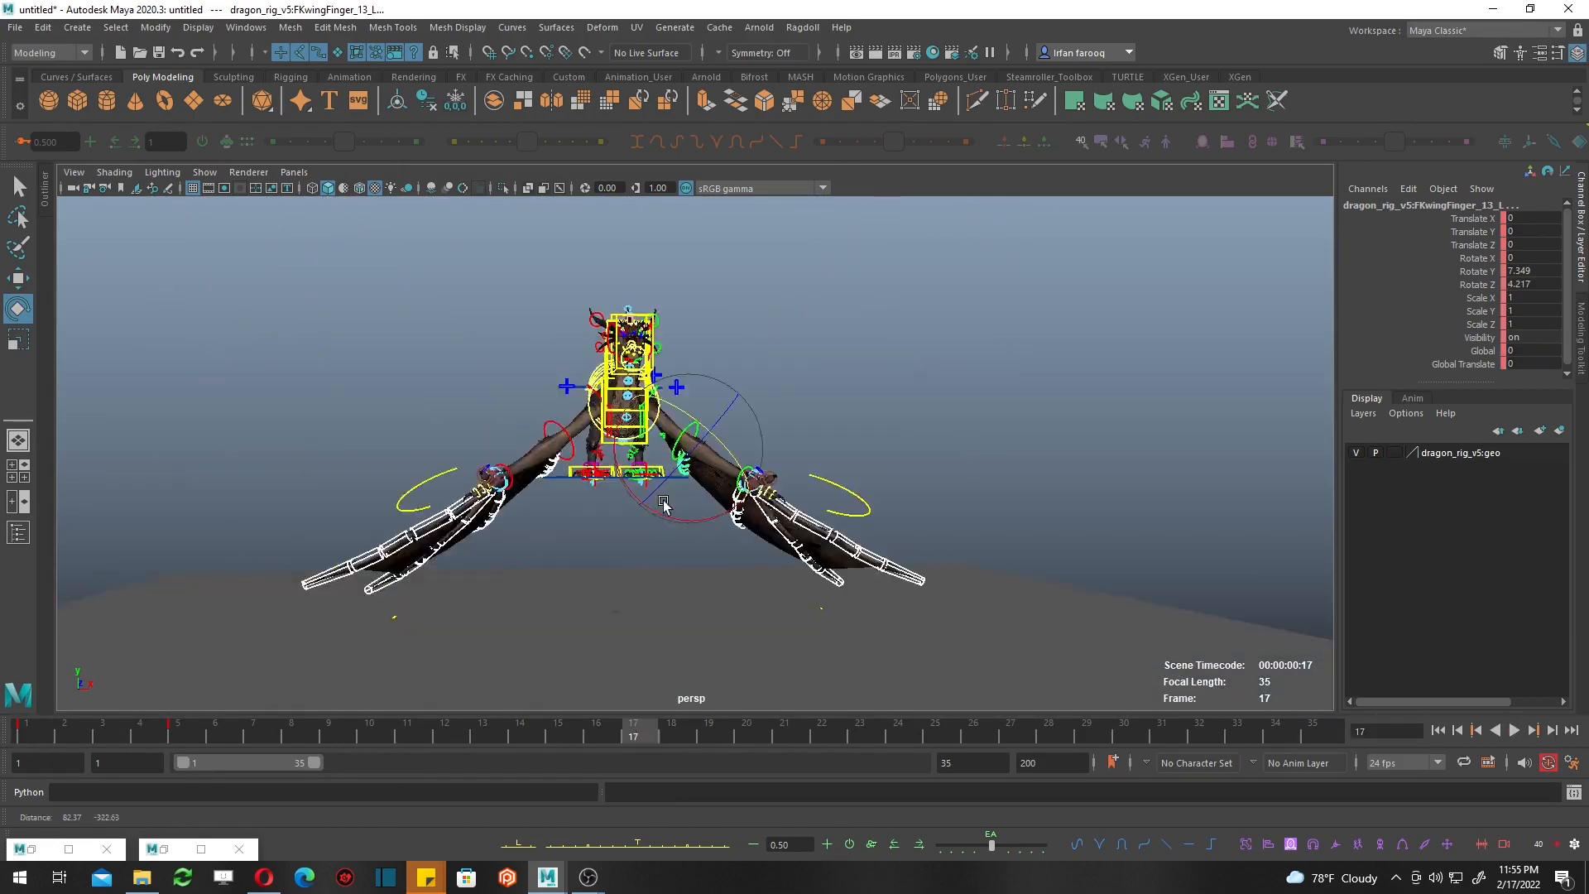
left_click(1316, 728)
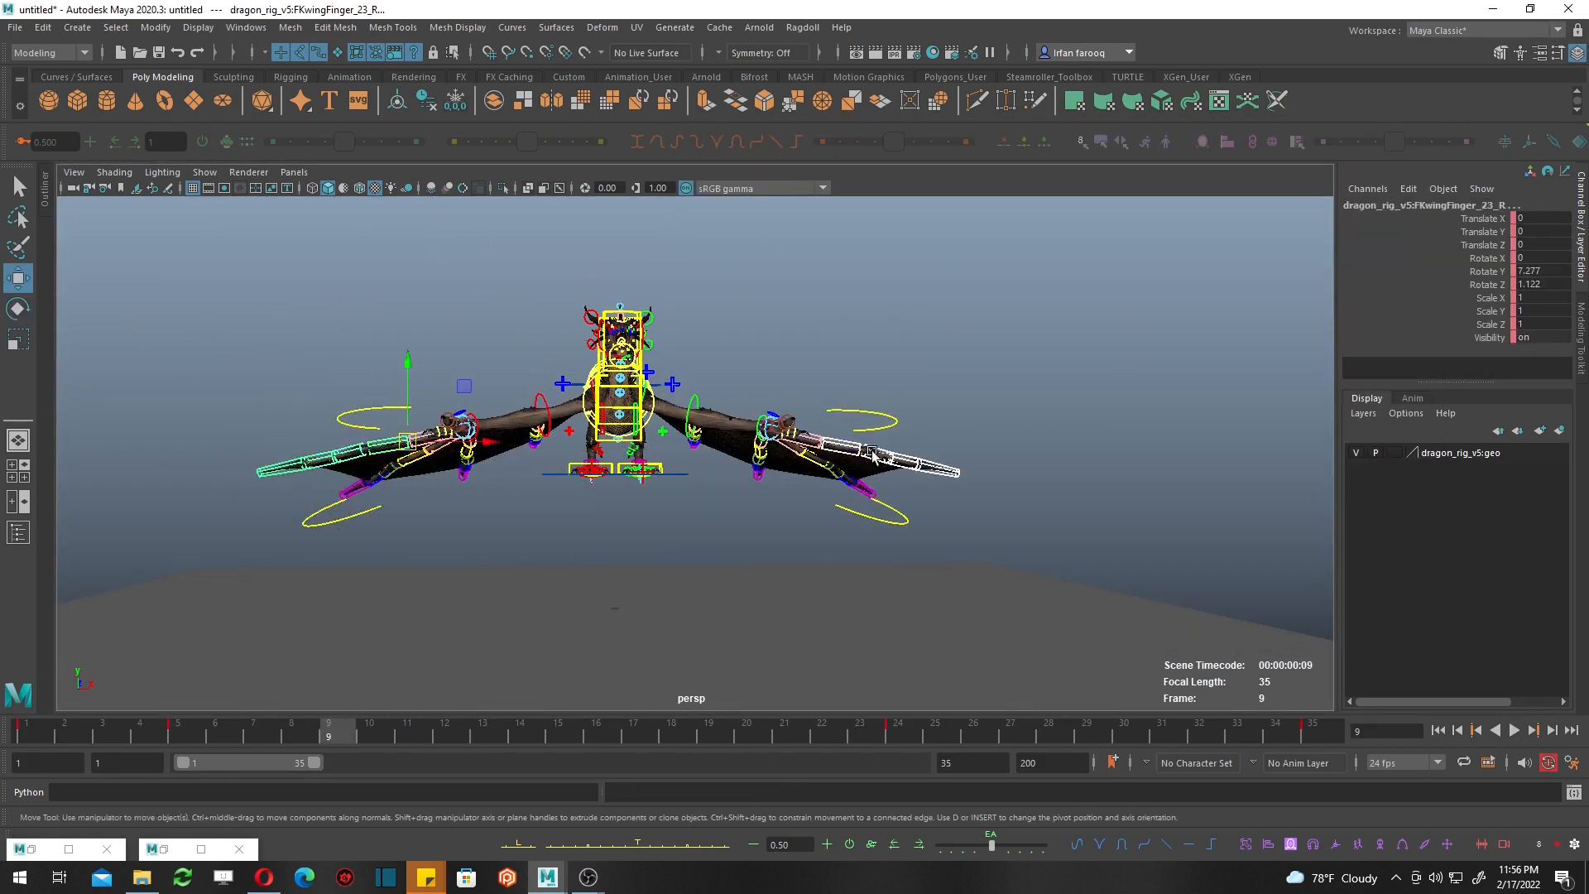
left_click(1010, 735)
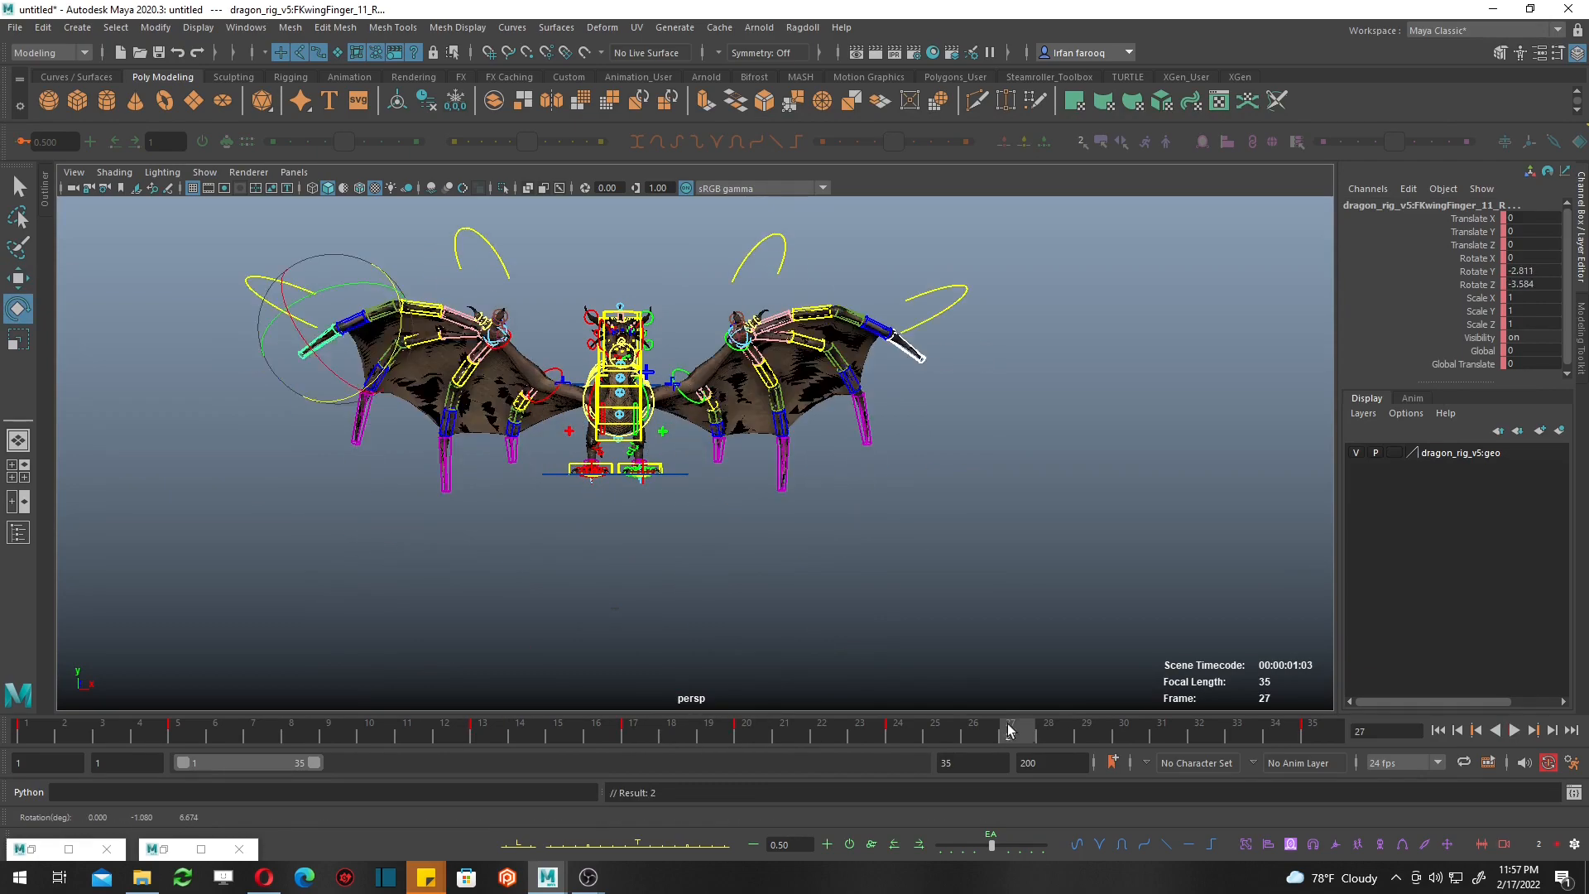
Adjust the shoulder Rotate X tangents in the Graph Editor into a rolling wave.
left_click(861, 728)
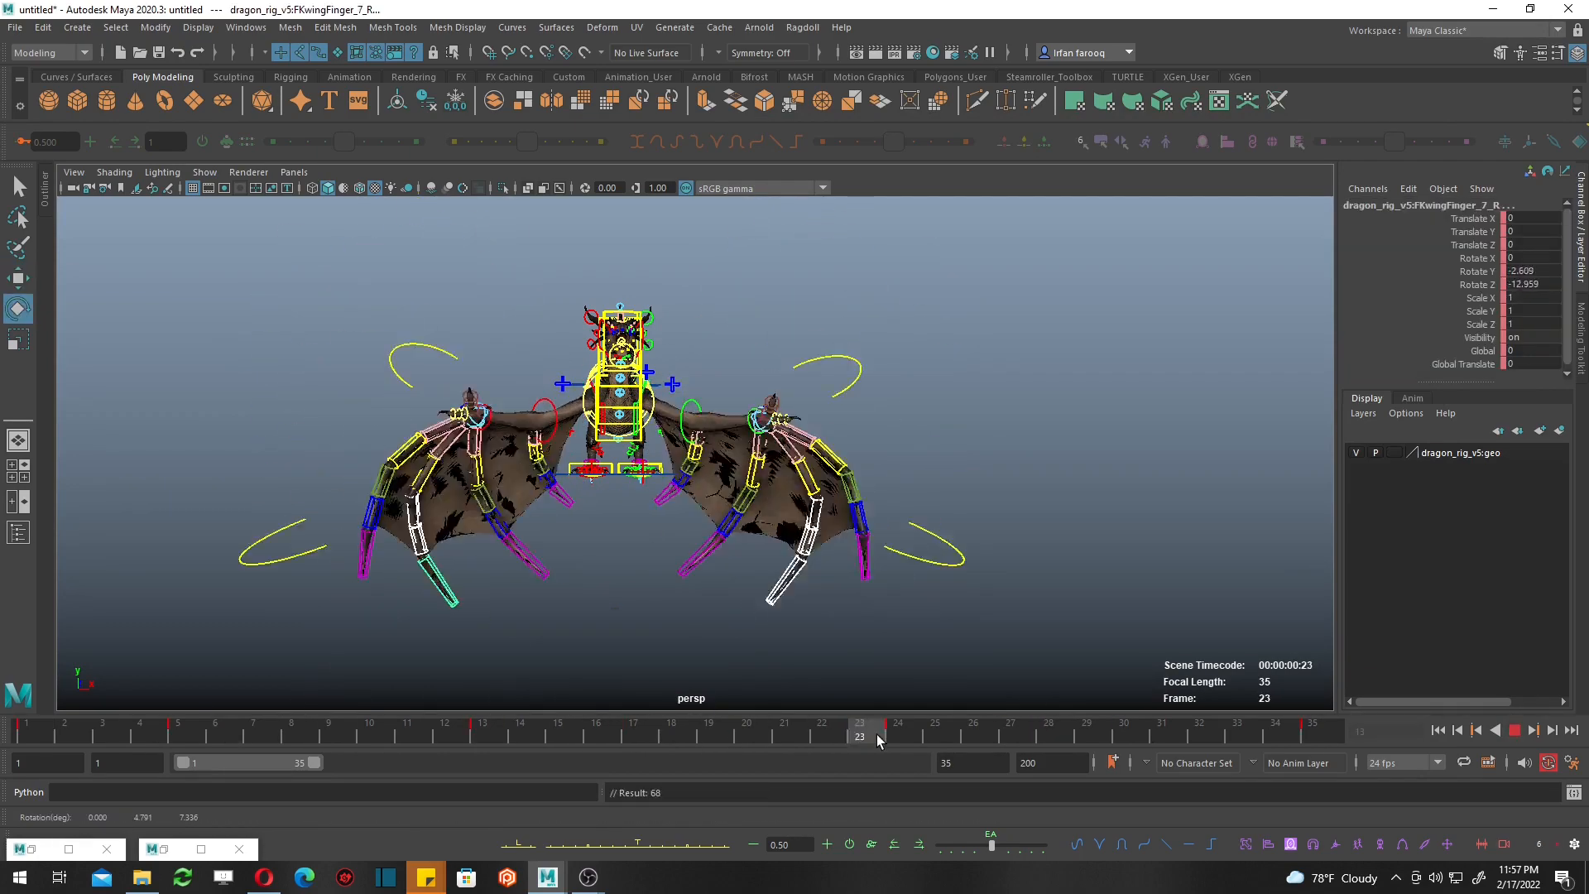
left_click(1439, 730)
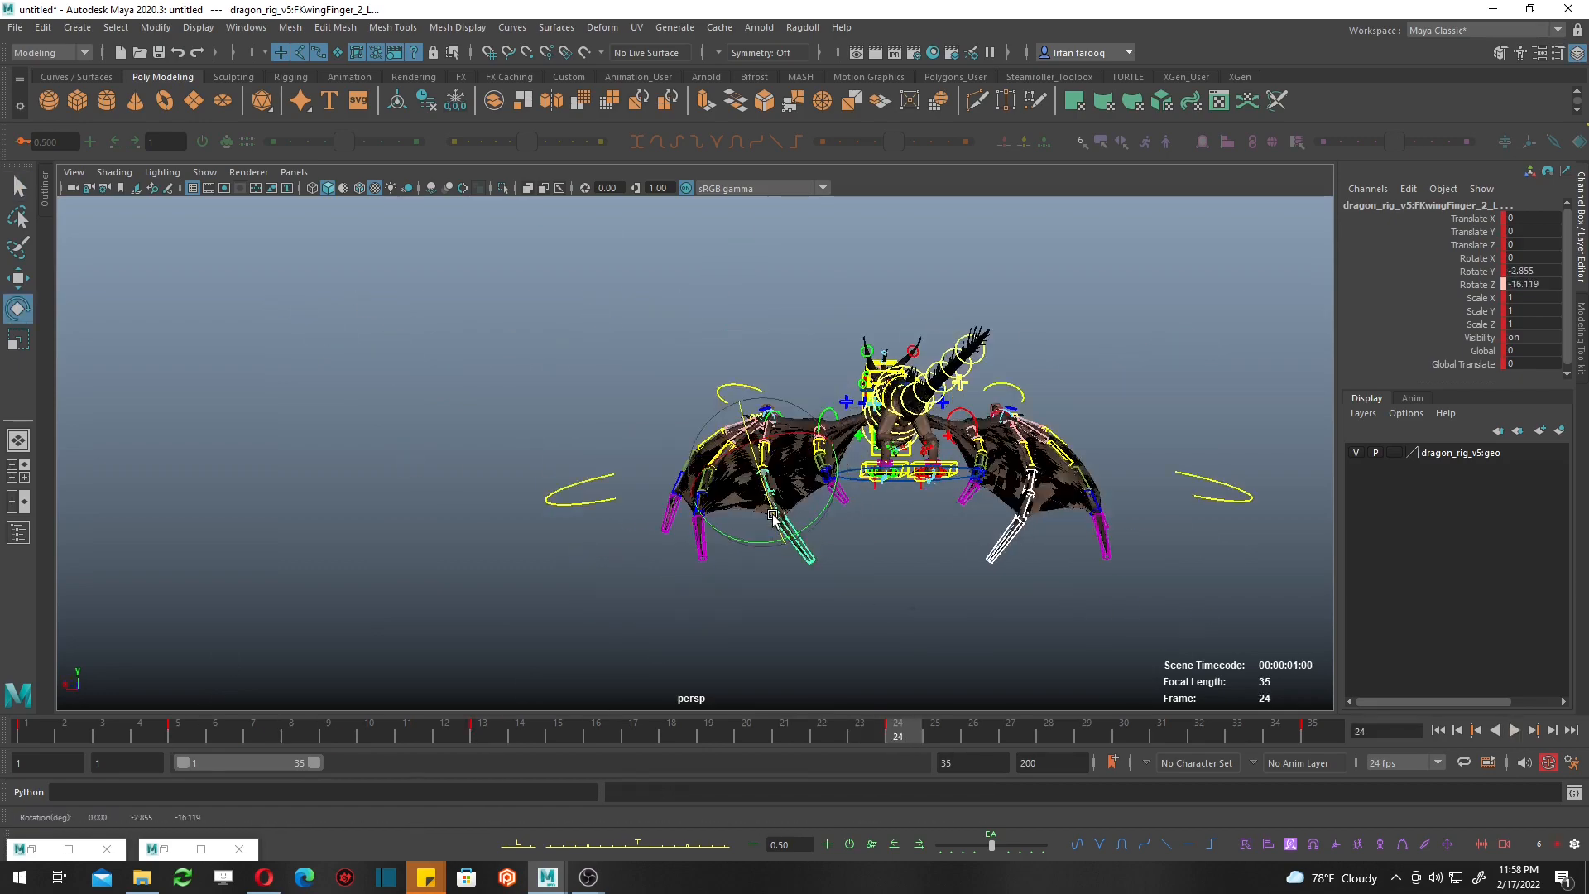
left_click(177, 729)
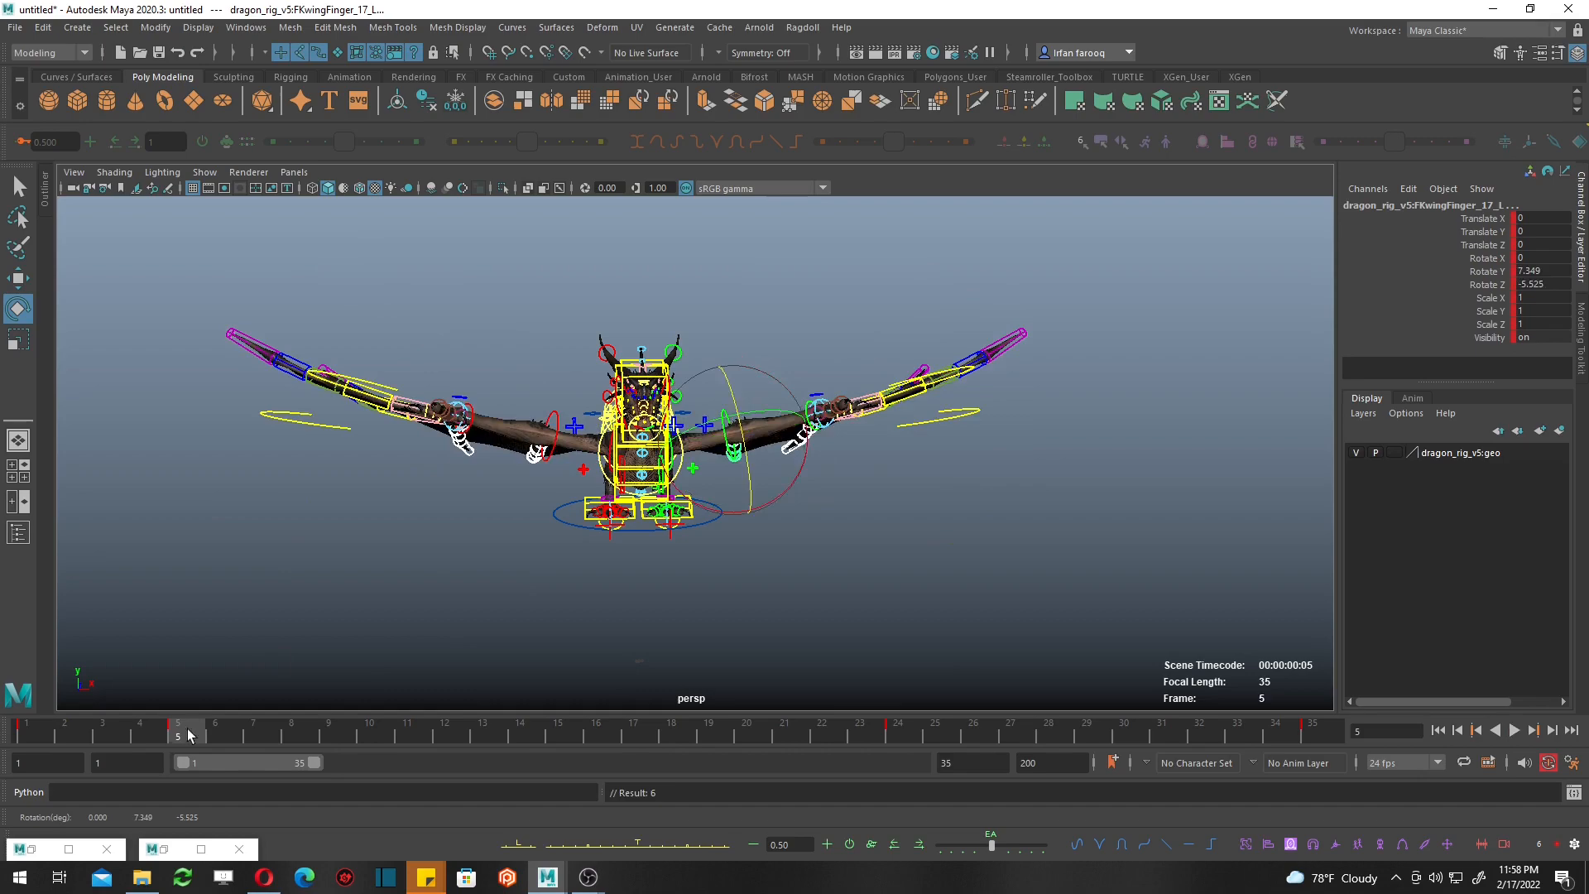
left_click(407, 725)
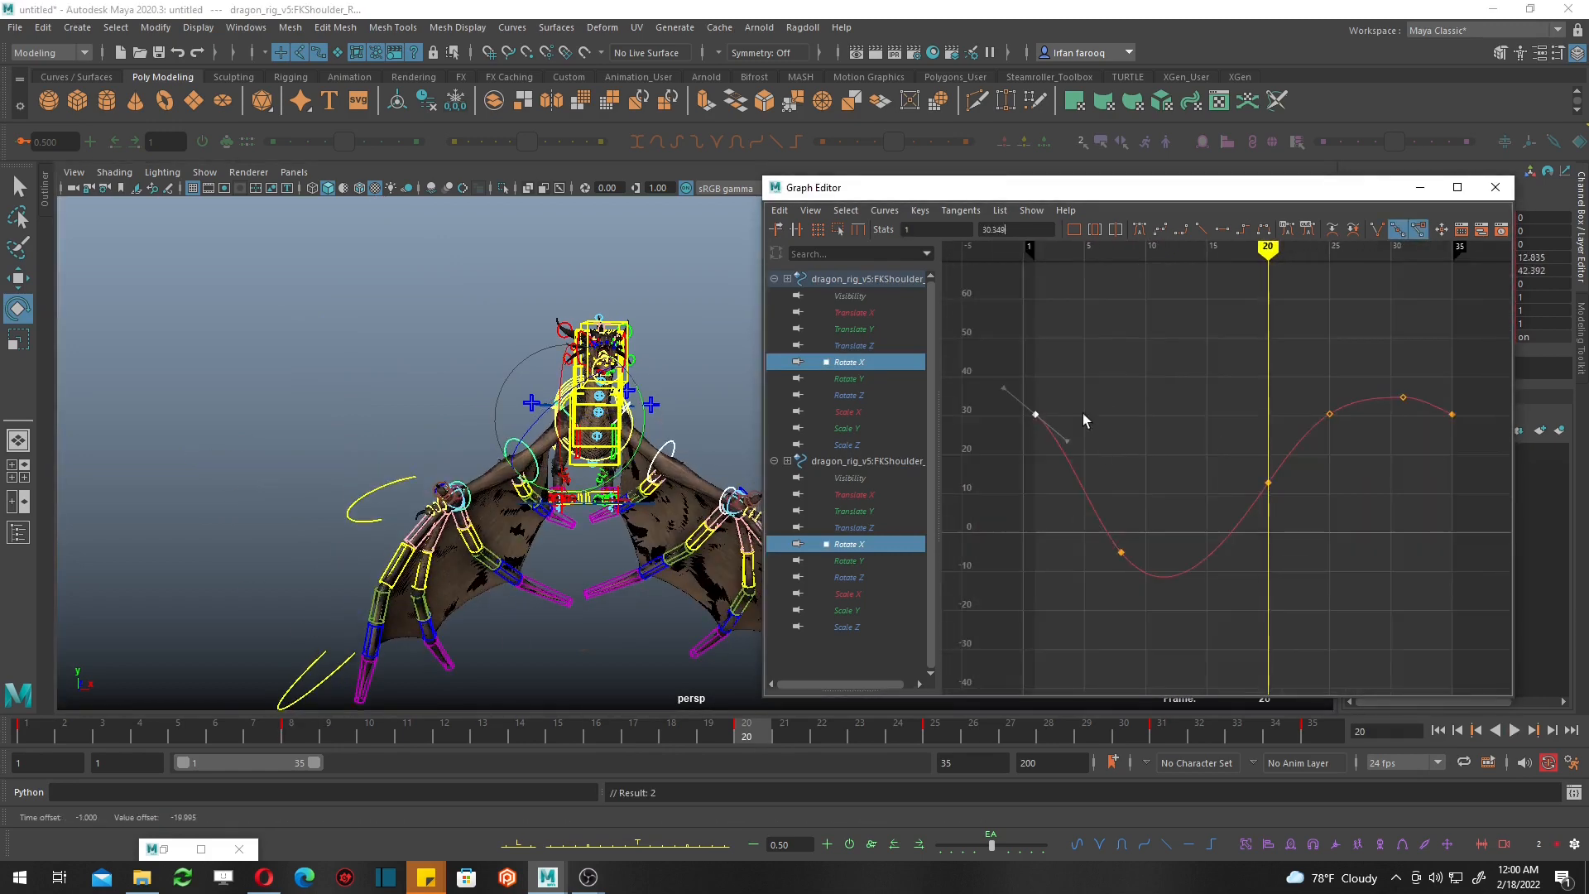
Check the shoulder Translate channels, then select FKRoot_M and key its position.
left_click(855, 346)
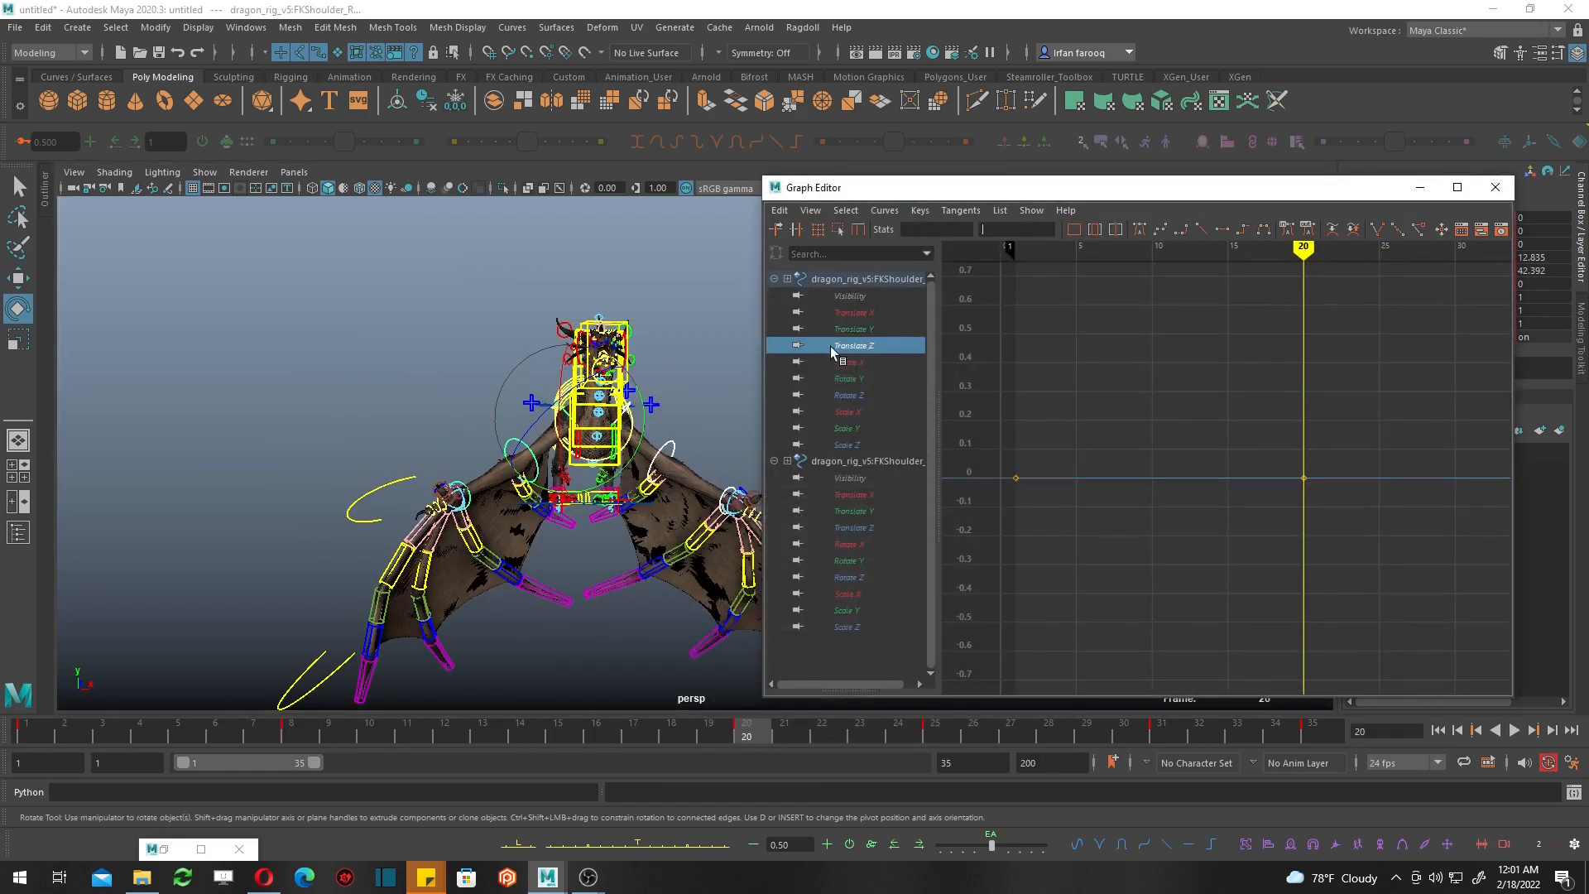
left_click(755, 215)
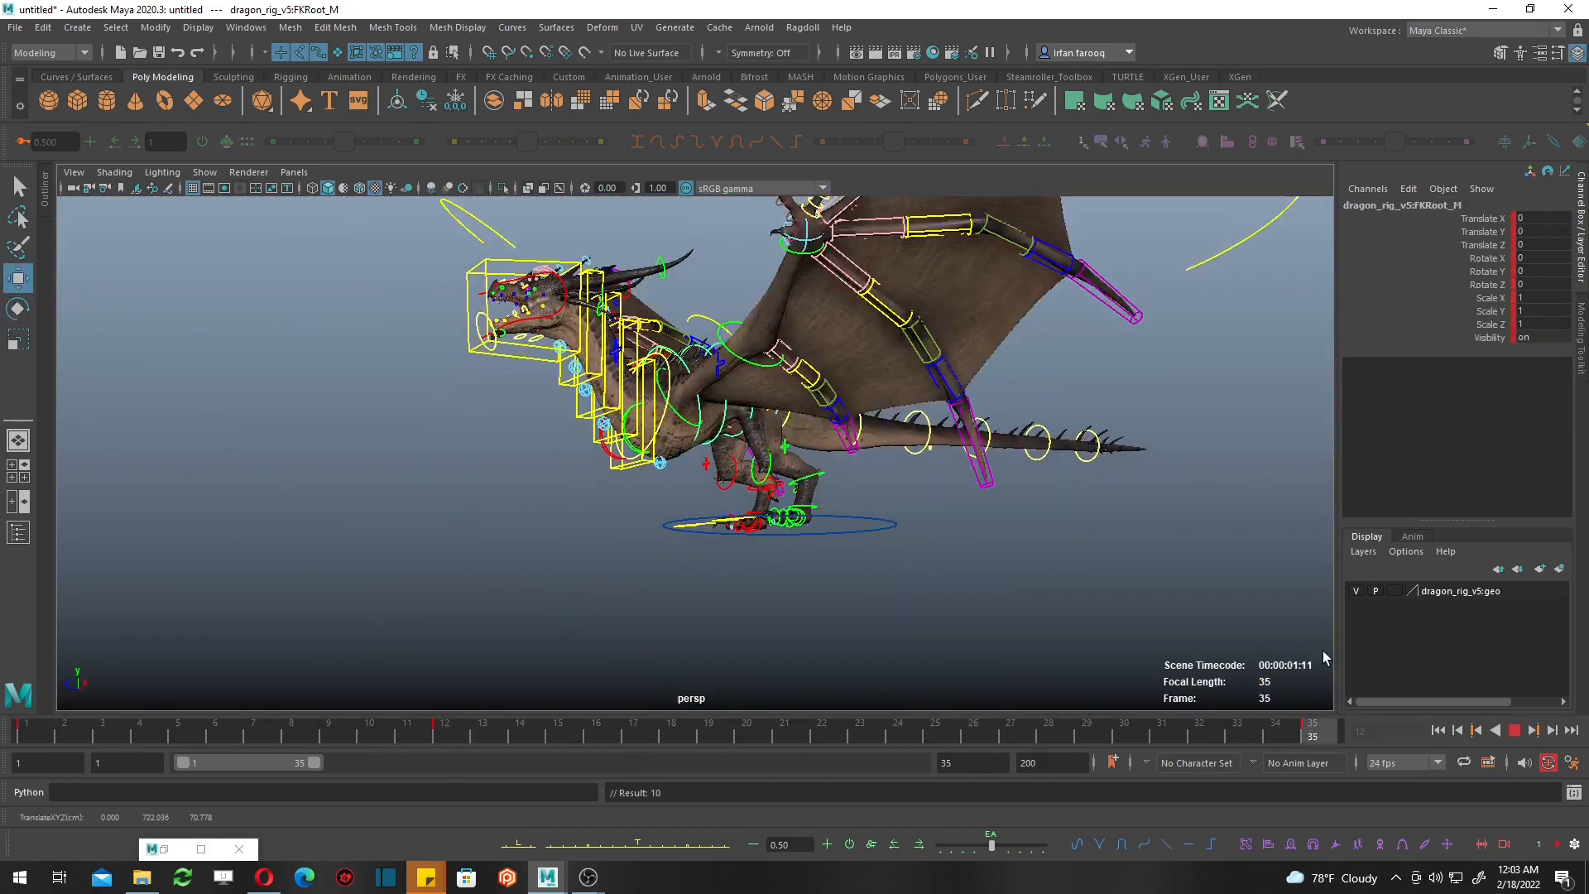
Key FKRoot_M translation at frame 1 and mid-cycle for a dip-and-return bob.
left_click(748, 723)
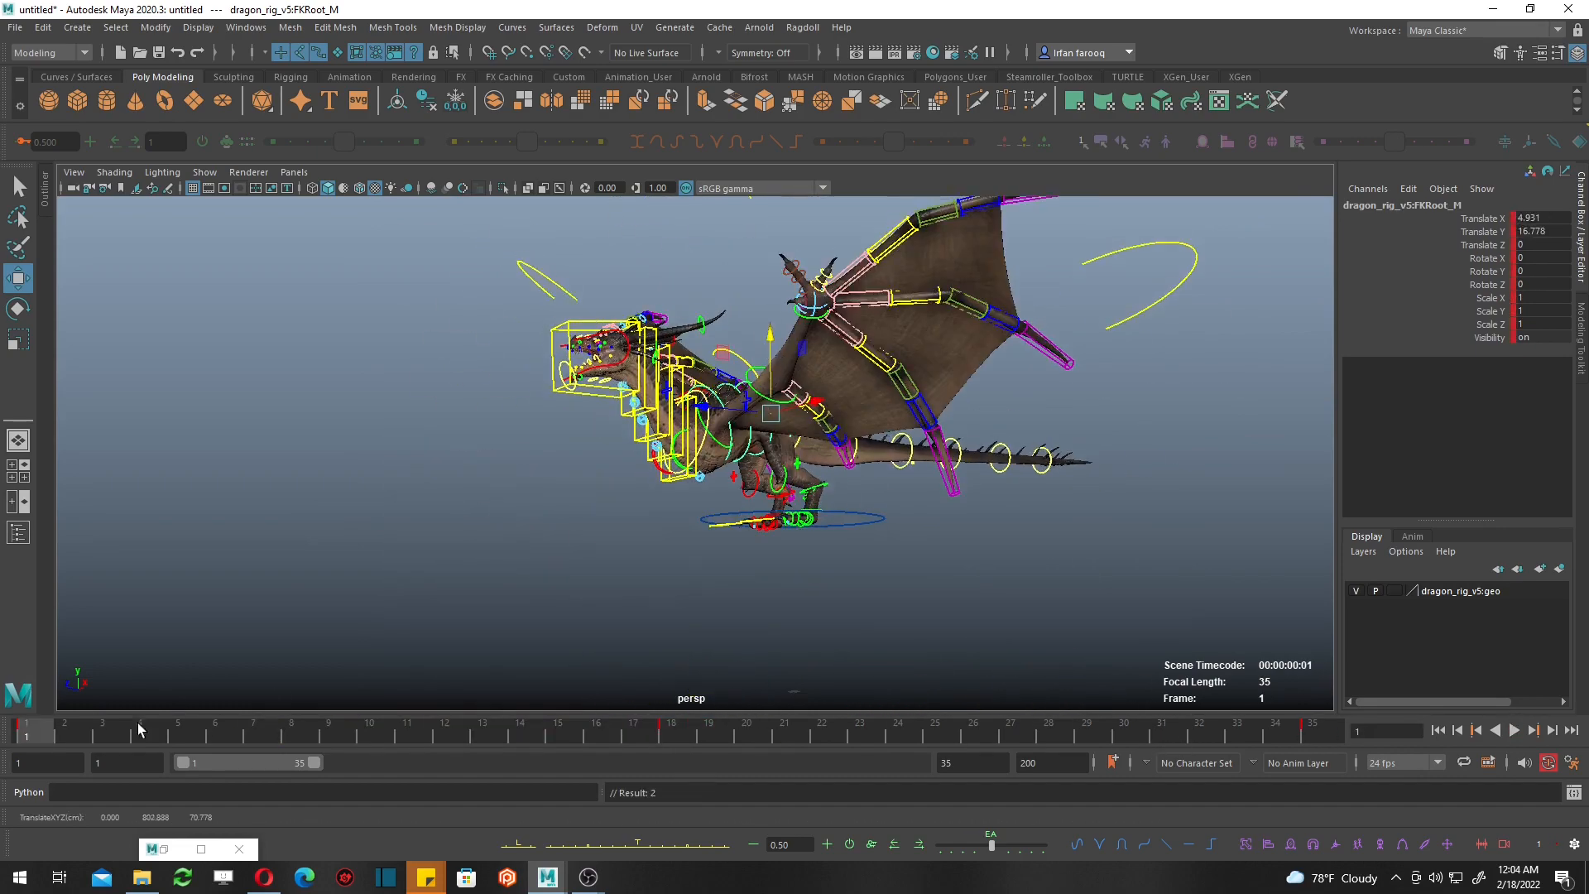
left_click(1161, 720)
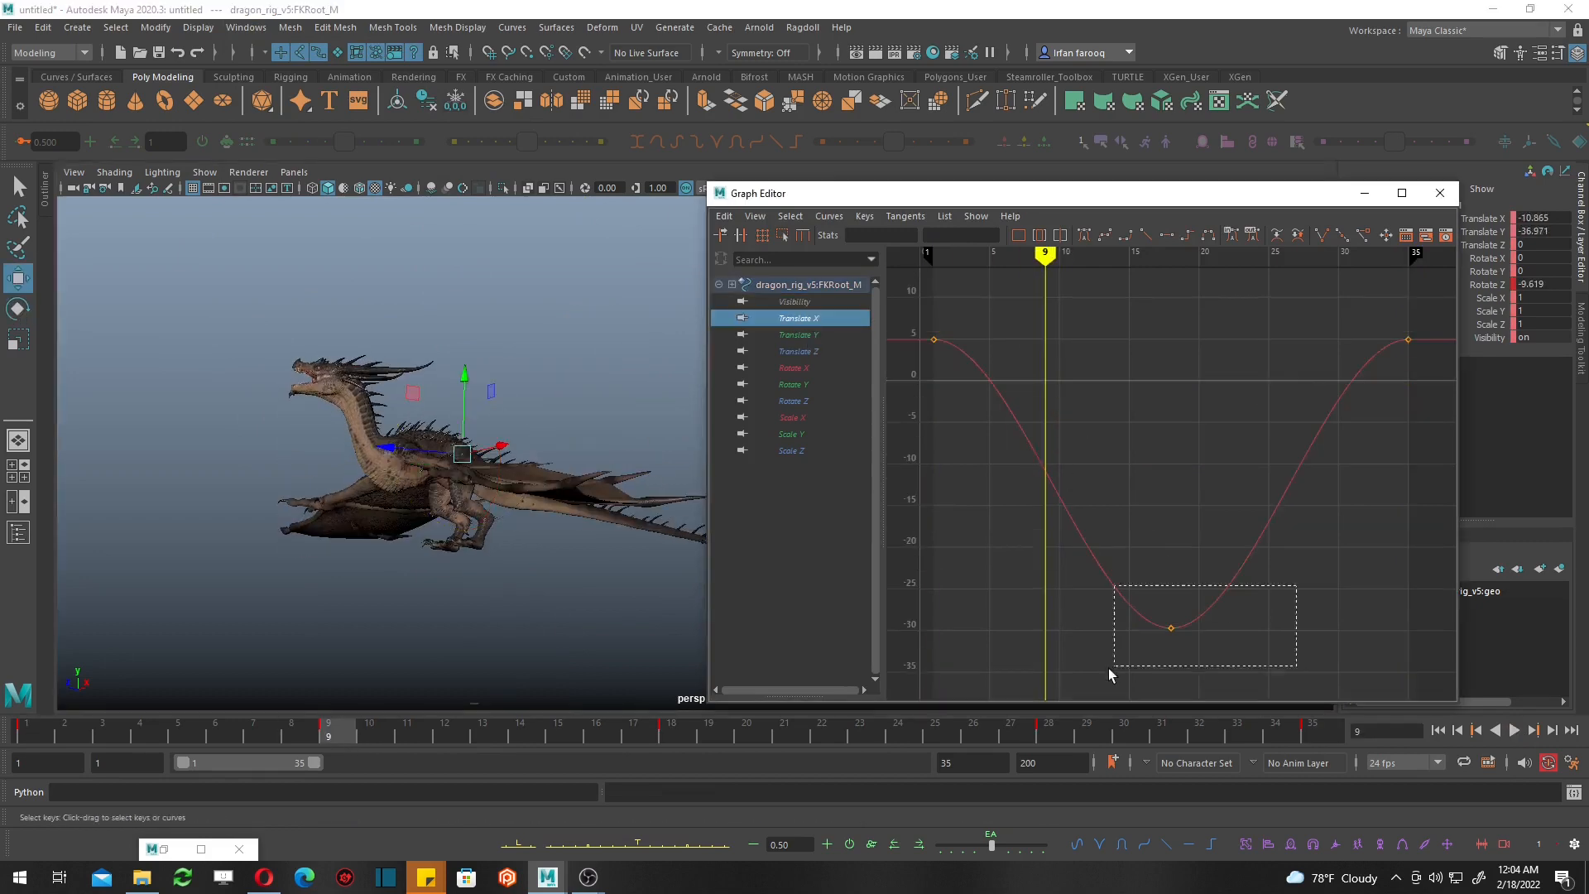
Smooth FKRoot_M Rotate Z into a sine wave and key FKSpine3_M Translate Y oscillating.
left_click(798, 335)
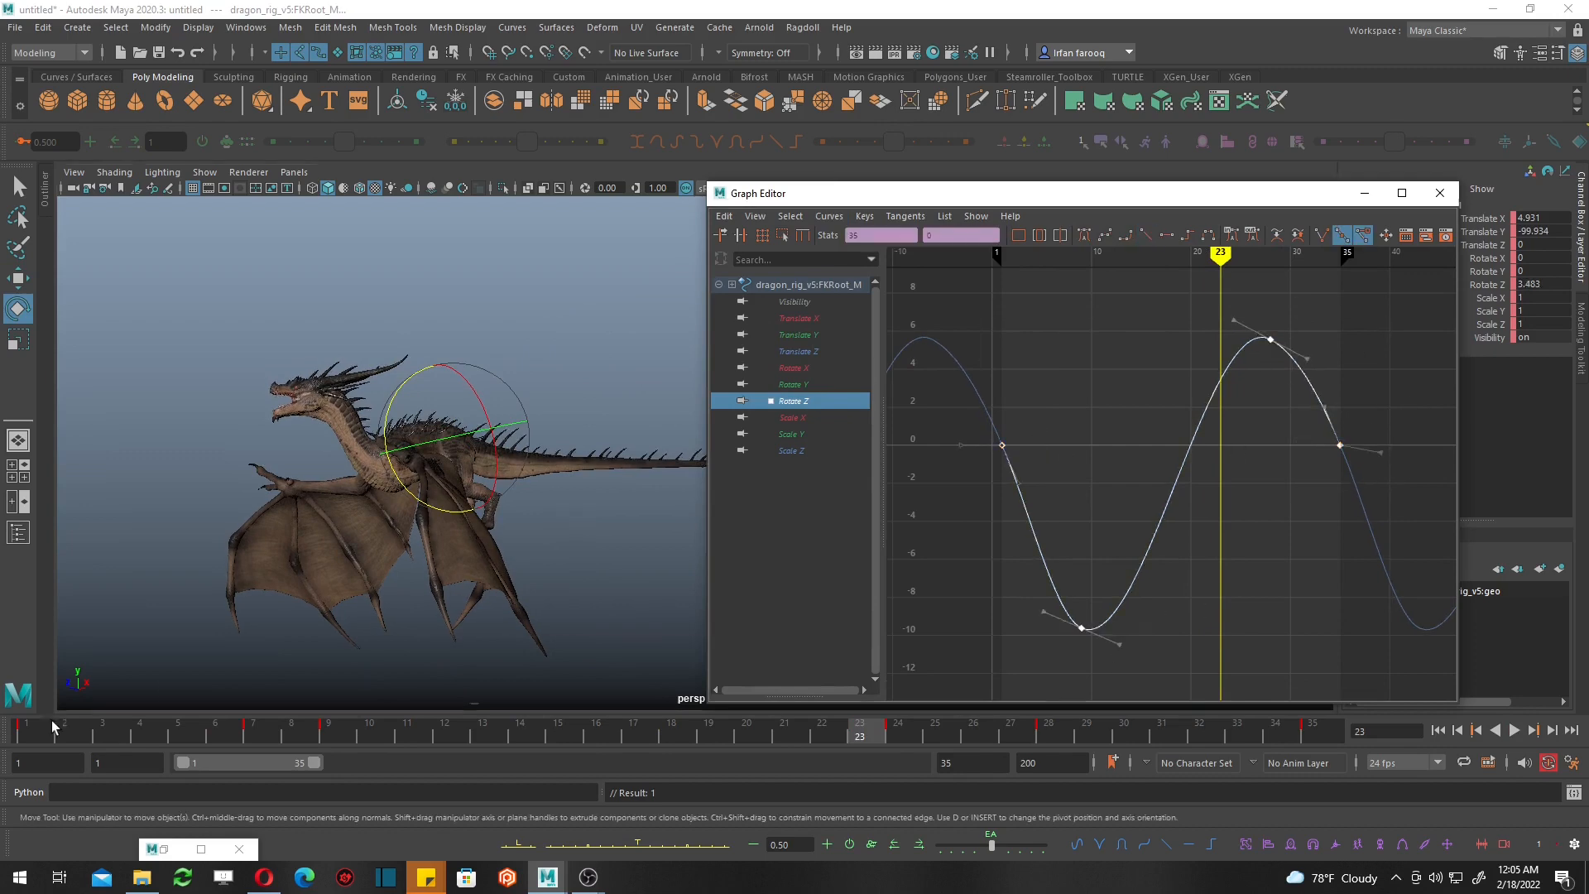
left_click(444, 727)
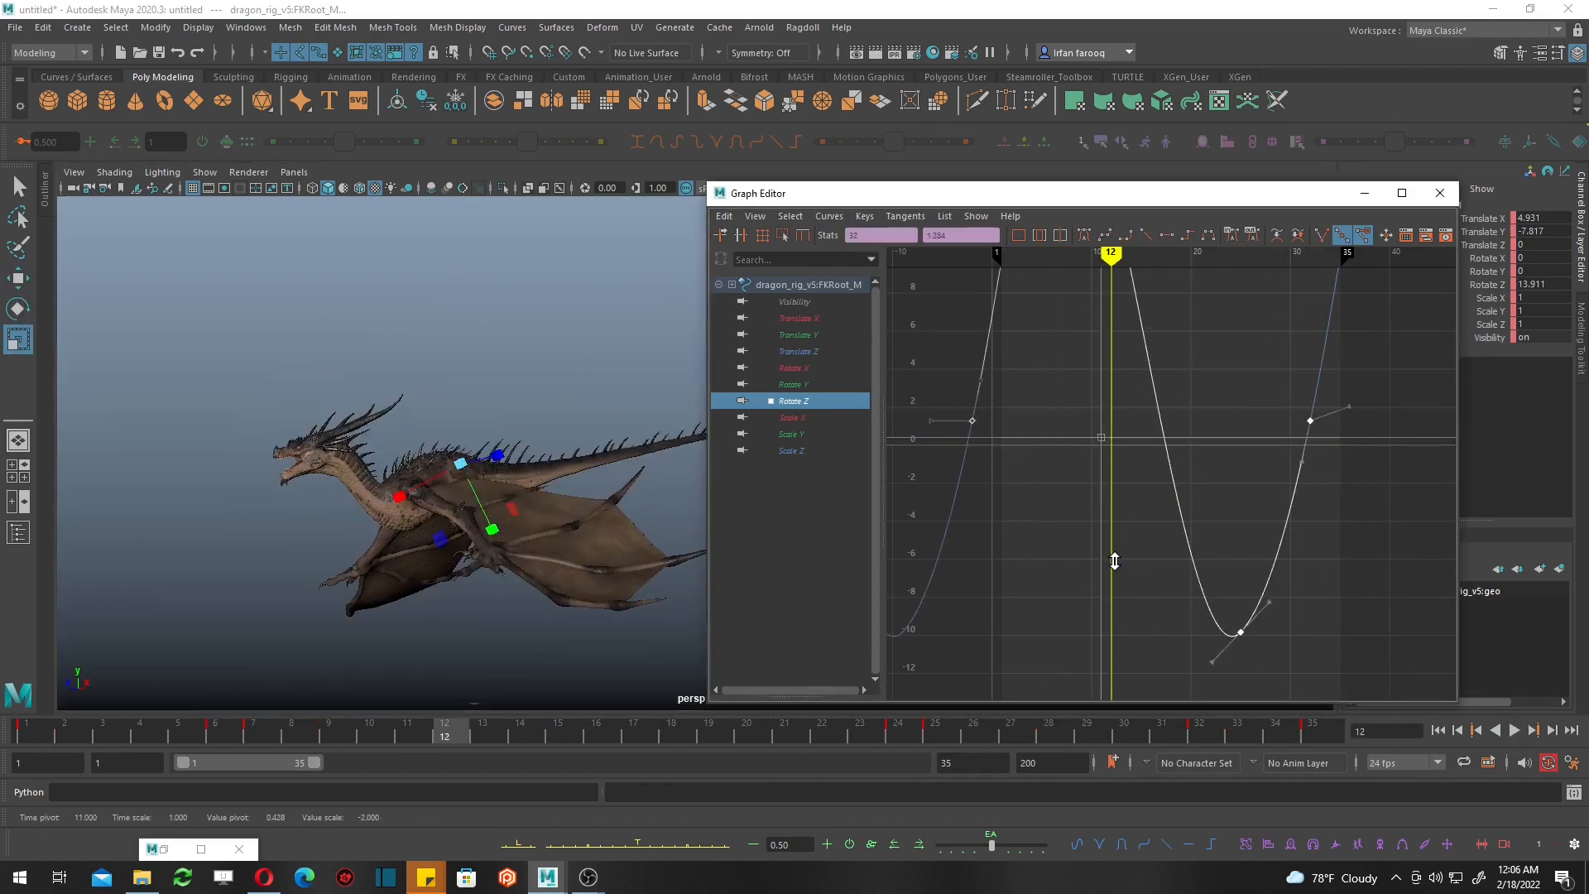
left_click(934, 723)
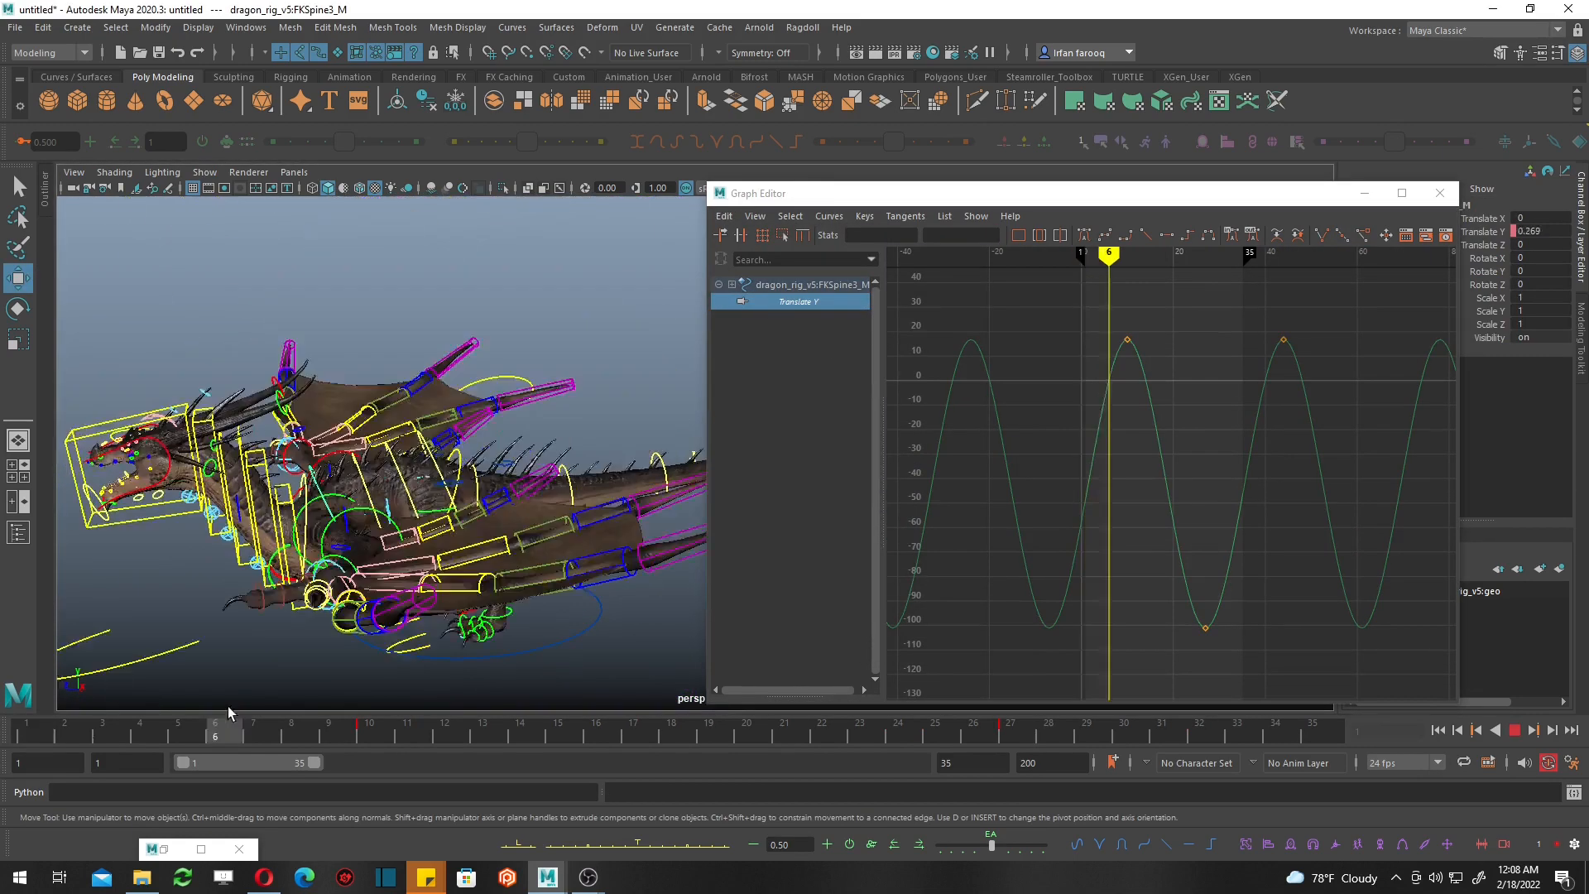
Key IKSplineN5_M Translate Y at several frames and smooth its tangents into a wave.
left_click(1010, 723)
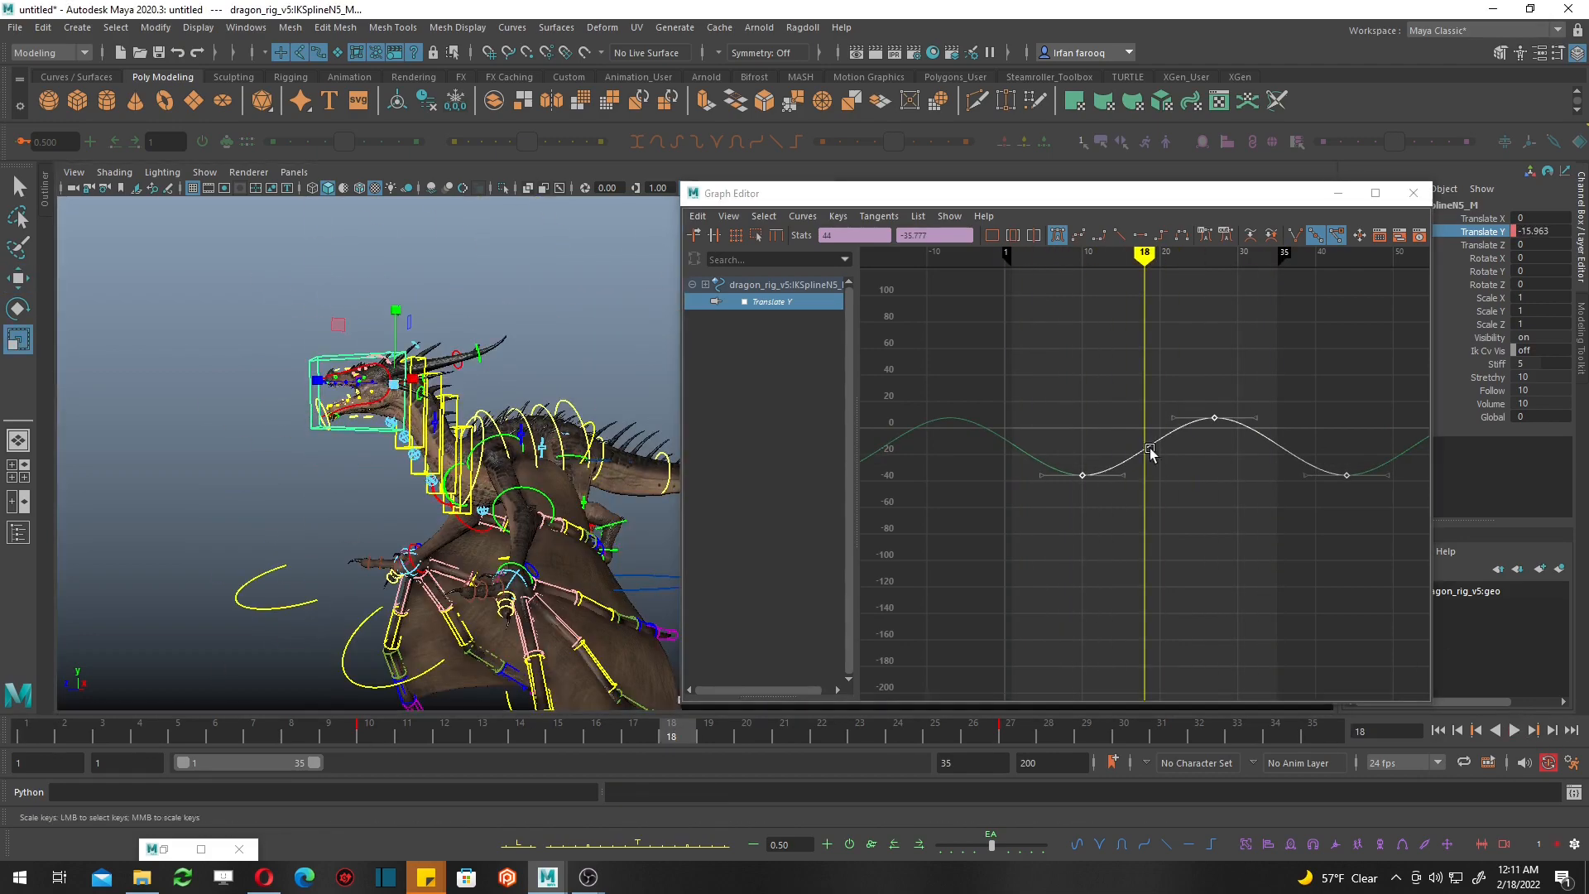
Key the neck rotations and set start and end keys on FKTail1_M and FKTail2_M.
left_click(64, 723)
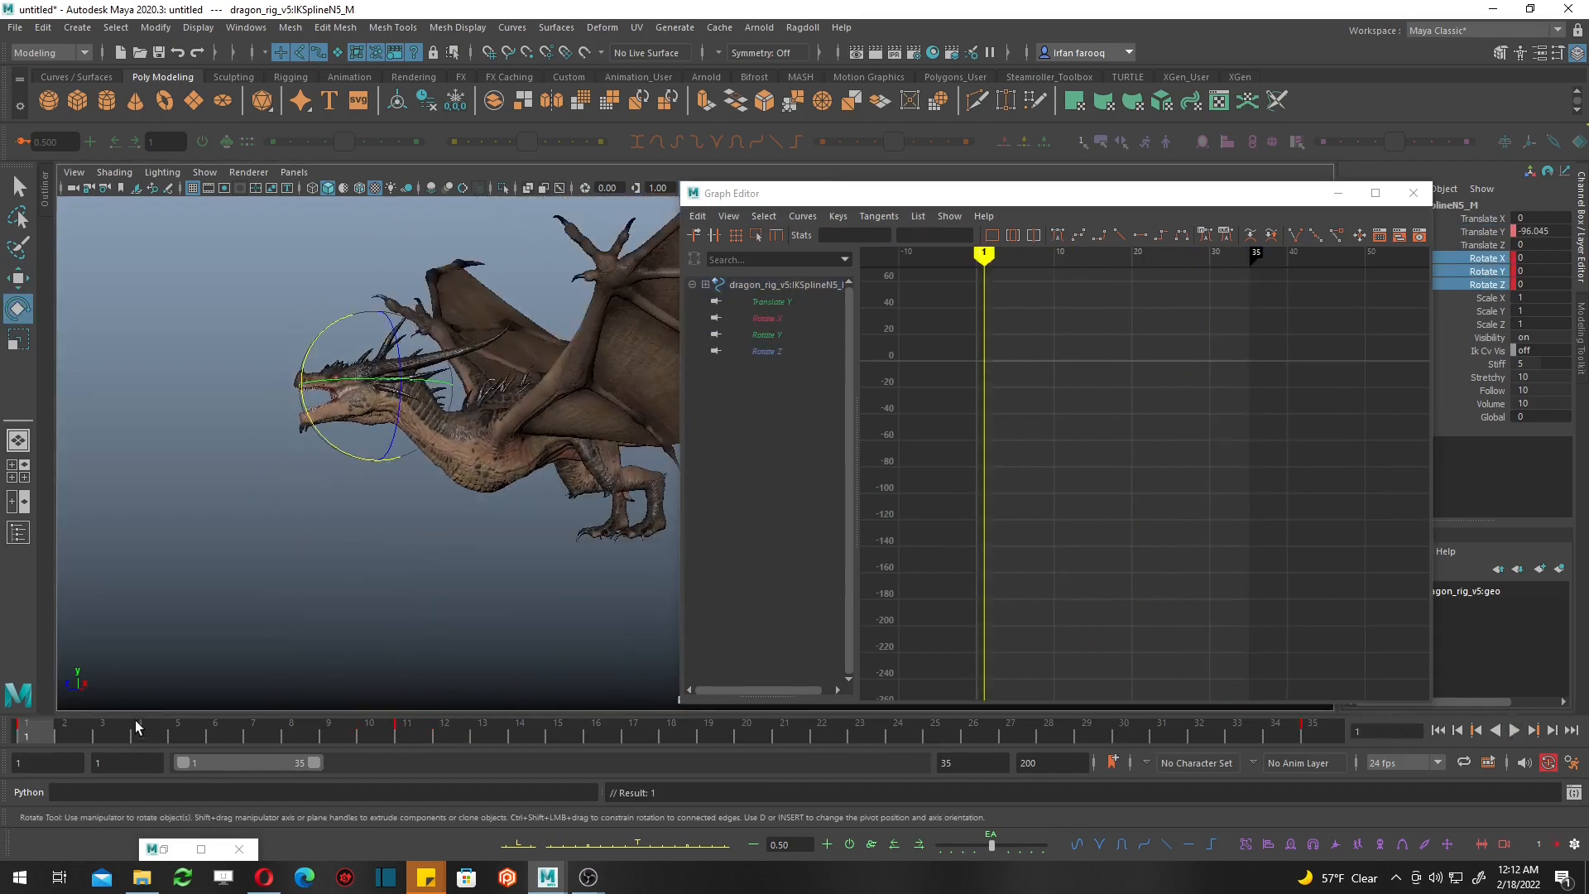
left_click(1515, 730)
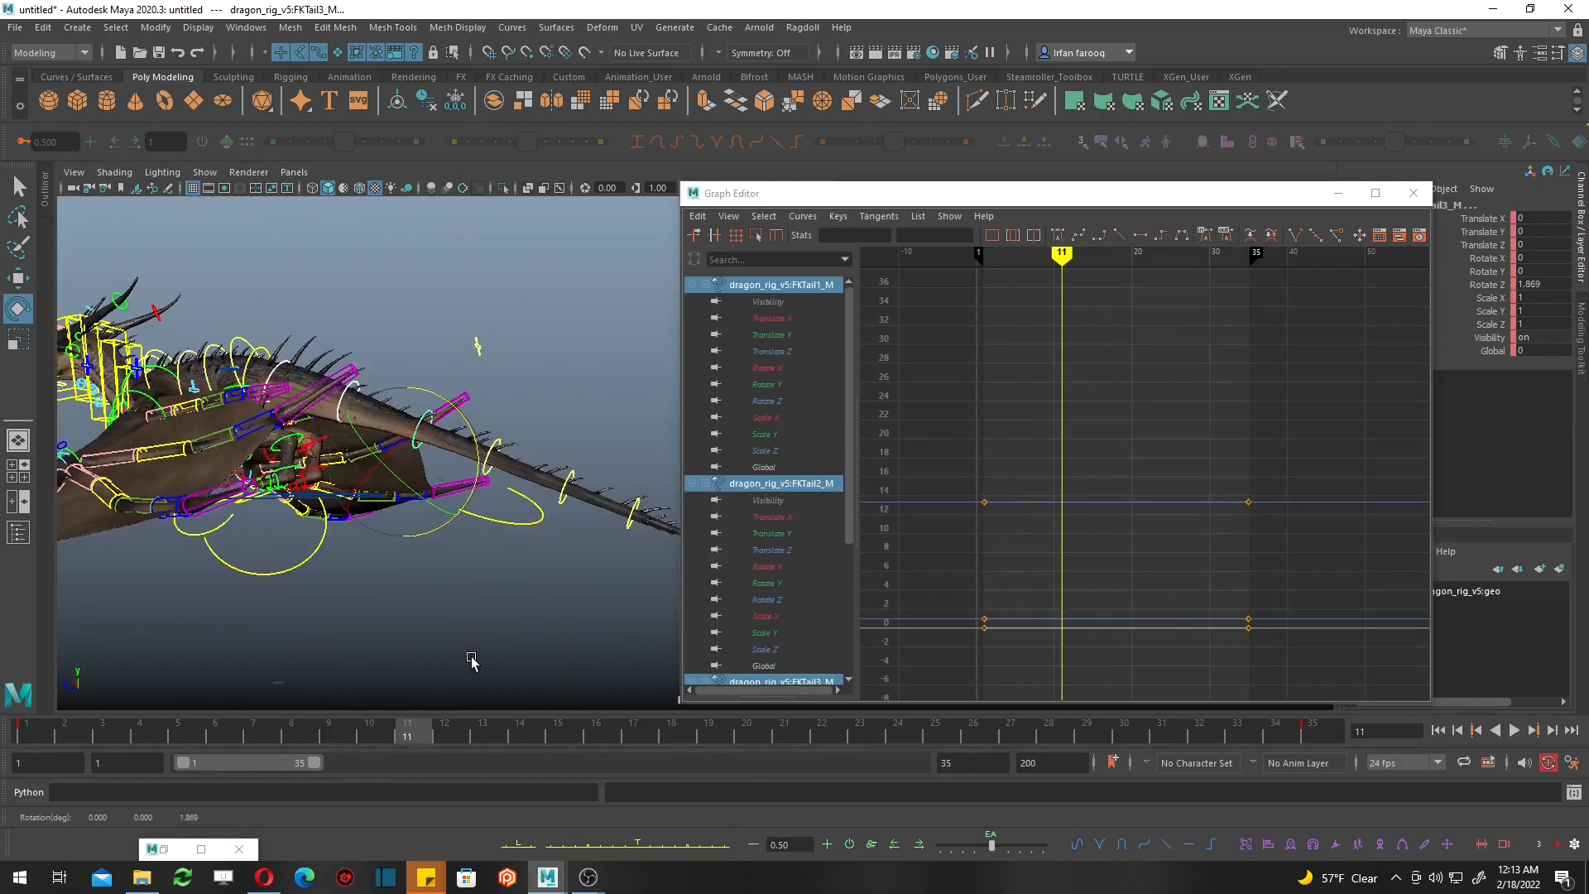
Shape the FKTail curves into smooth offset sways, save as Flight01.mb, add BaseAnimation layer.
left_click(933, 725)
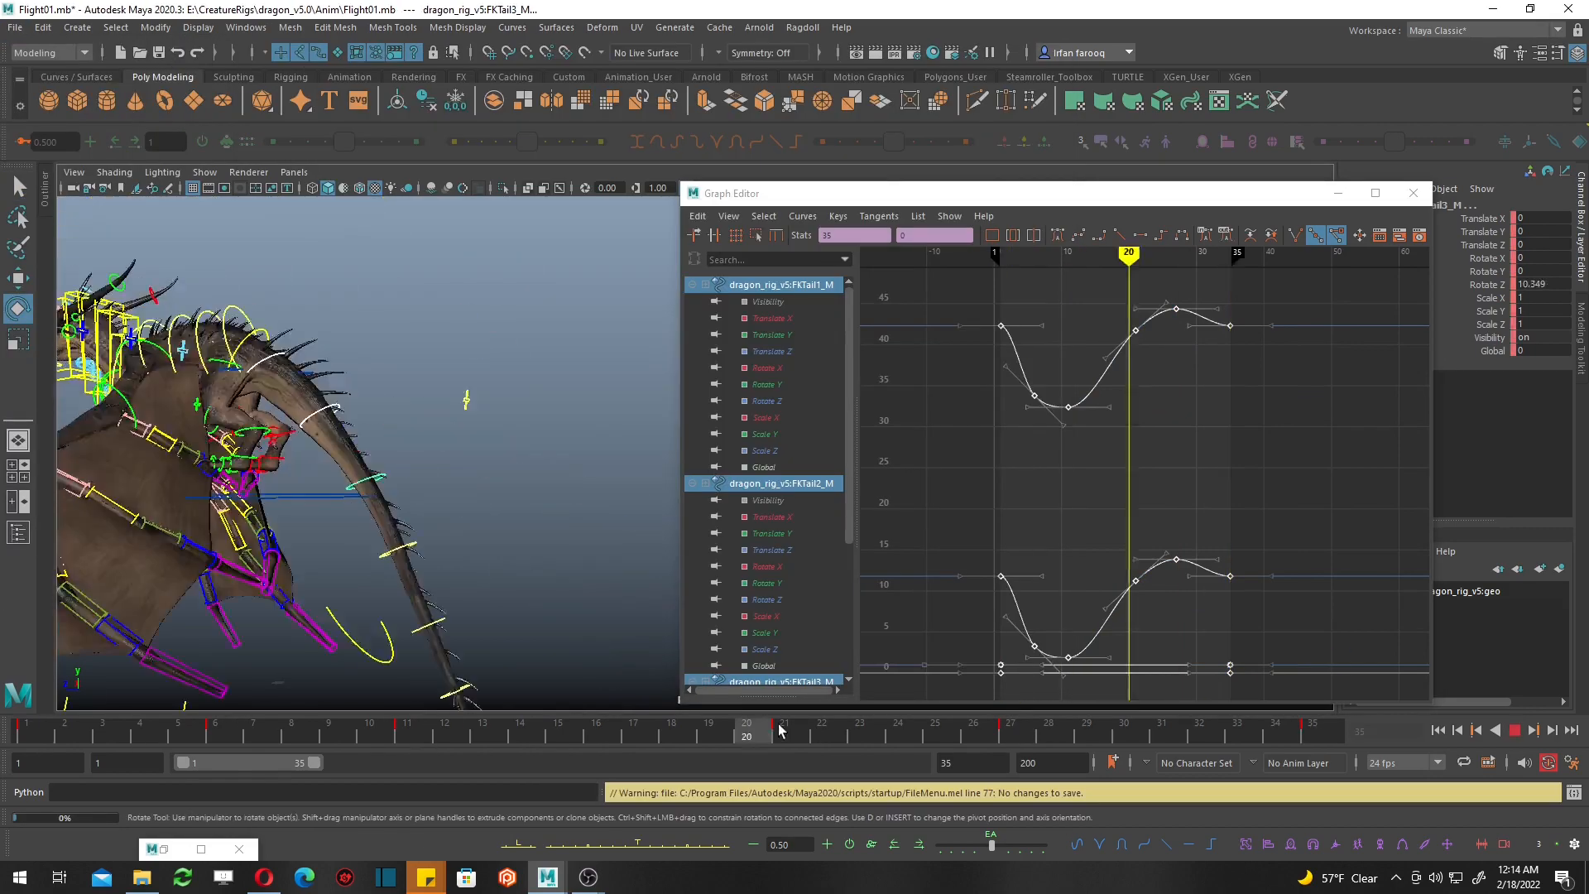
left_click(178, 724)
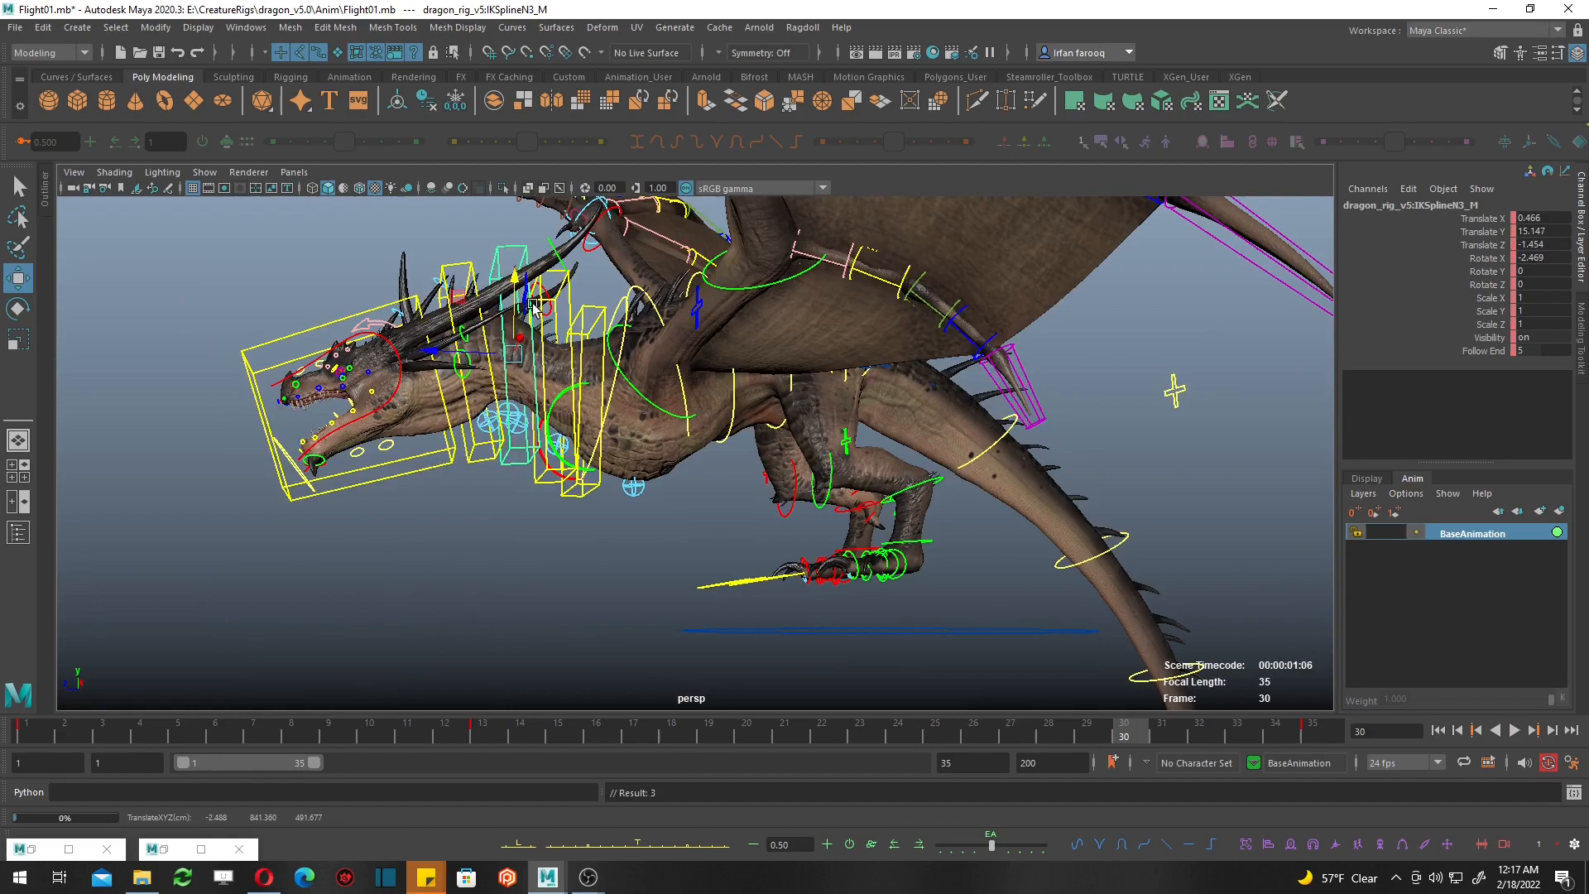
Hide the rig's NURBS curve controls and play back the shaded dragon flight cycle.
left_click(1533, 730)
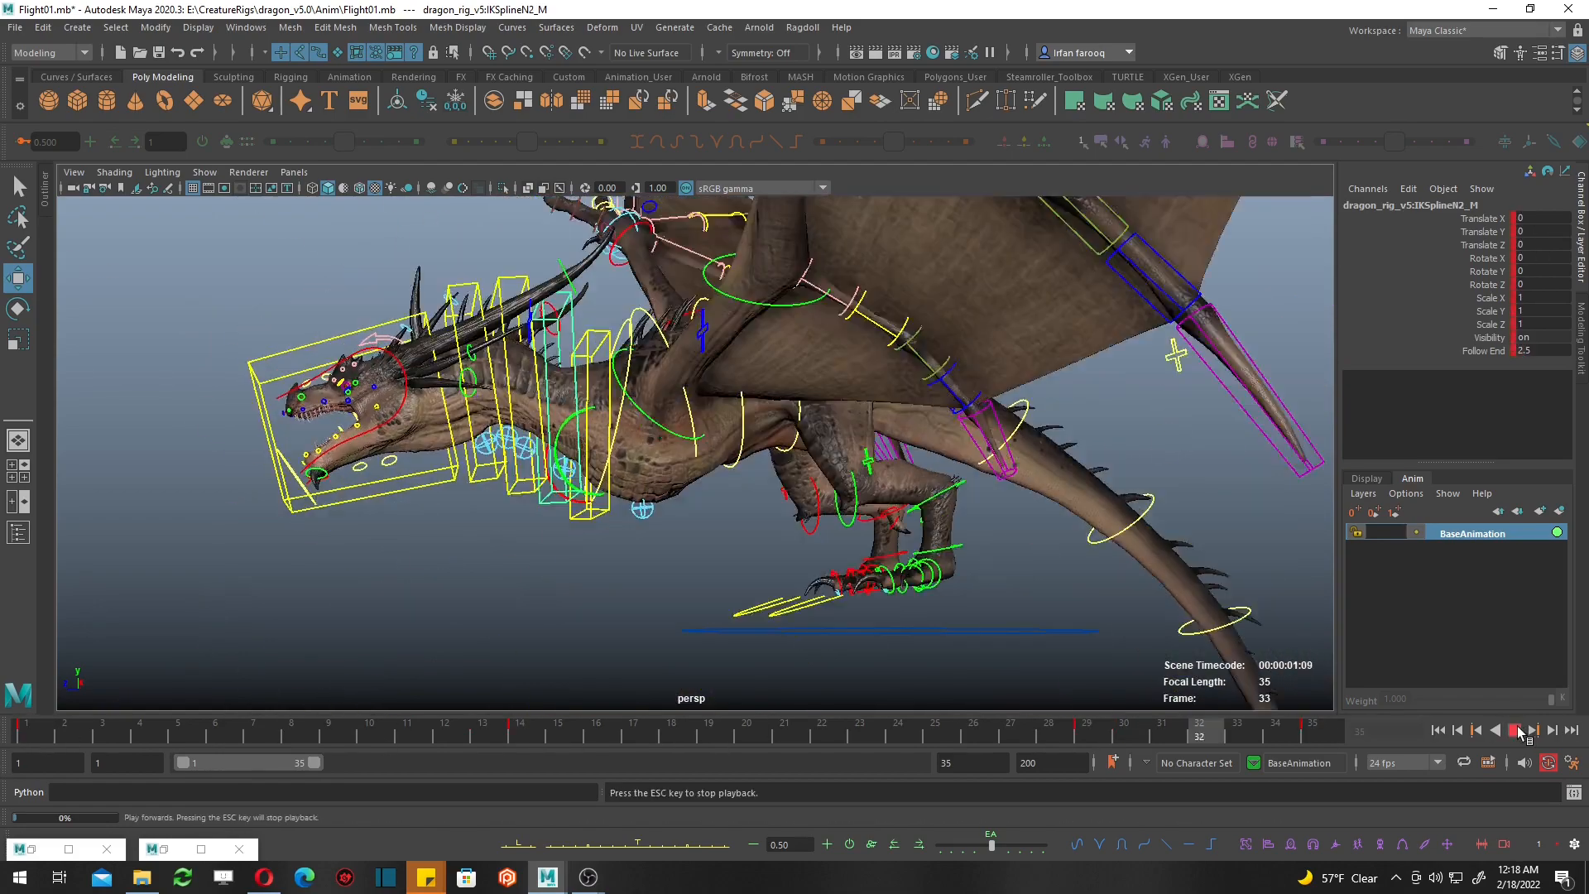
left_click(245, 28)
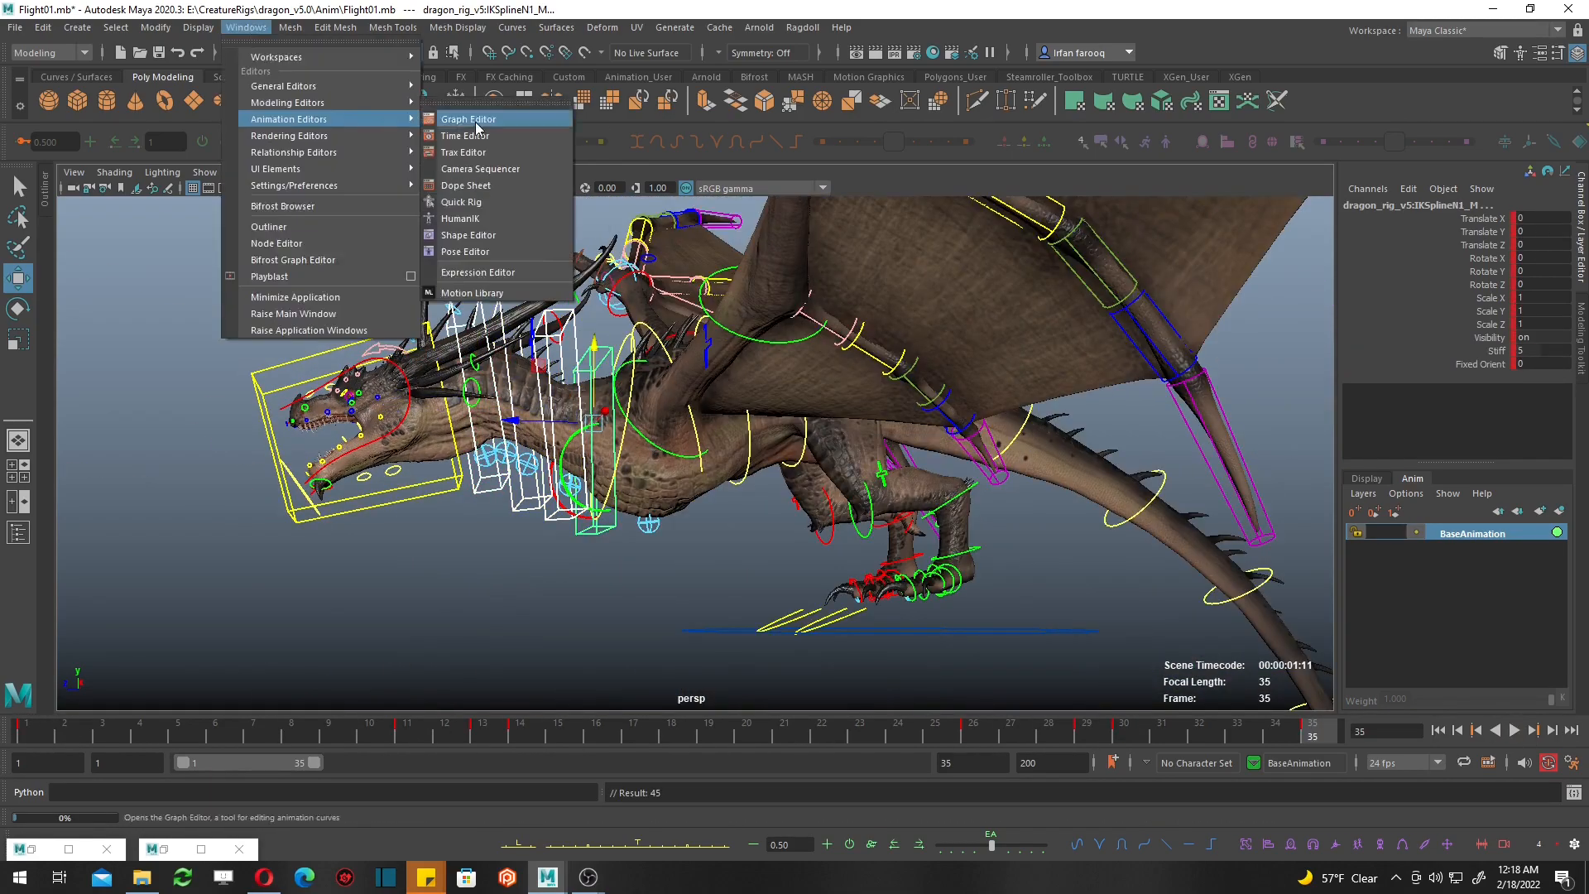
left_click(469, 119)
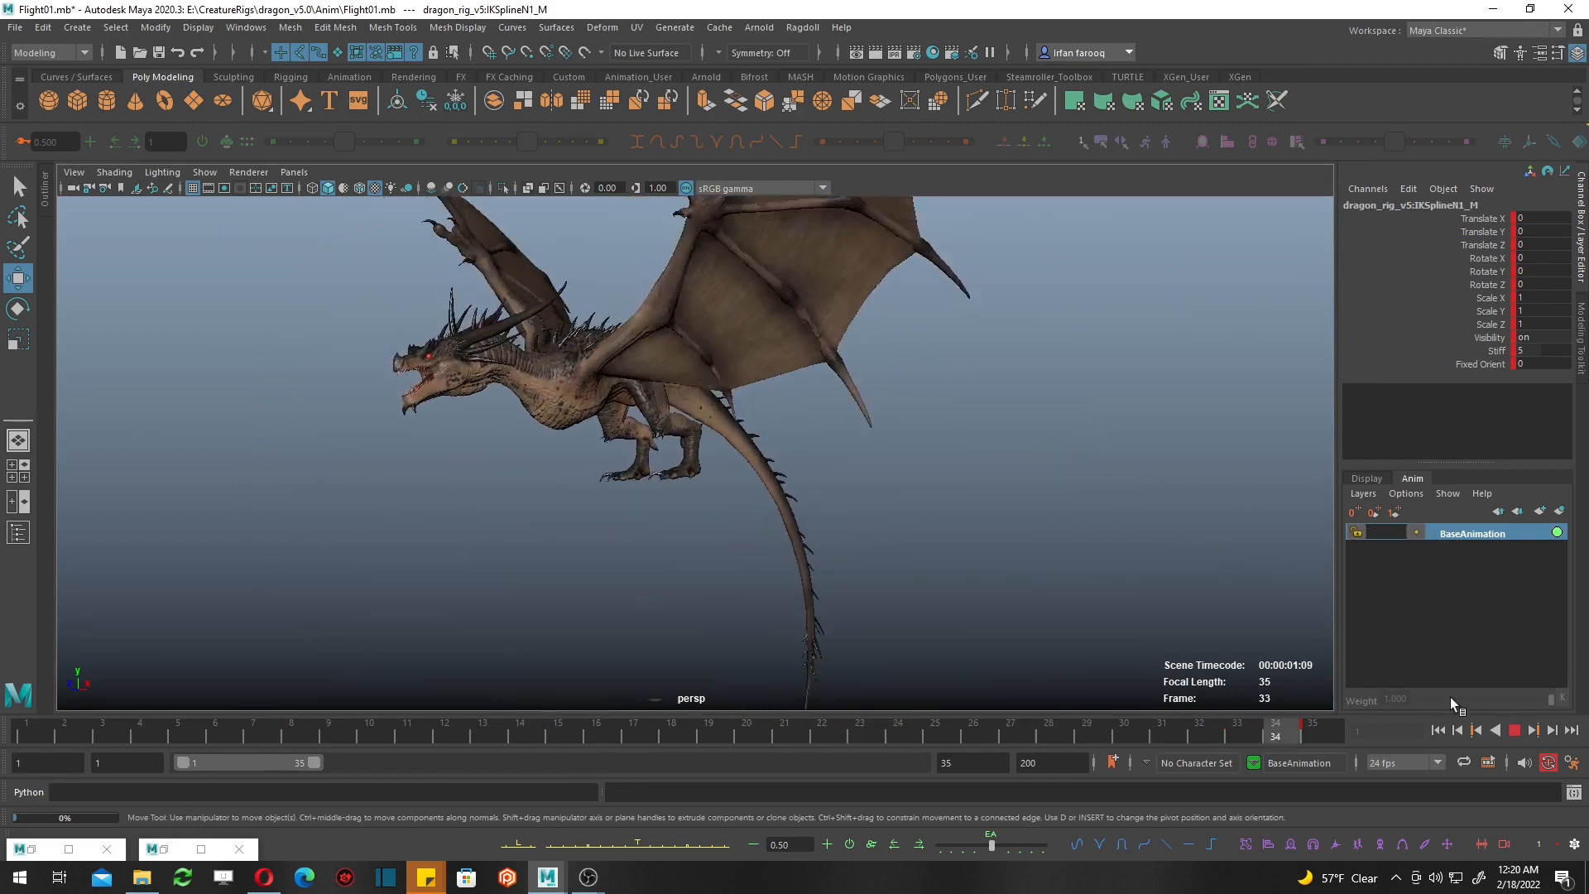
Isolate the dragon and rotate and key the FKHip control to swing the hind leg back.
left_click(203, 170)
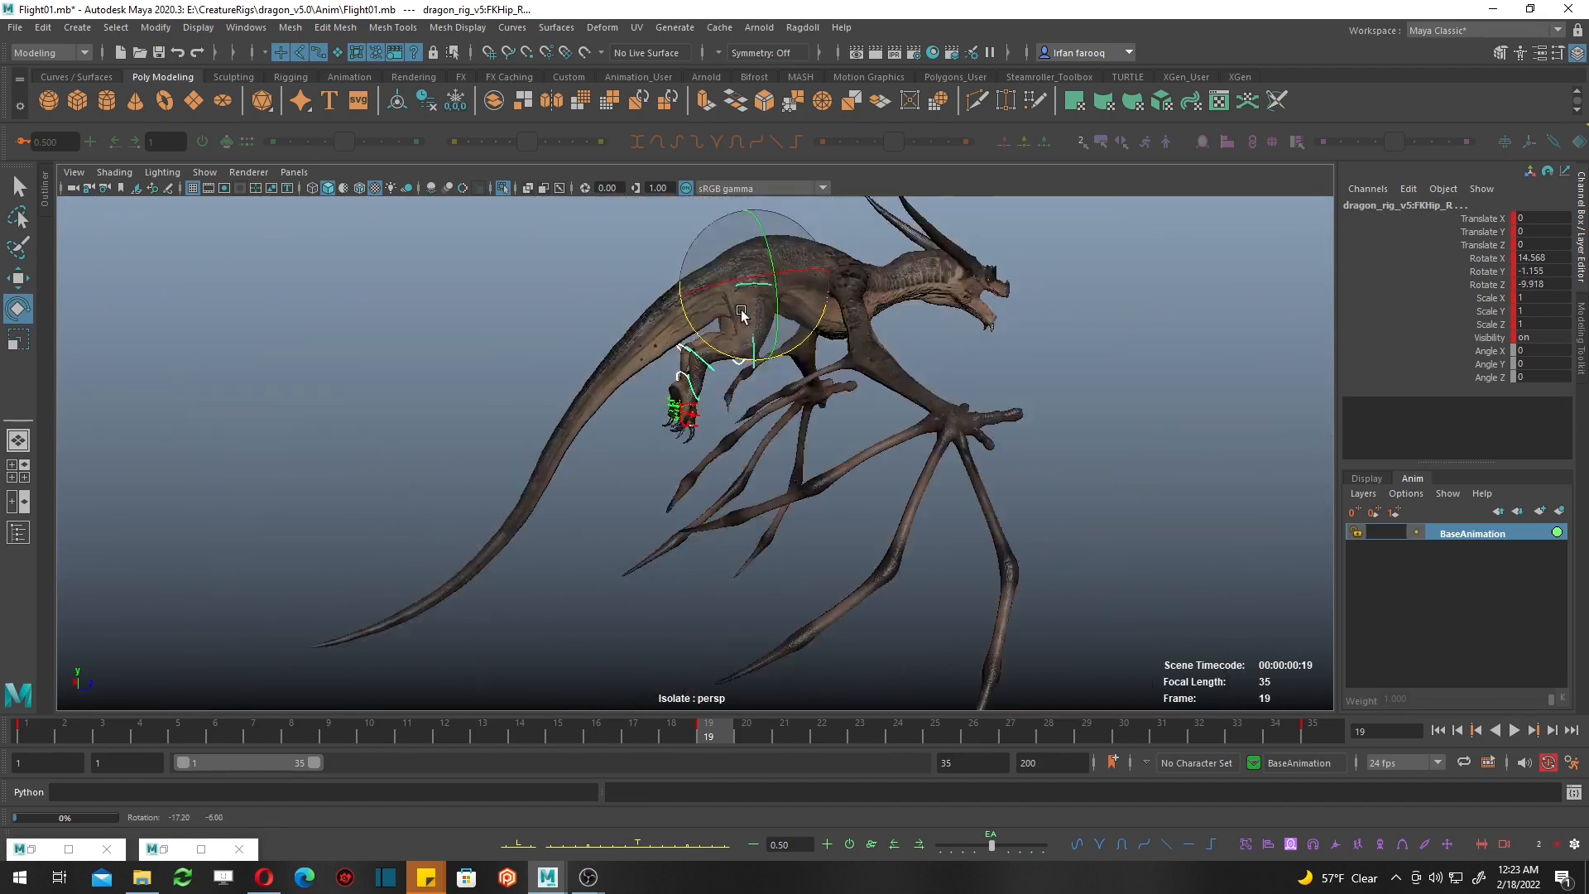
Key FKKnee Rotate Z at frames 1, 19 and 35, then key and smooth the toe and ankle rotations.
left_click(1313, 723)
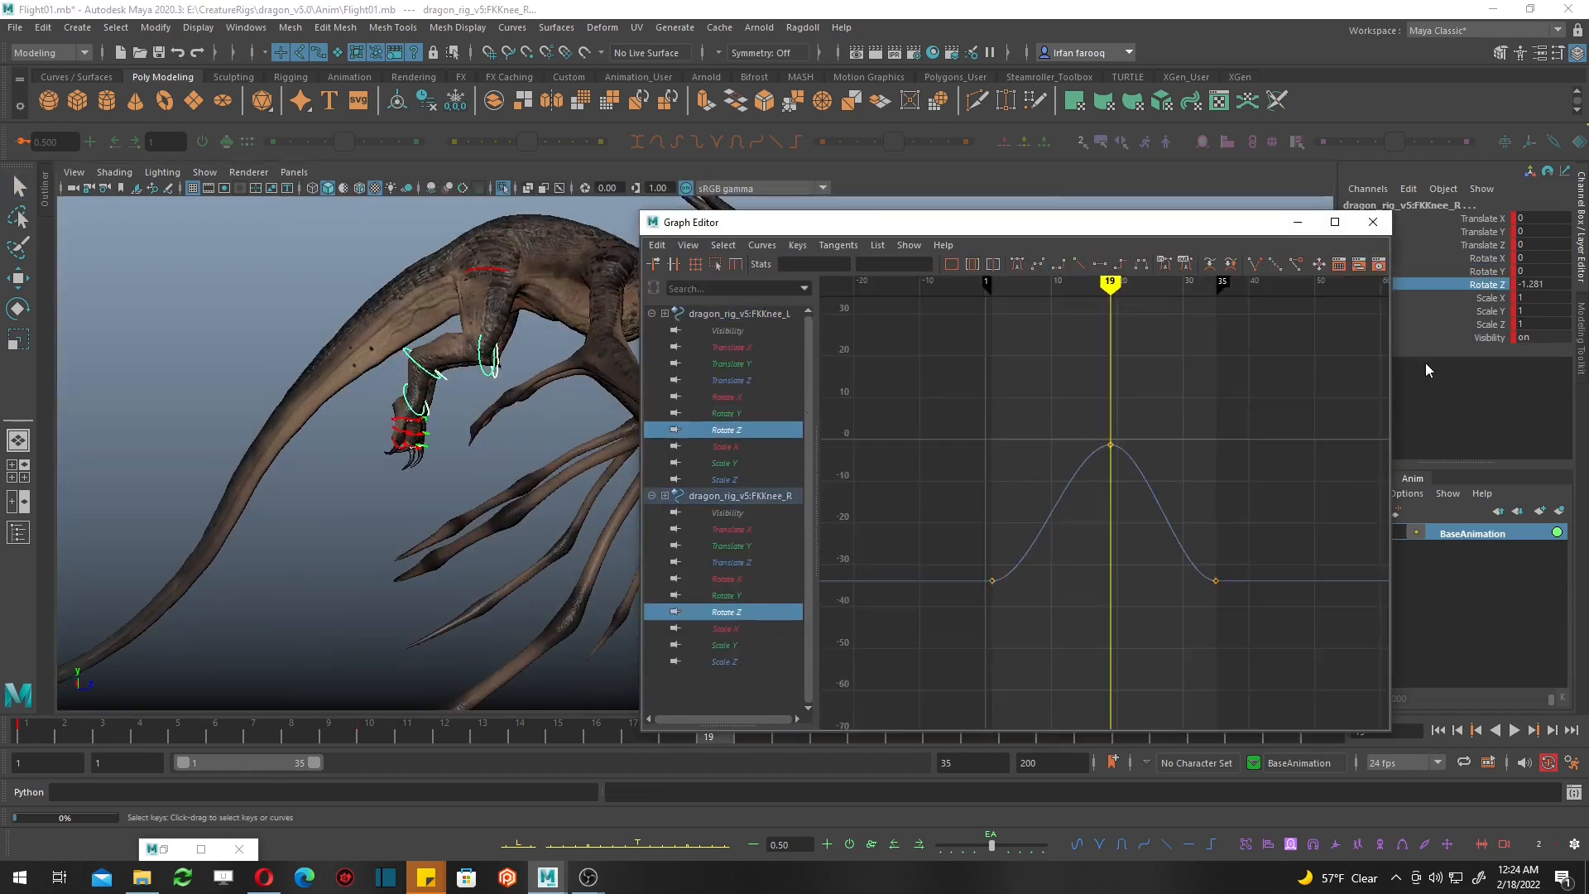
left_click(1373, 220)
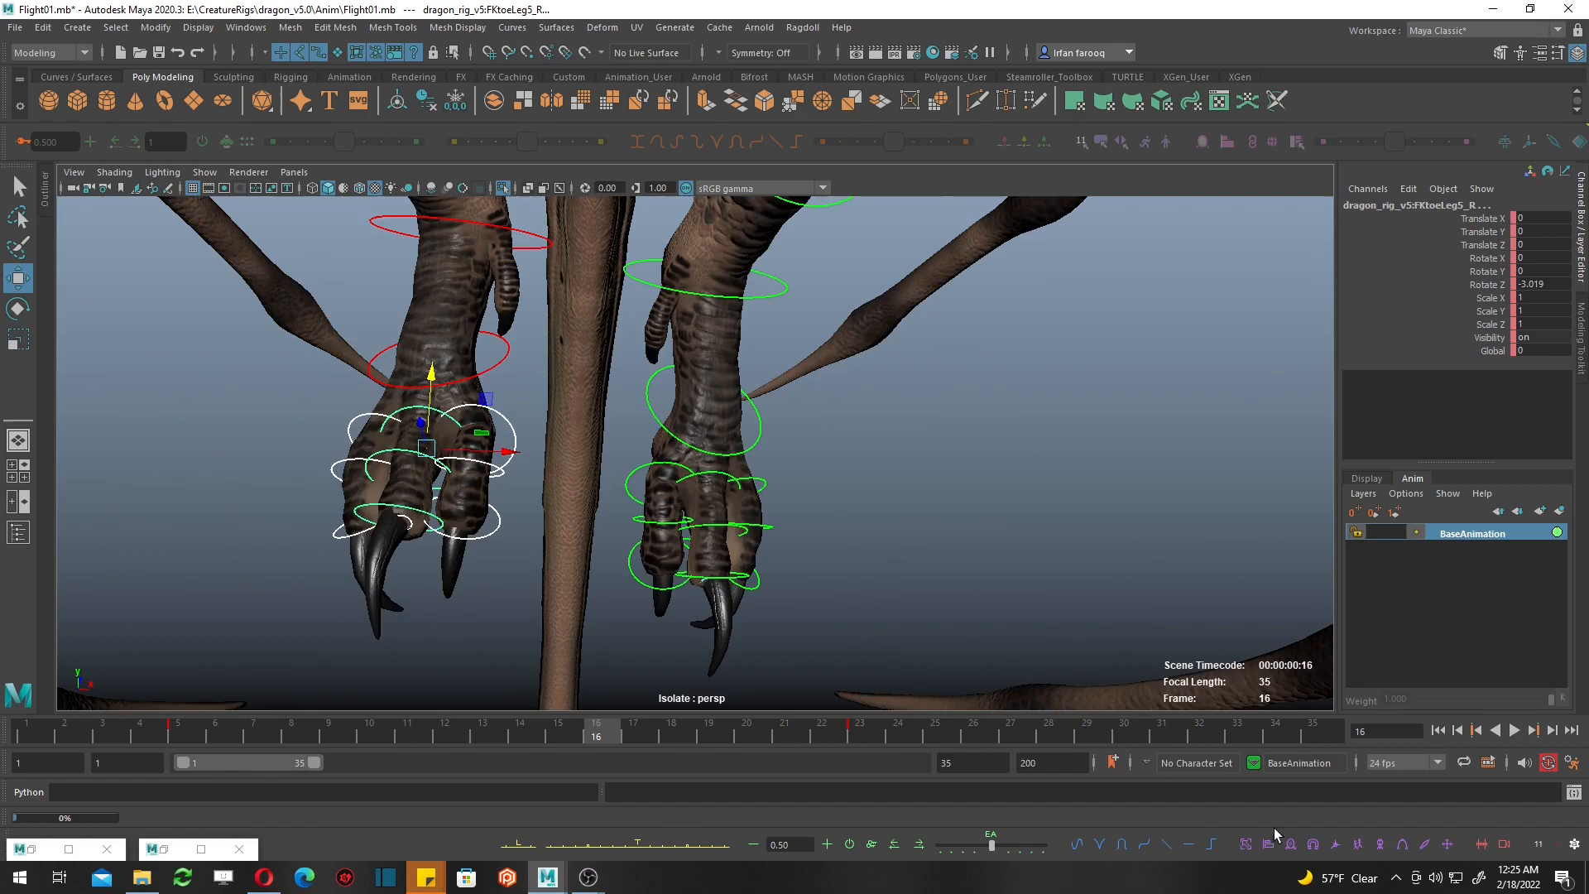
left_click(671, 723)
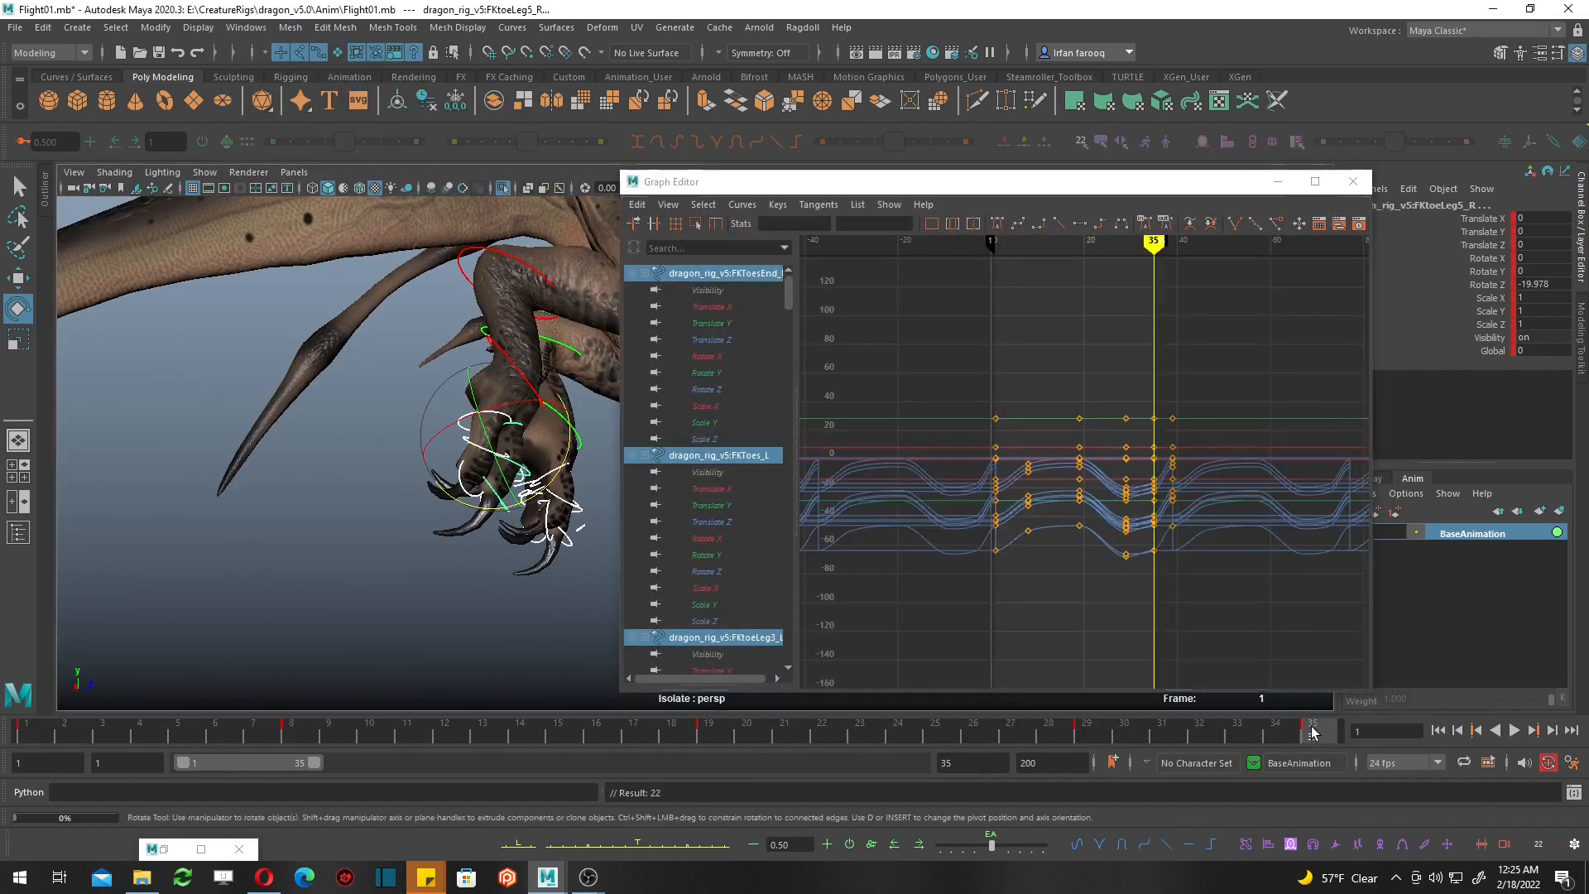
left_click(245, 28)
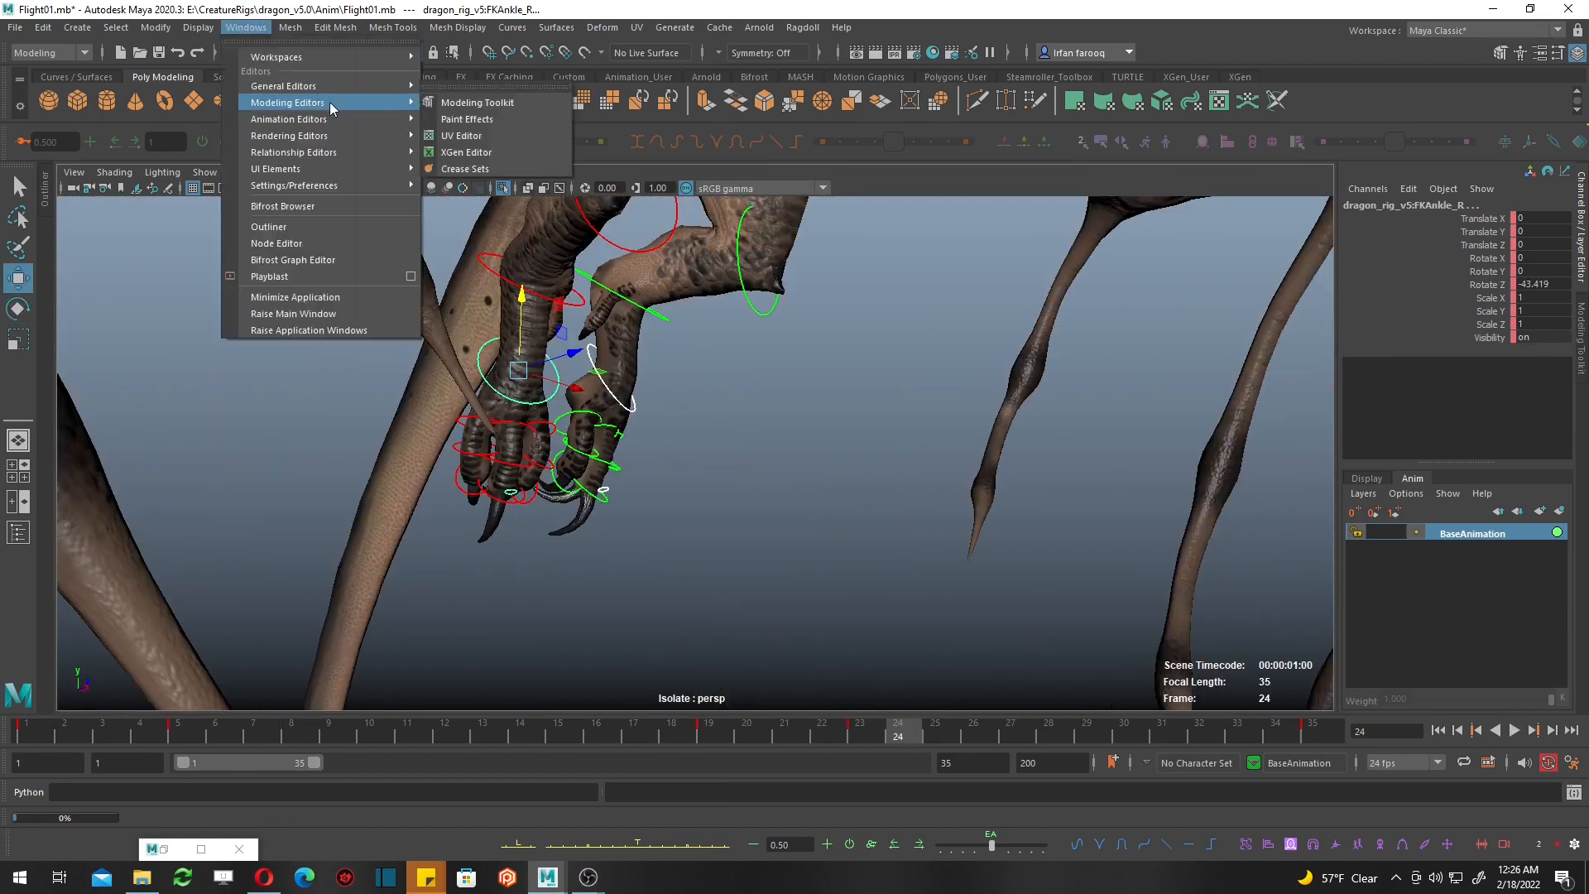
Create AnimLayer1 and AnimLayer2 above BaseAnimation with the spine FK control selected.
left_click(1515, 730)
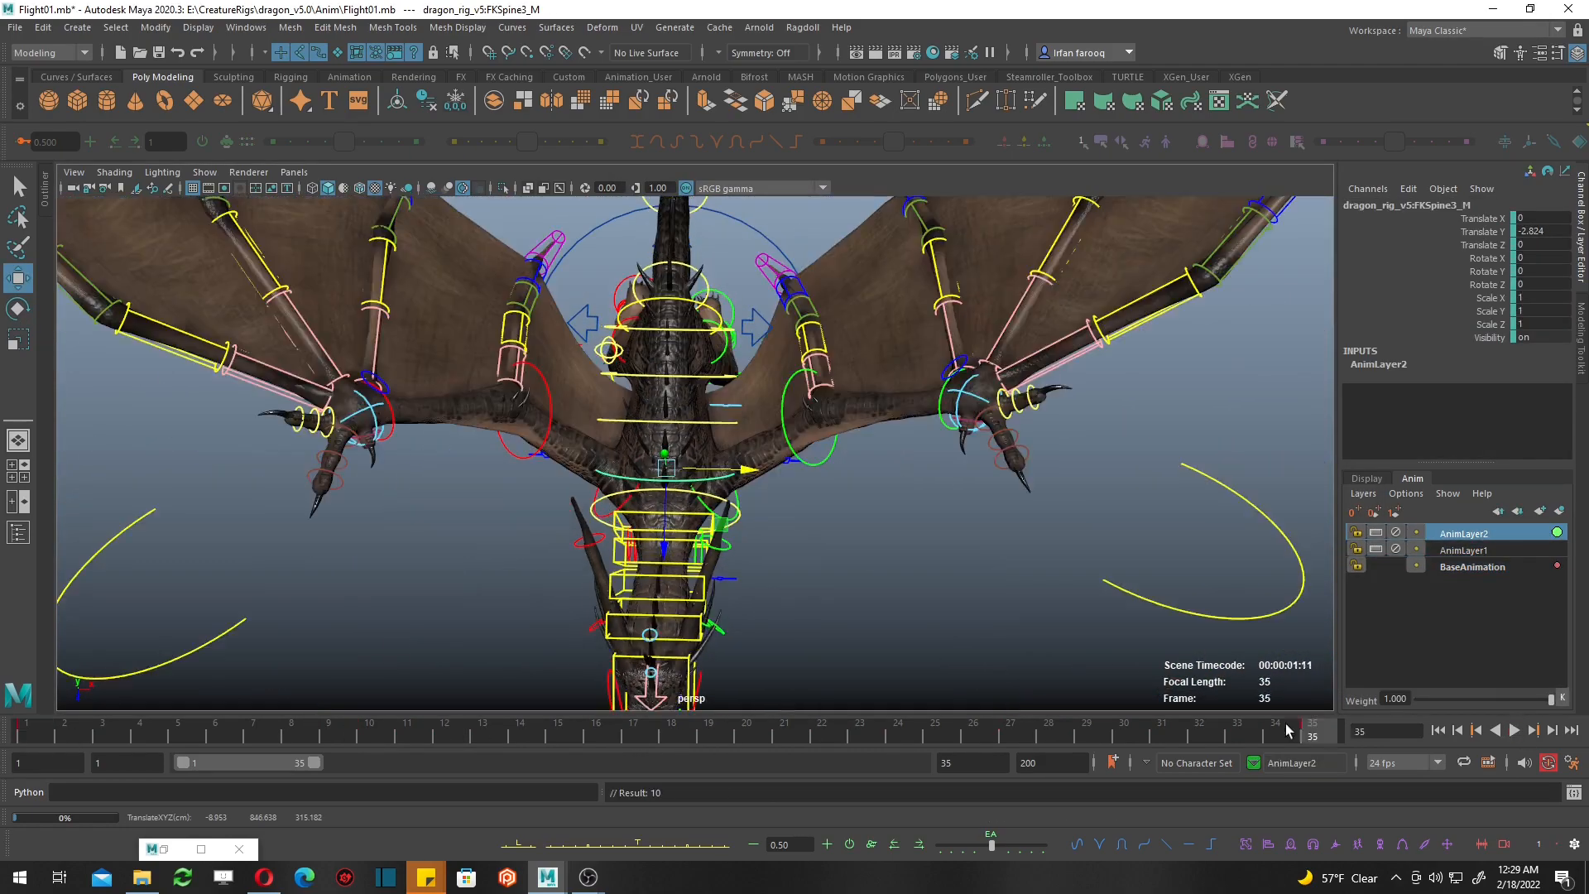
Rotate the FKwingFinger controls and key them across the timeline on AnimLayer1.
left_click(18, 723)
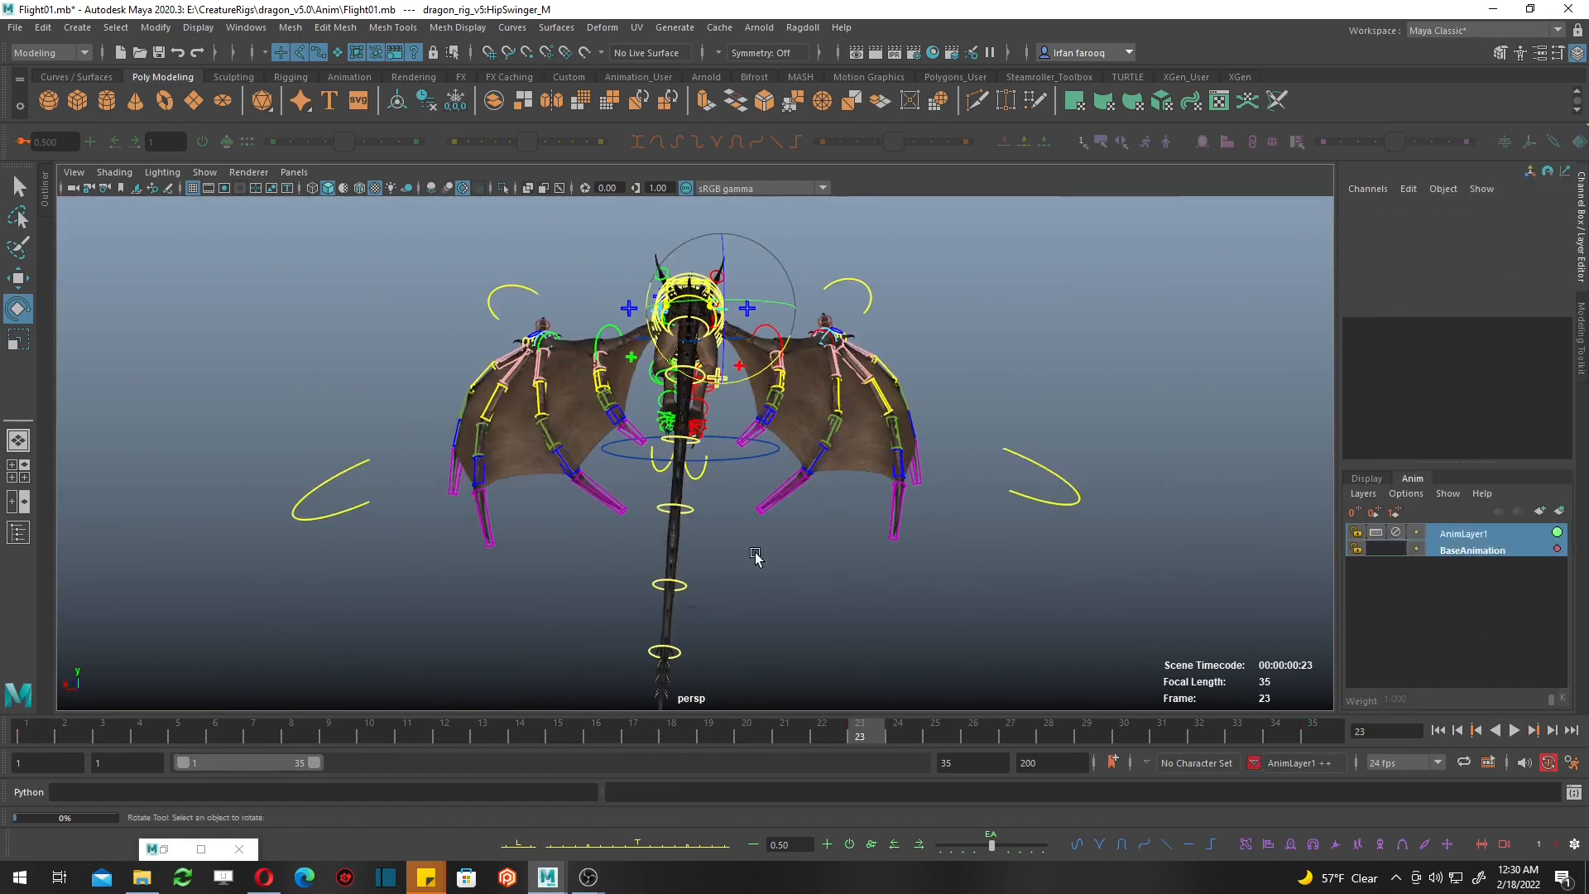
left_click(1515, 730)
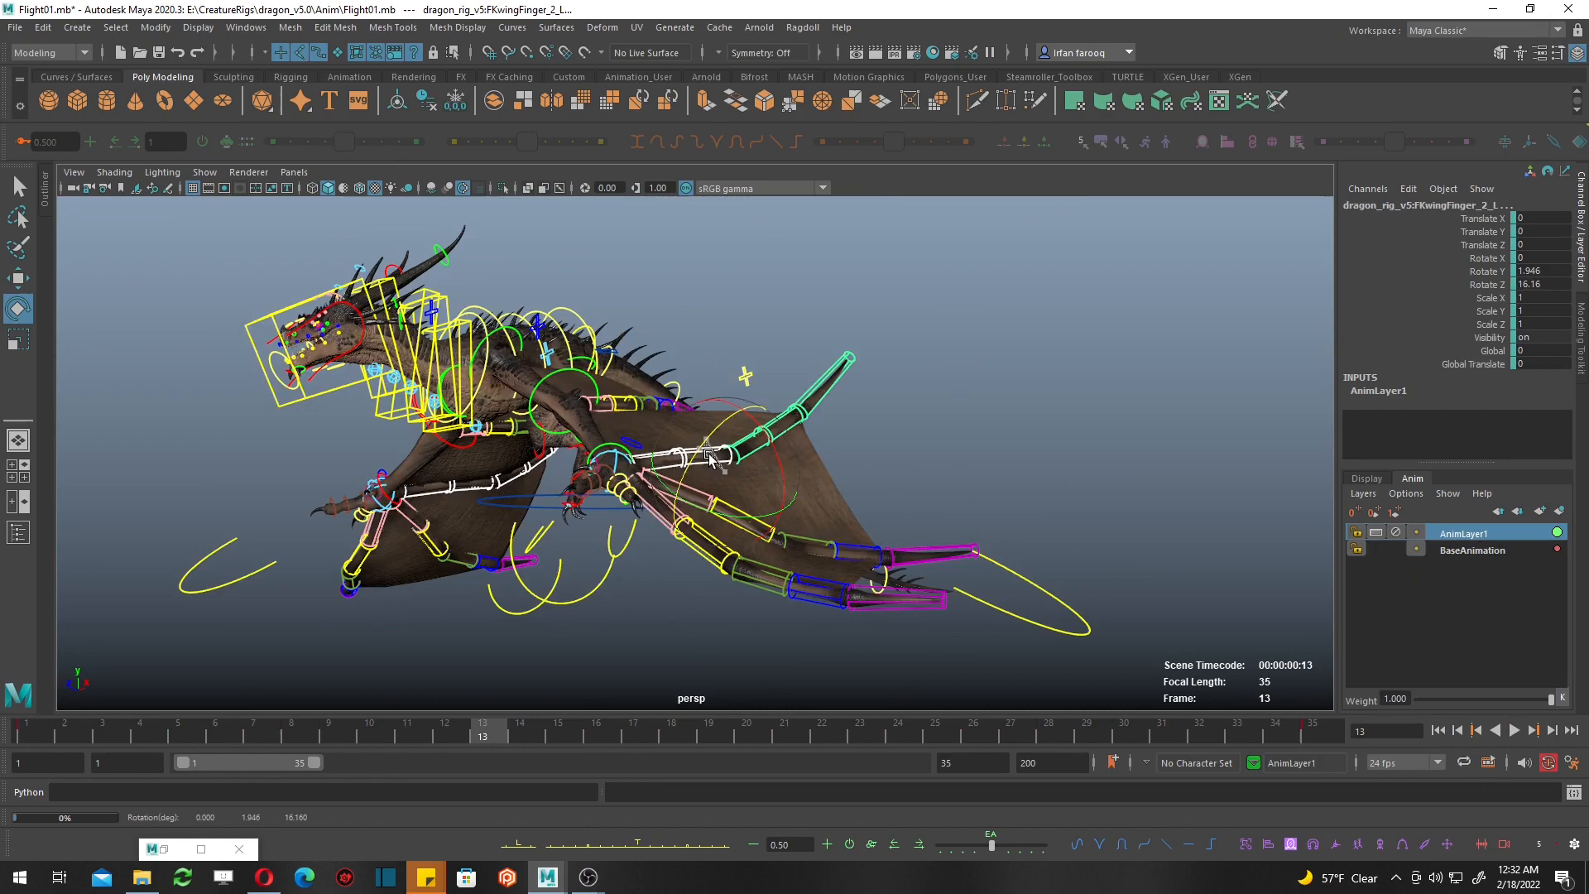
left_click(1122, 727)
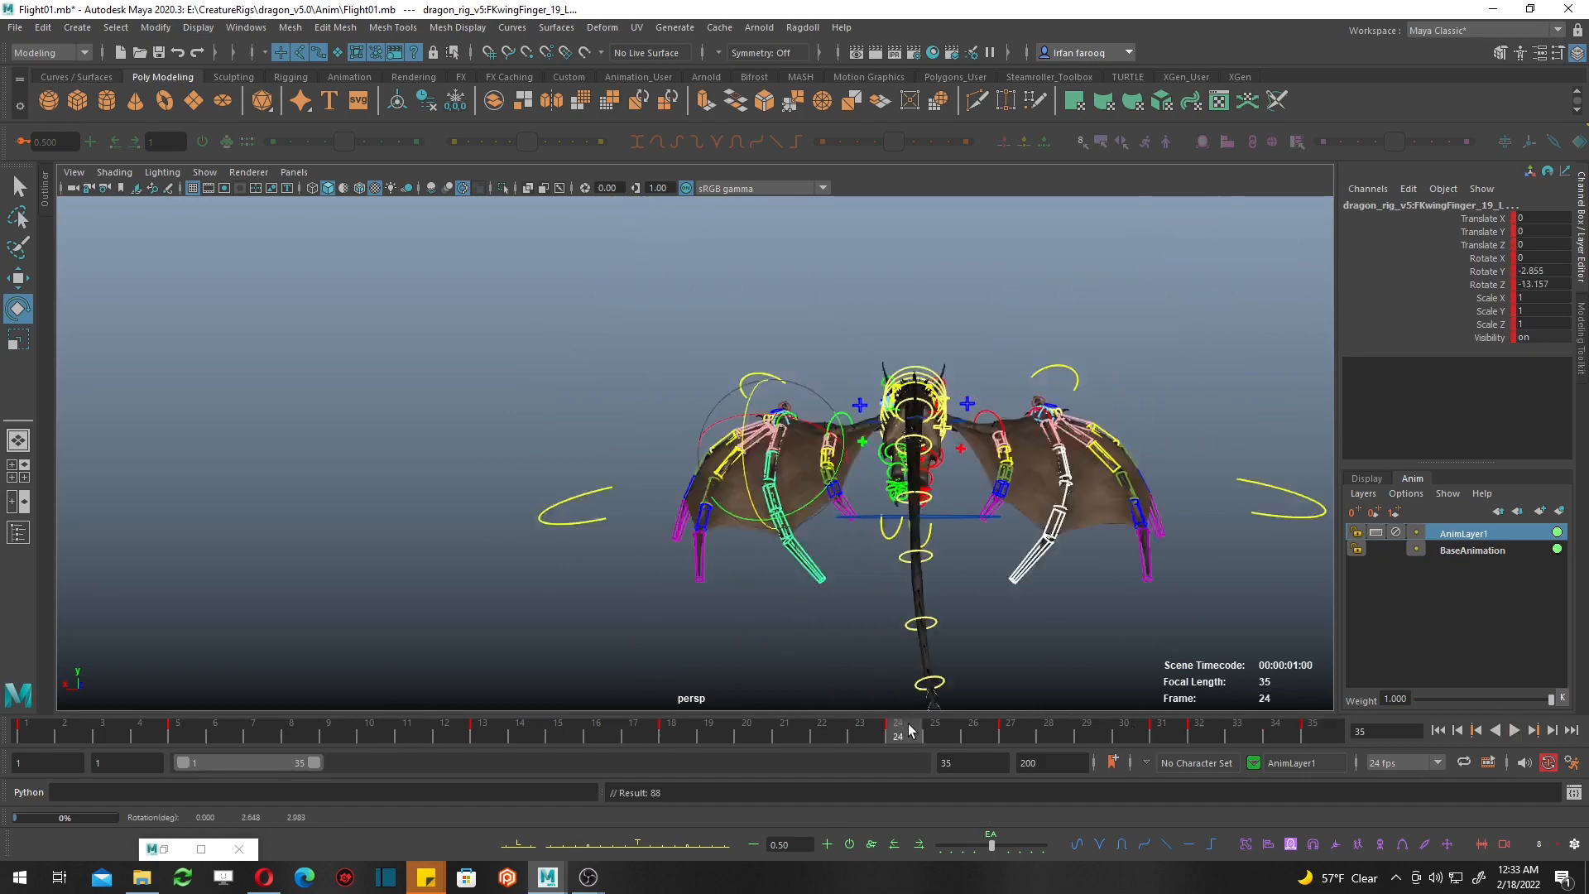
left_click(245, 26)
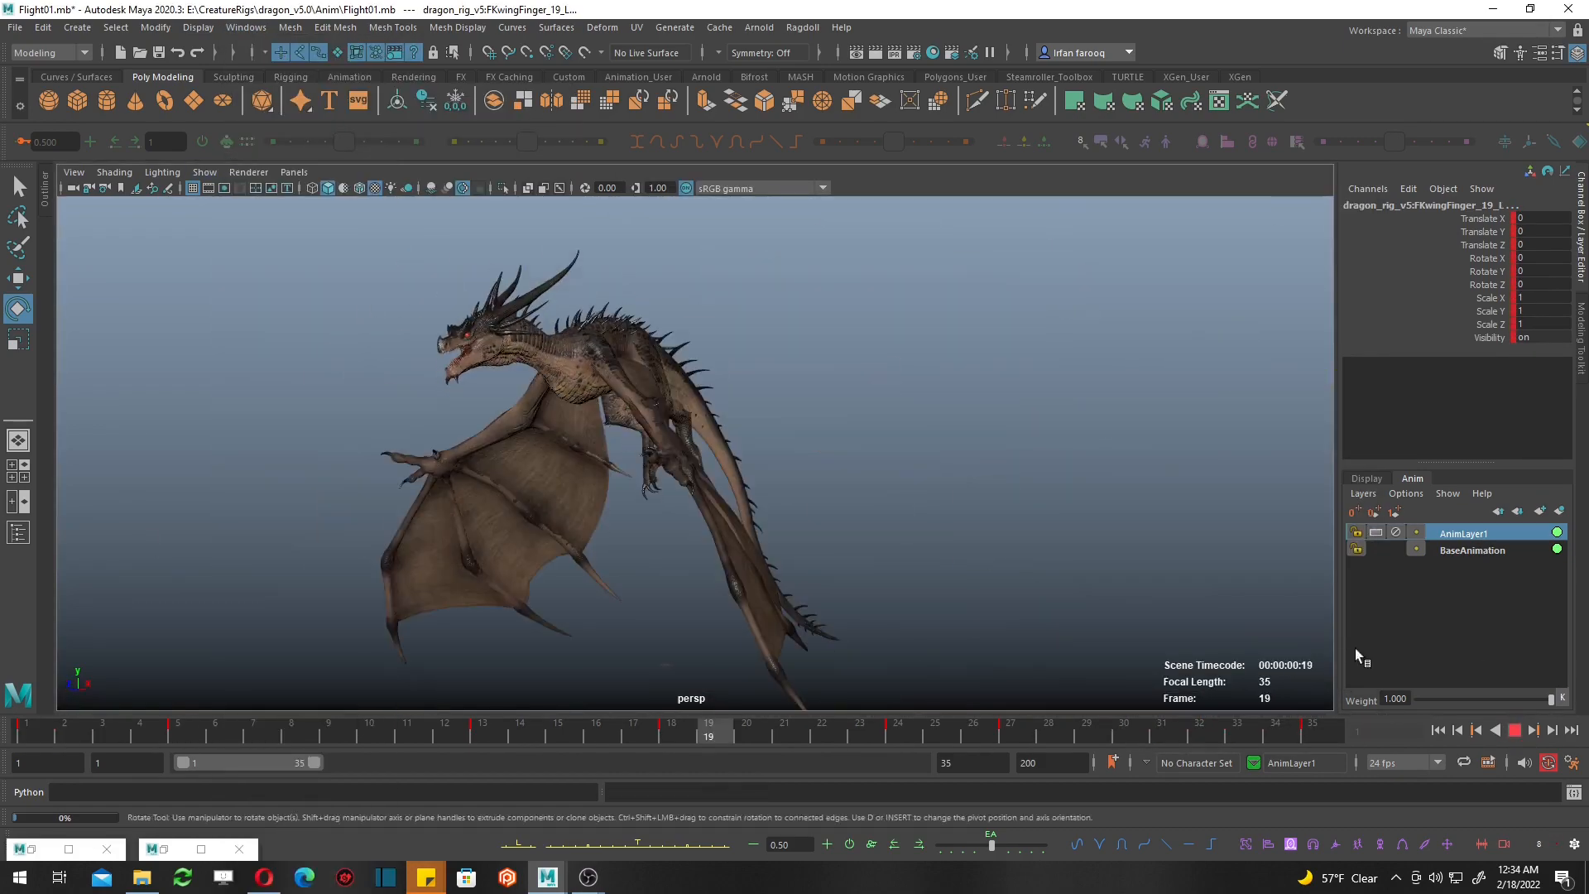
Playblast the flight cycle to playblast.mov, review it, then select a wing finger control.
left_click(652, 654)
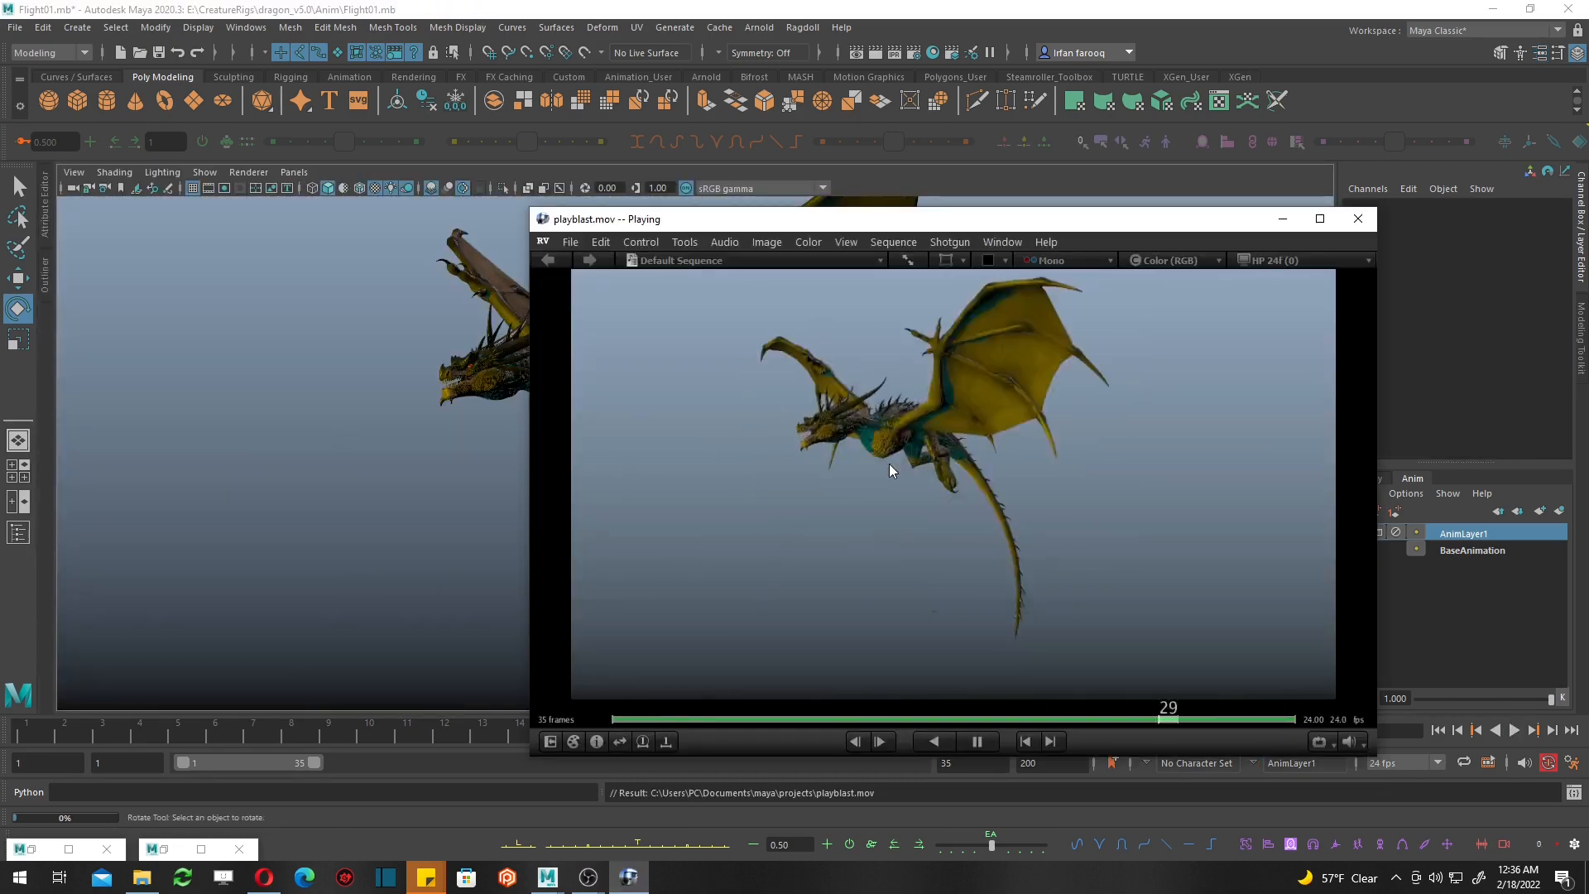
left_click(1358, 219)
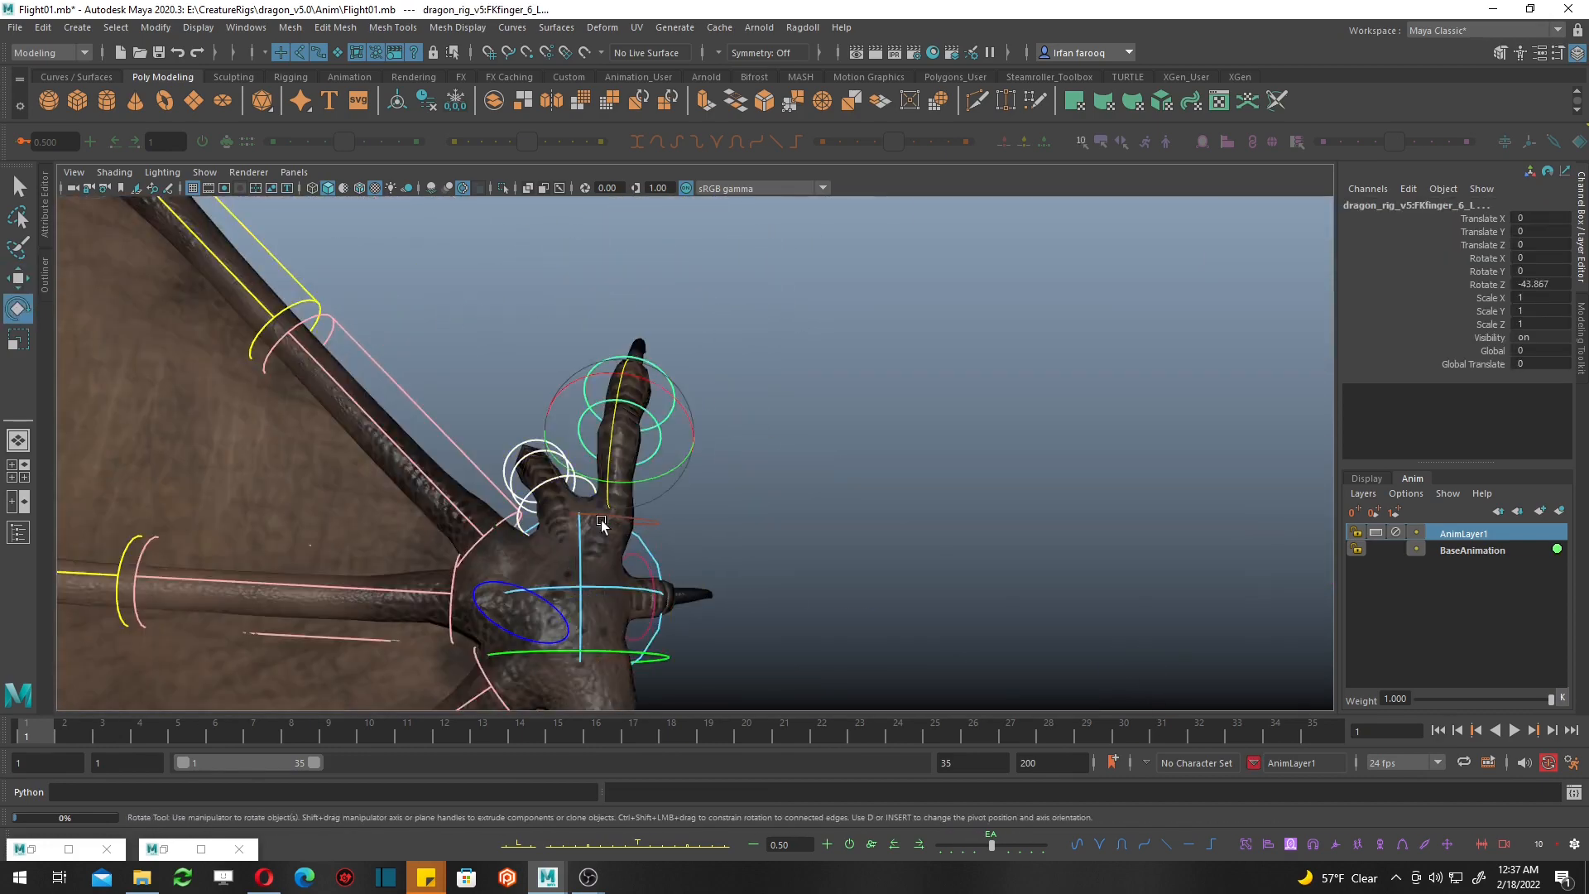
Set the wing finger rotation curves to Post Infinity Cycle and playblast again.
left_click(1237, 724)
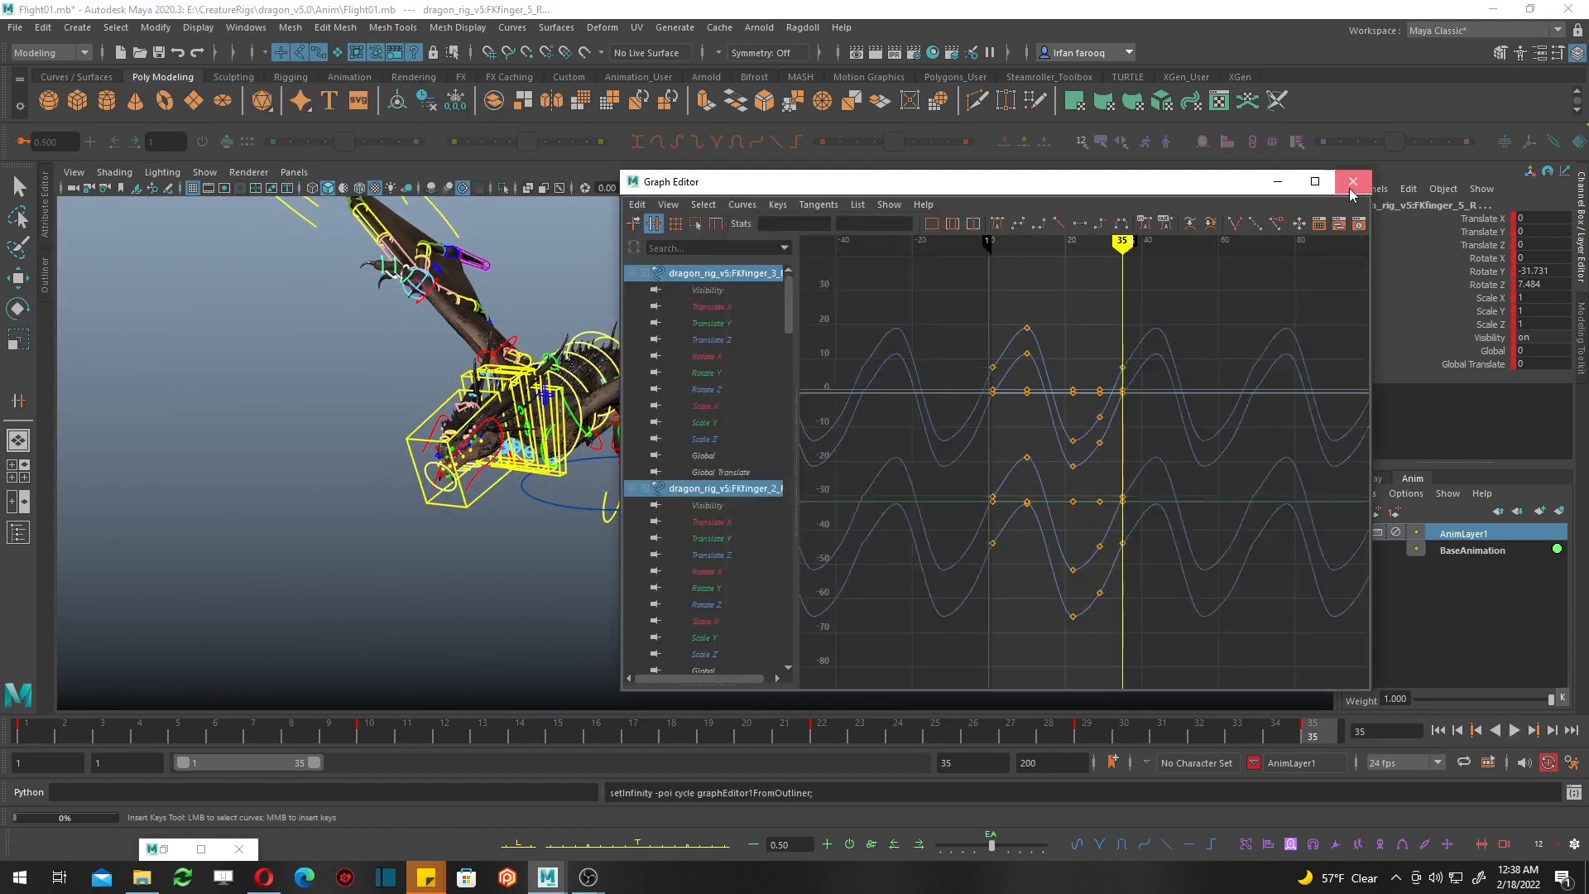
left_click(1353, 182)
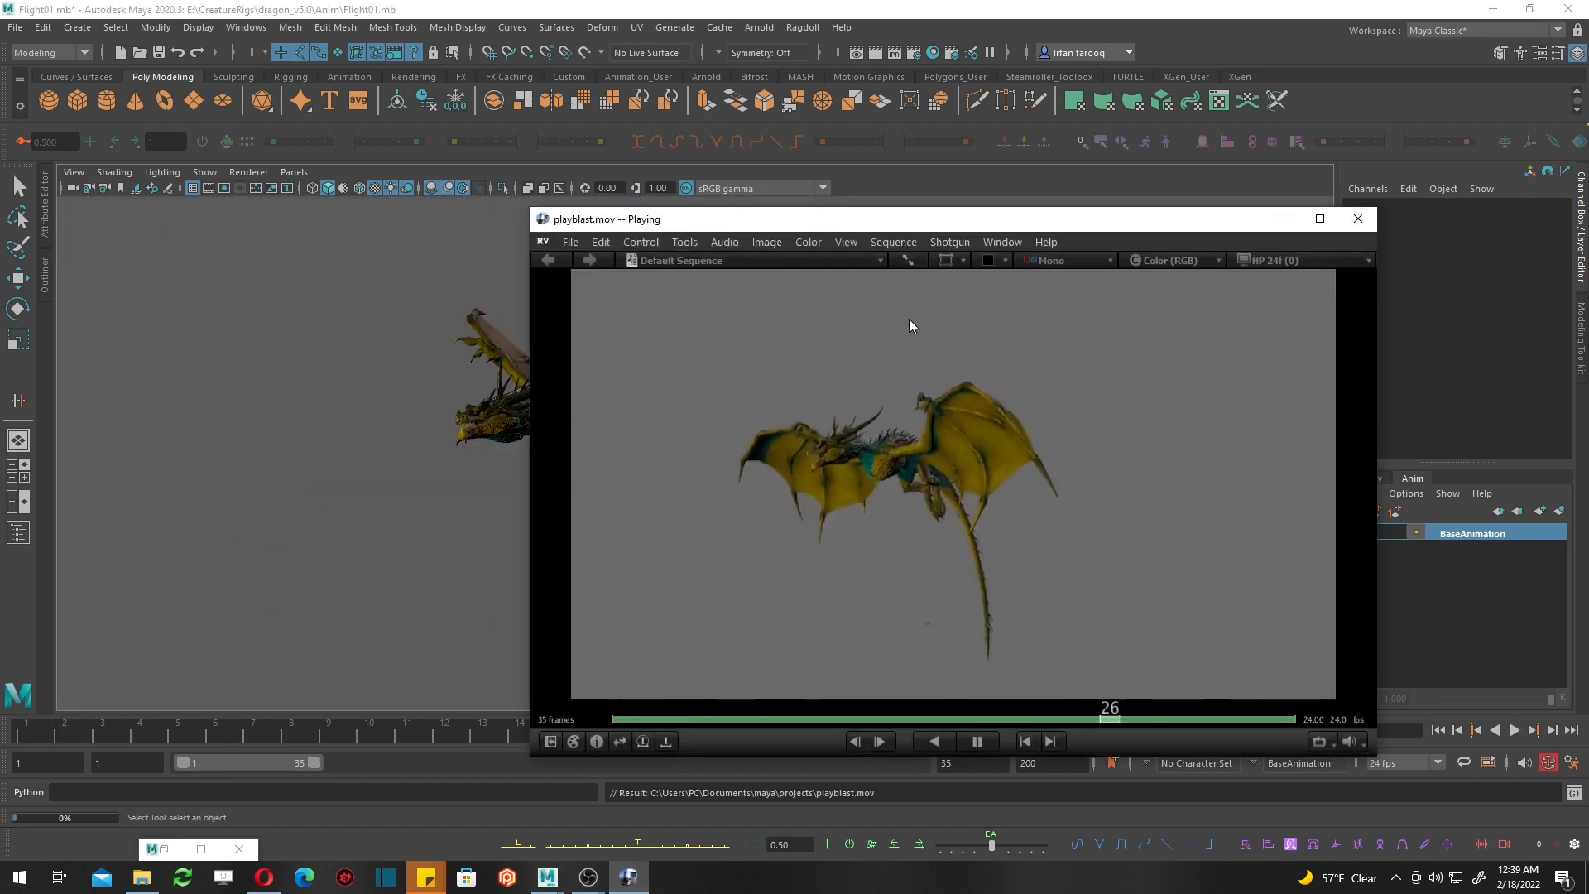
Adjust the FKWrist Rotate X and Z keys into smooth looping curves.
left_click(1357, 219)
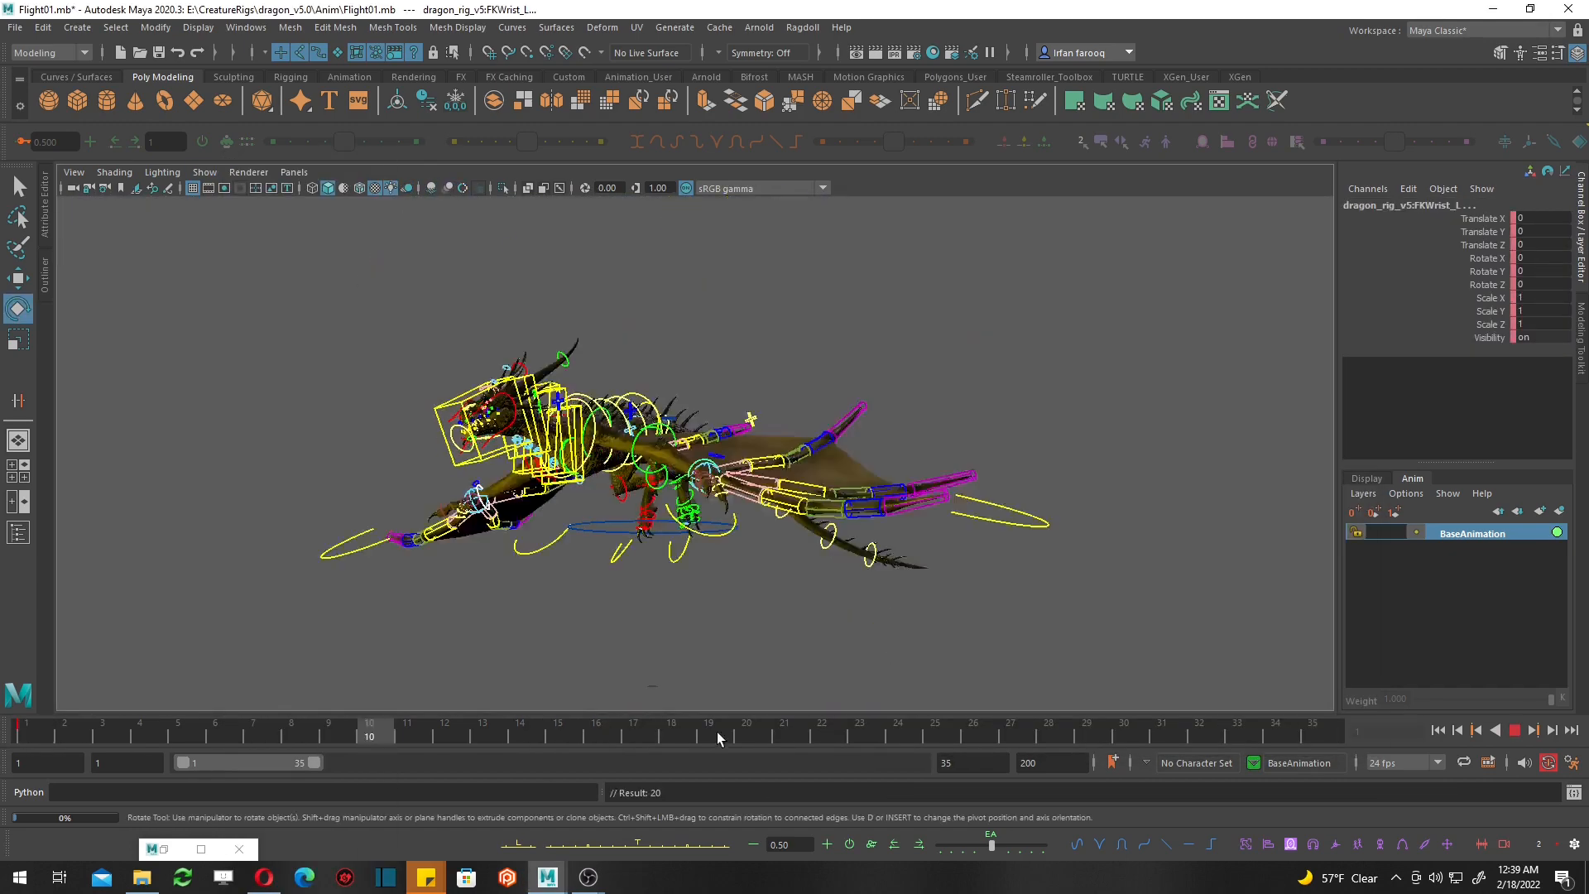
left_click(859, 724)
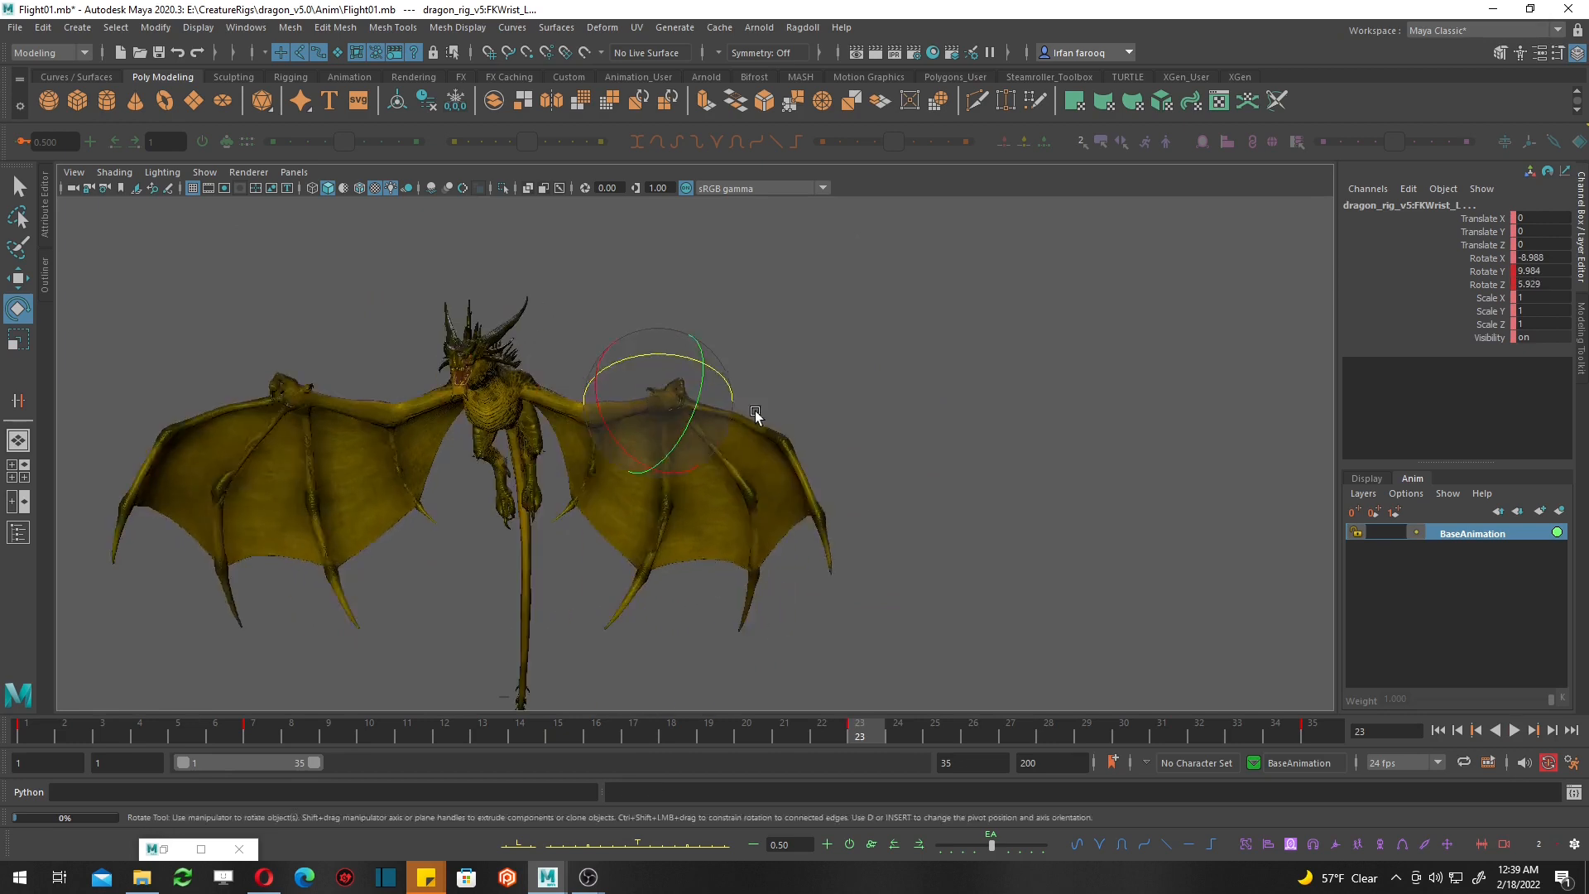
left_click(213, 724)
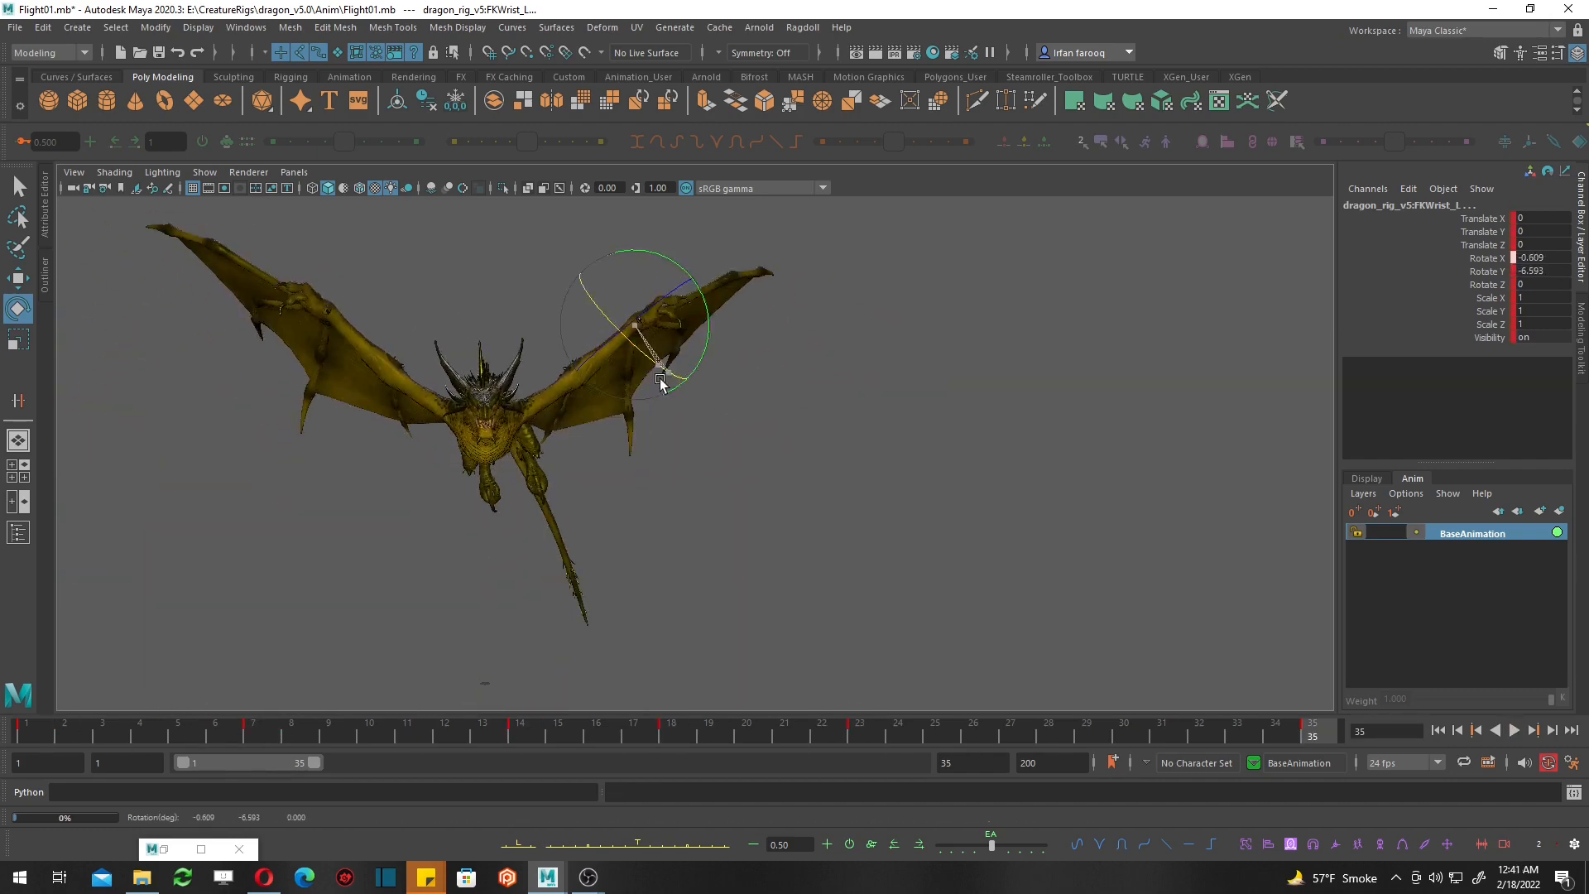
left_click(251, 724)
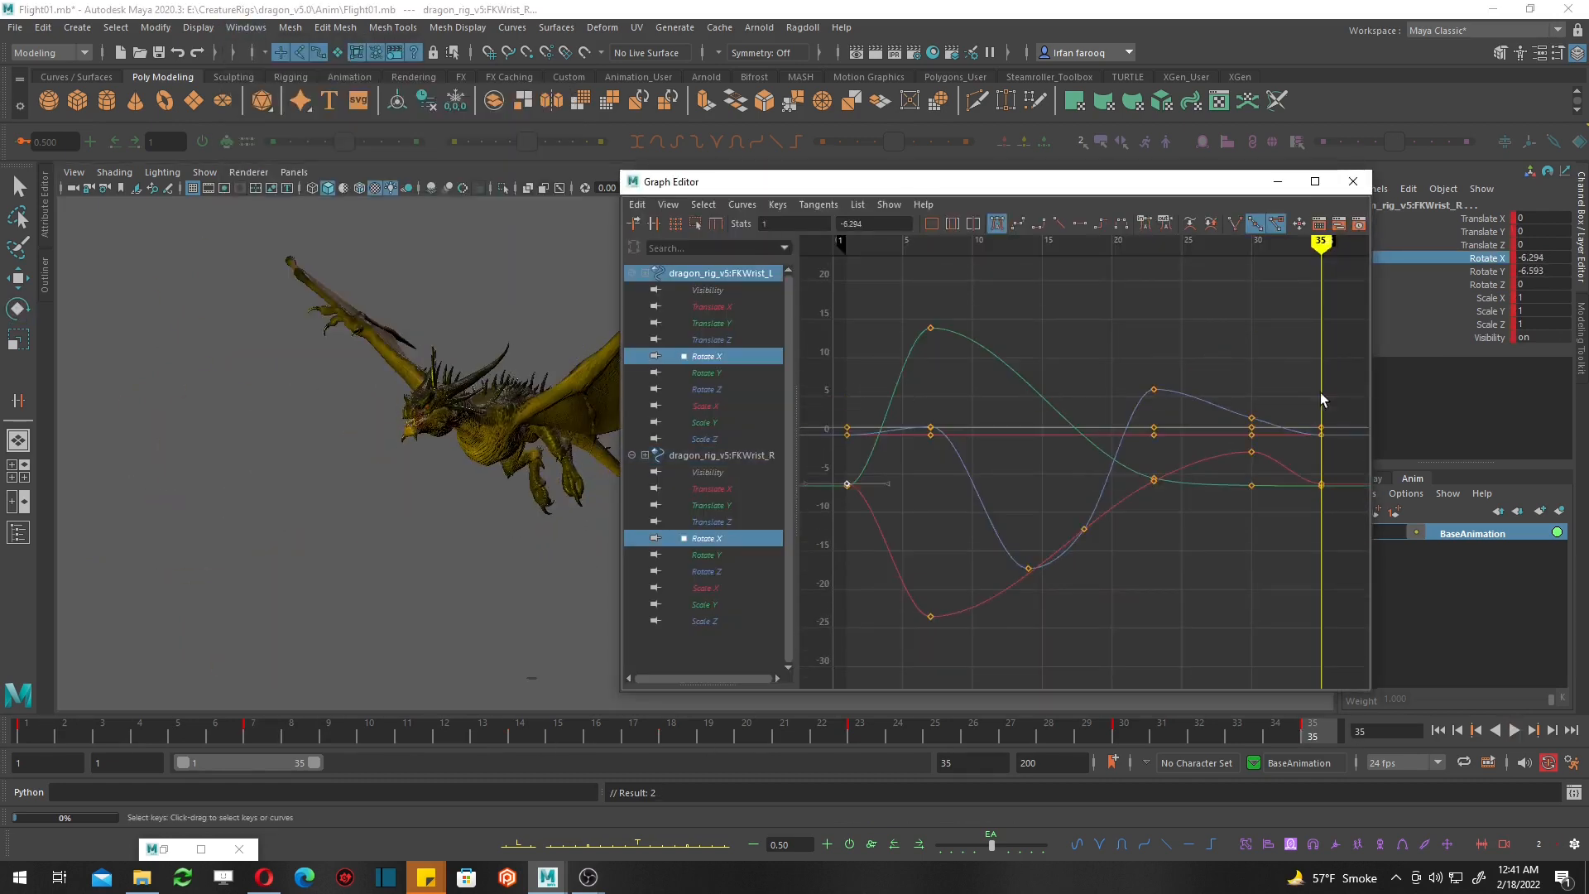
Enable Motion Blur in the Hardware Renderer 2.0 Settings for viewport rendering.
left_click(707, 555)
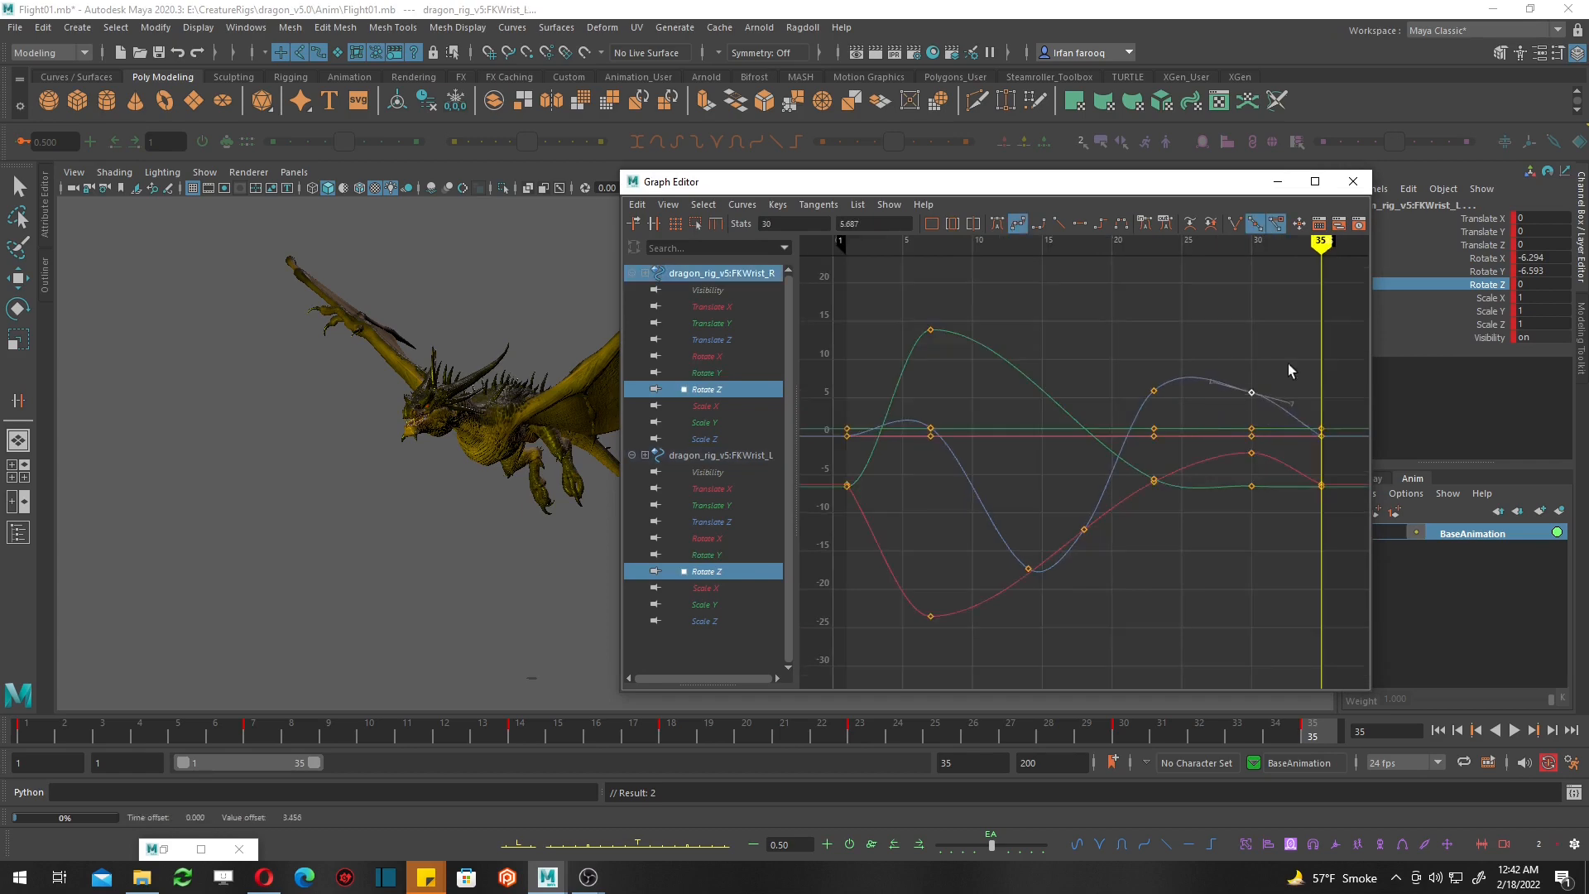
left_click(1352, 182)
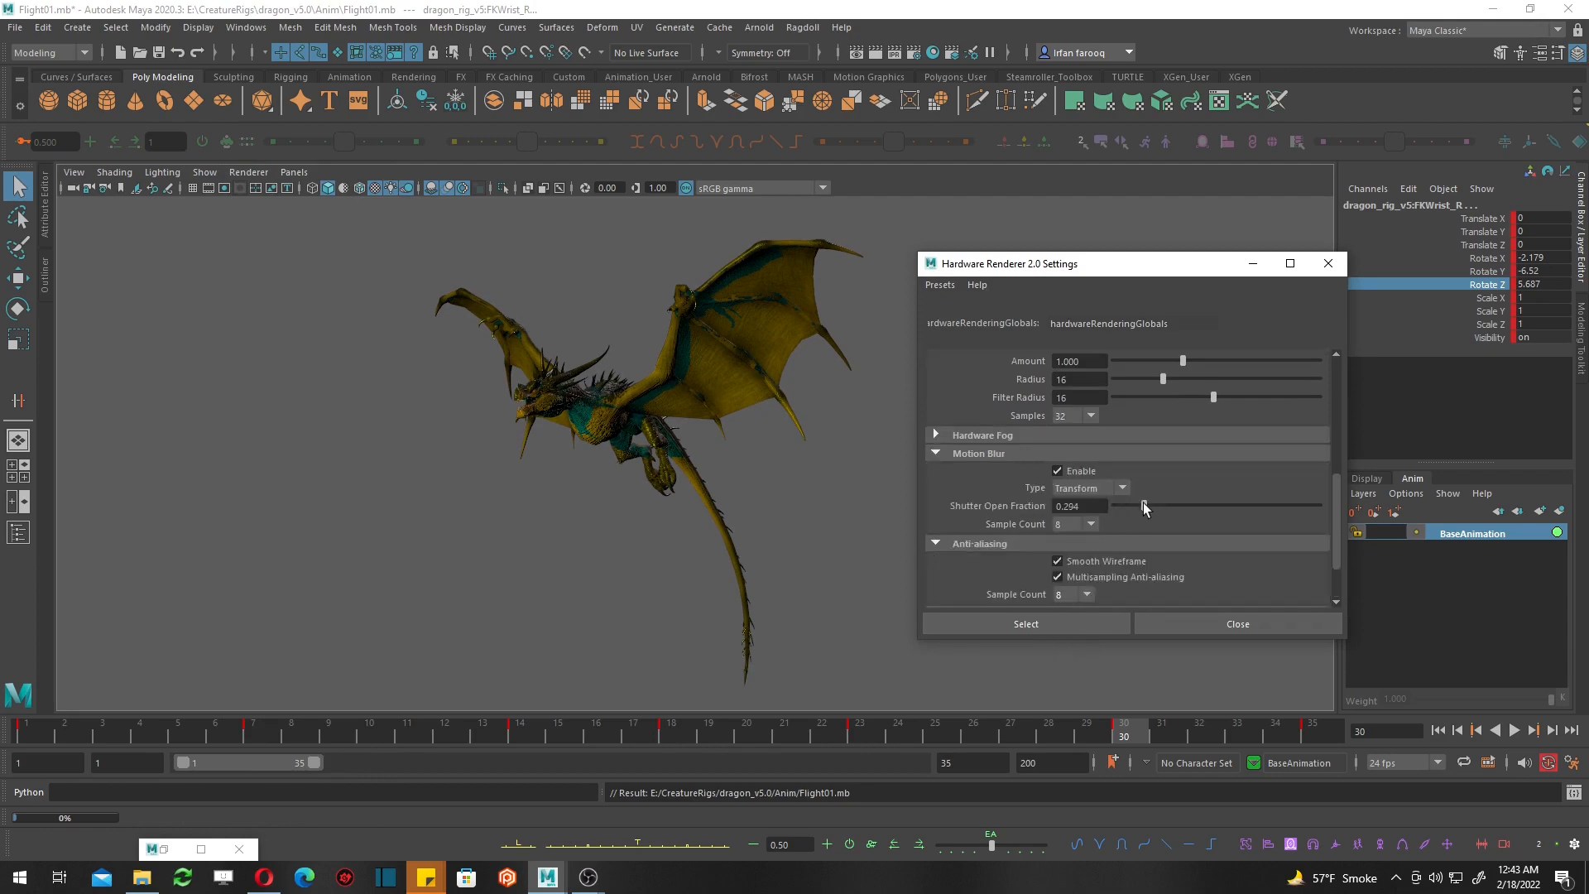
Key FKShoulder rotations on a new AnimLayer1 with motion trails shown, then start a playblast.
left_click(1235, 624)
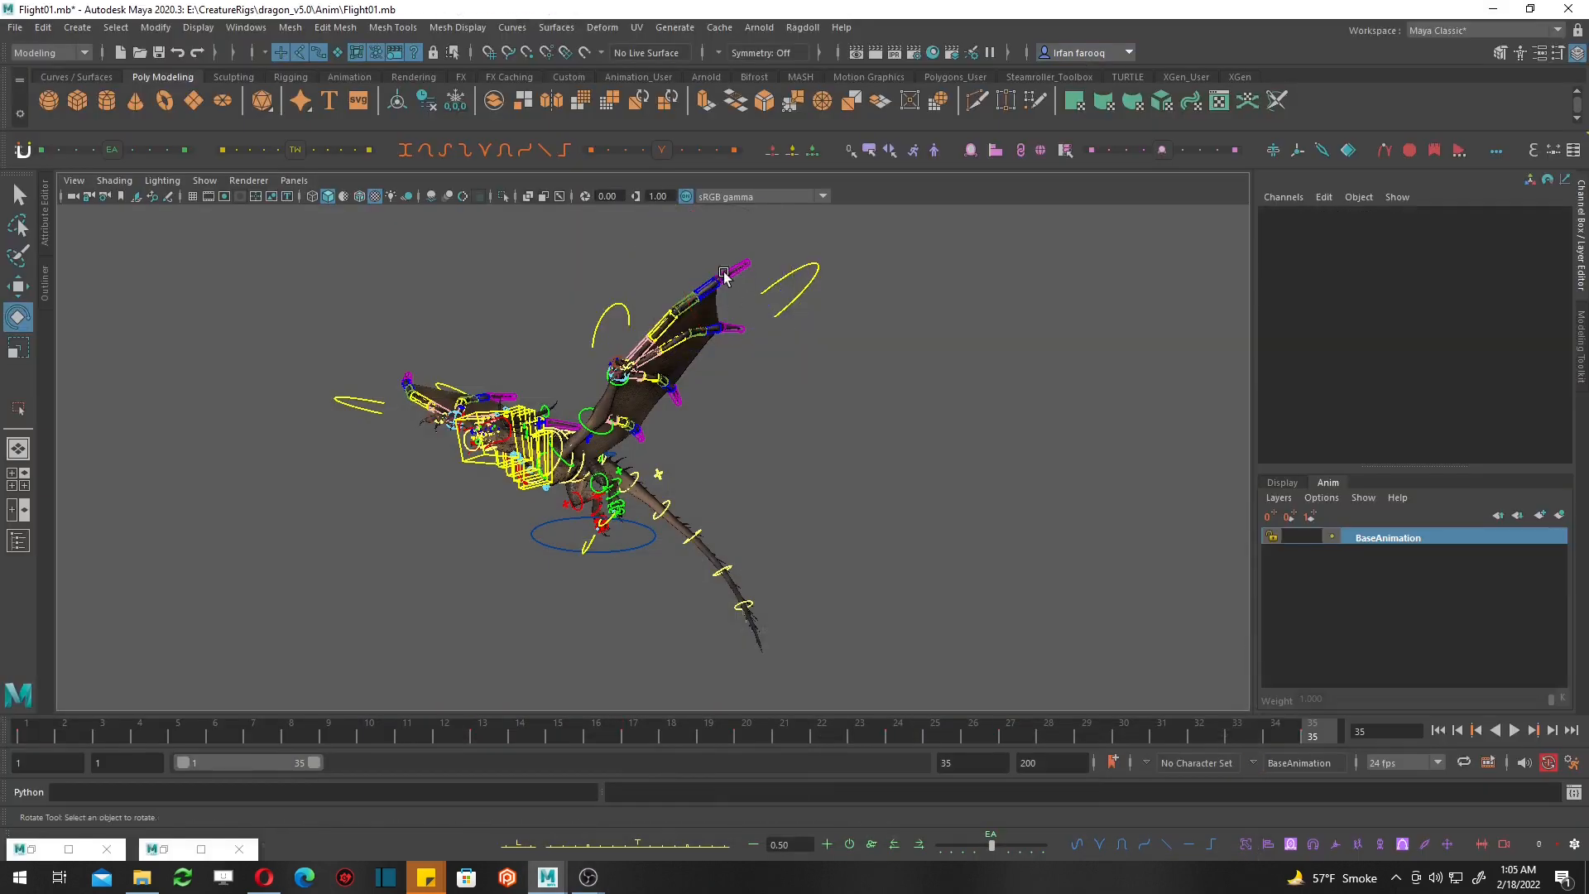
left_click(328, 724)
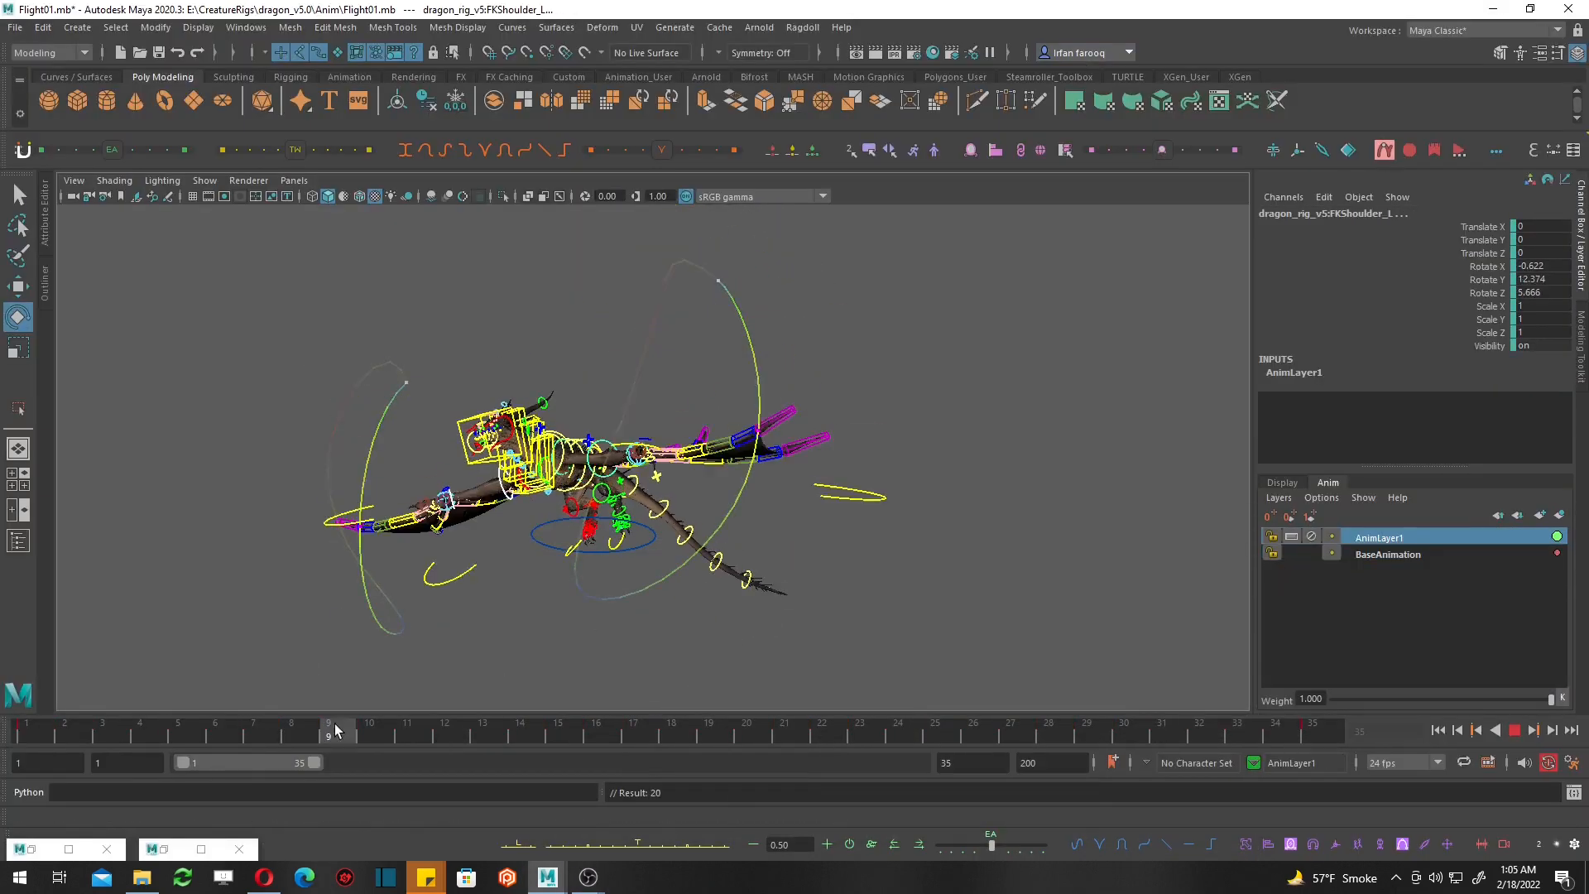
left_click(368, 728)
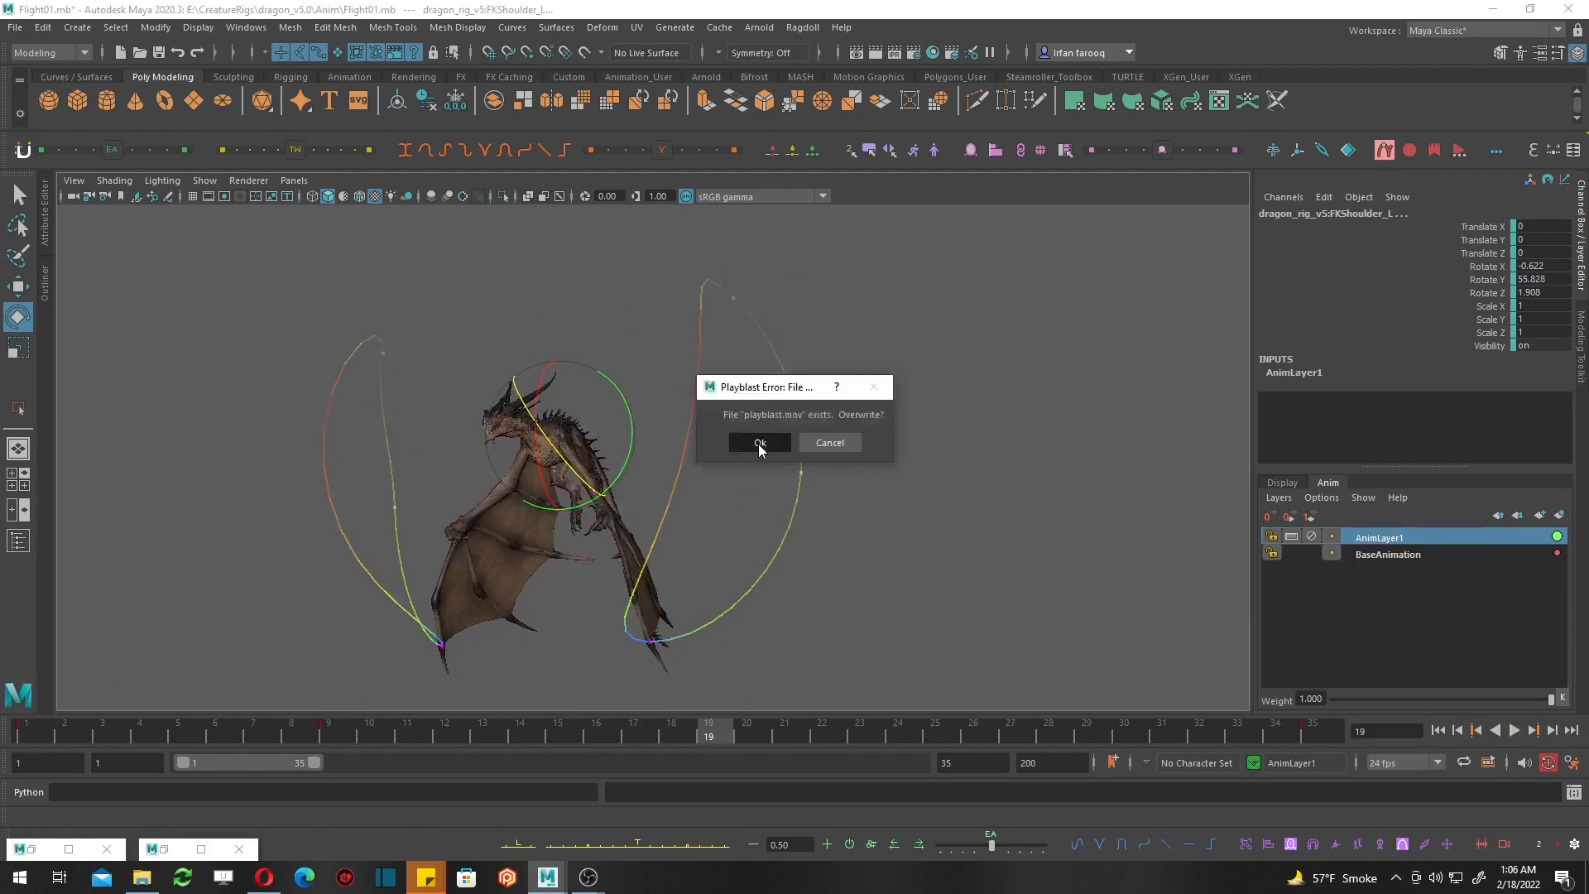
Overwrite playblast.mov, review it, then create AnimLayer2 with the FKScapula control selected.
left_click(758, 443)
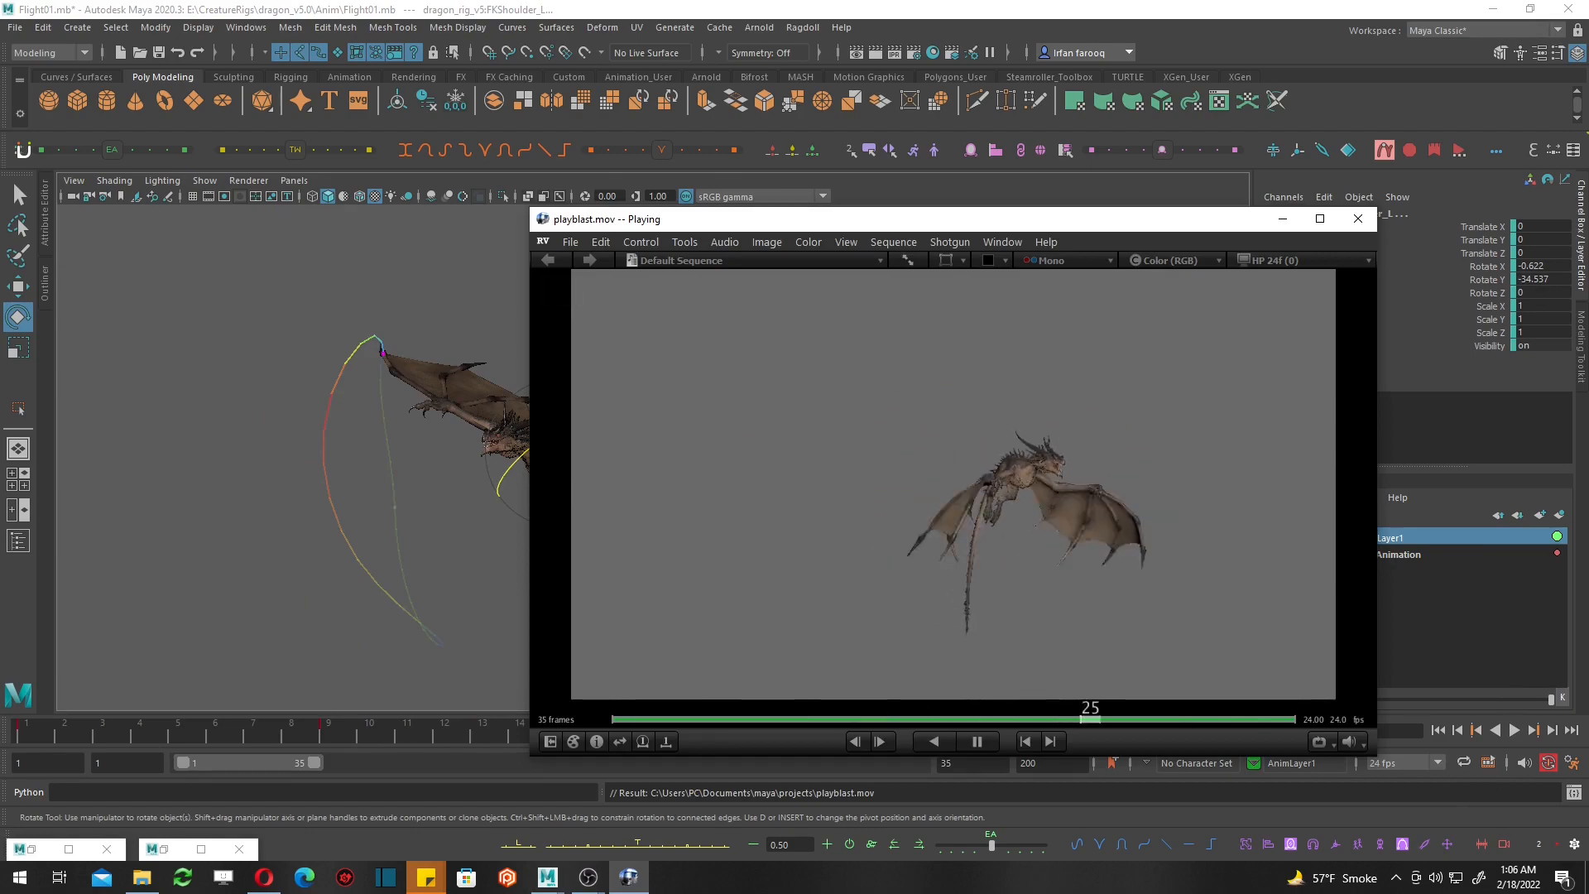
left_click(1356, 218)
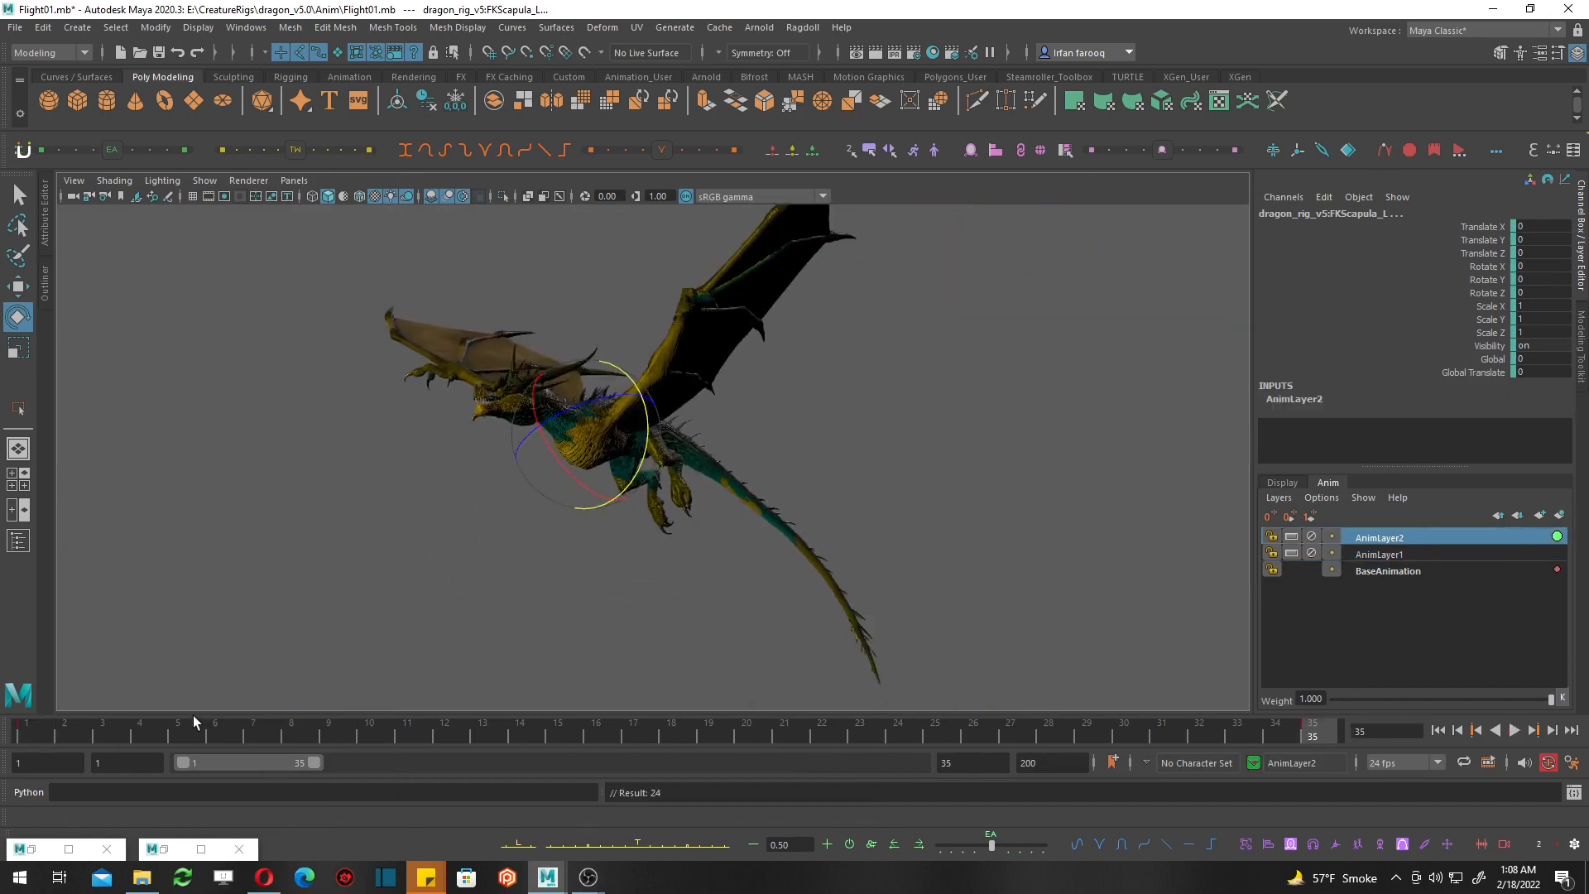
Key translated FKScapula values on AnimLayer2 and overwrite playblast.mov for the final full-screen review.
left_click(291, 727)
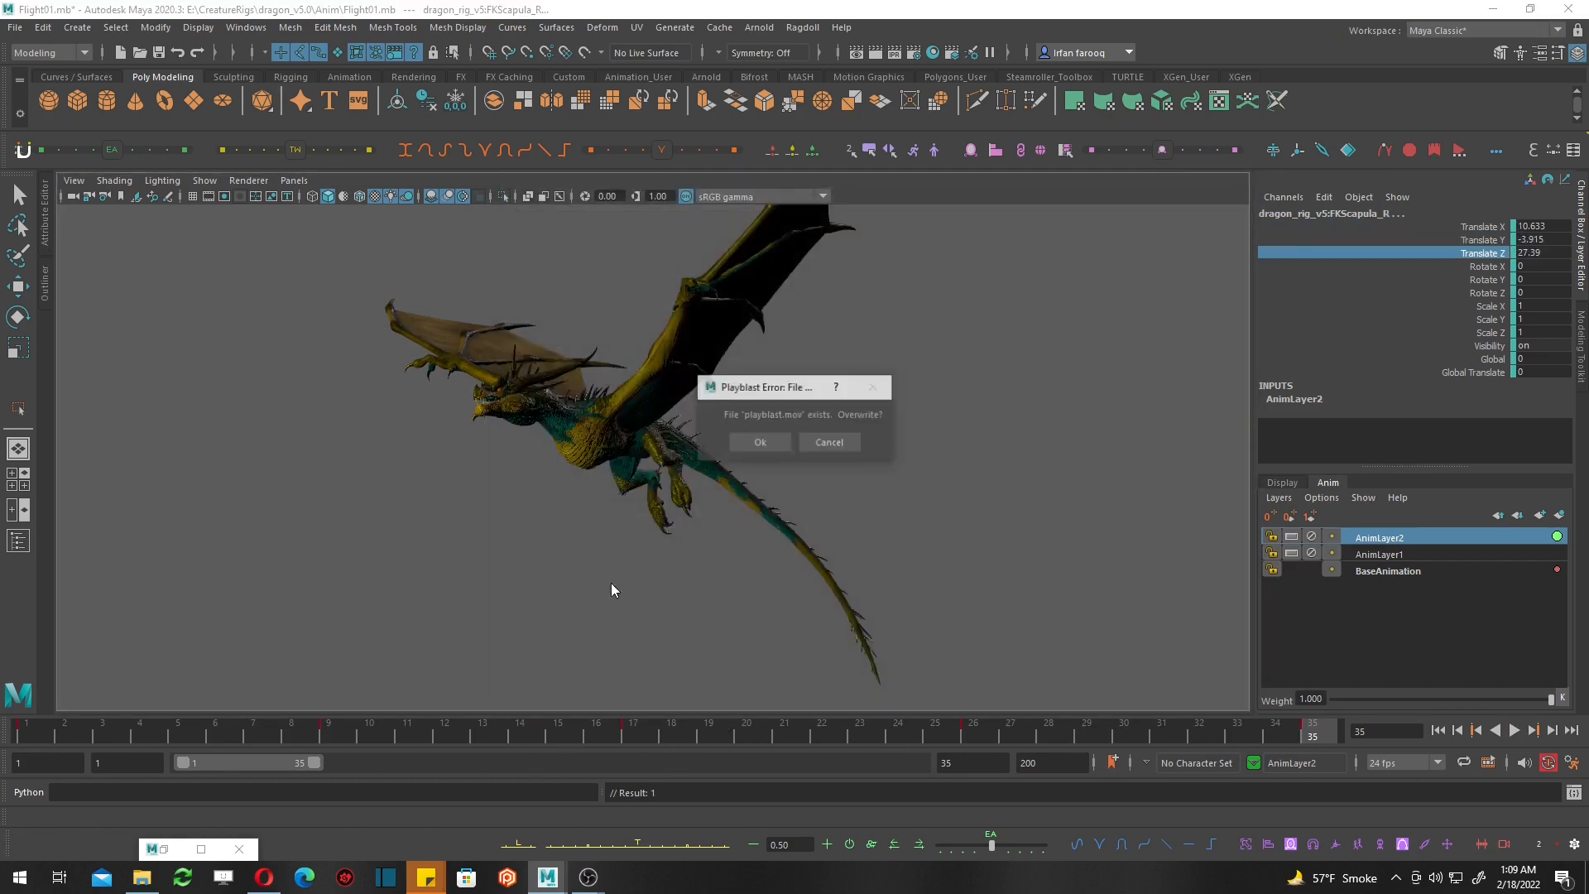
left_click(760, 443)
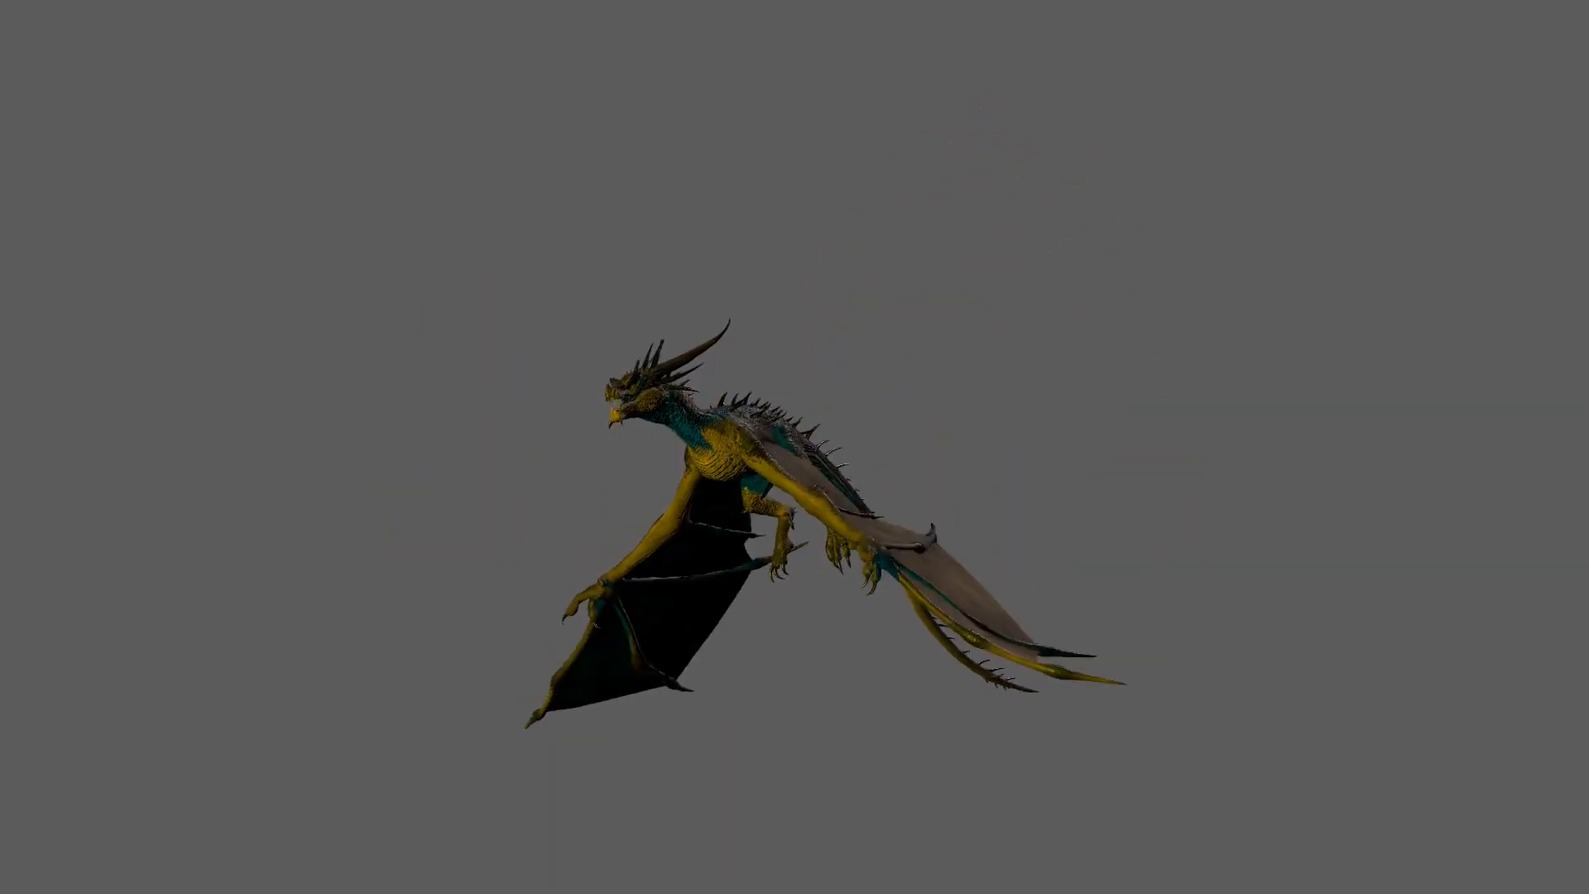